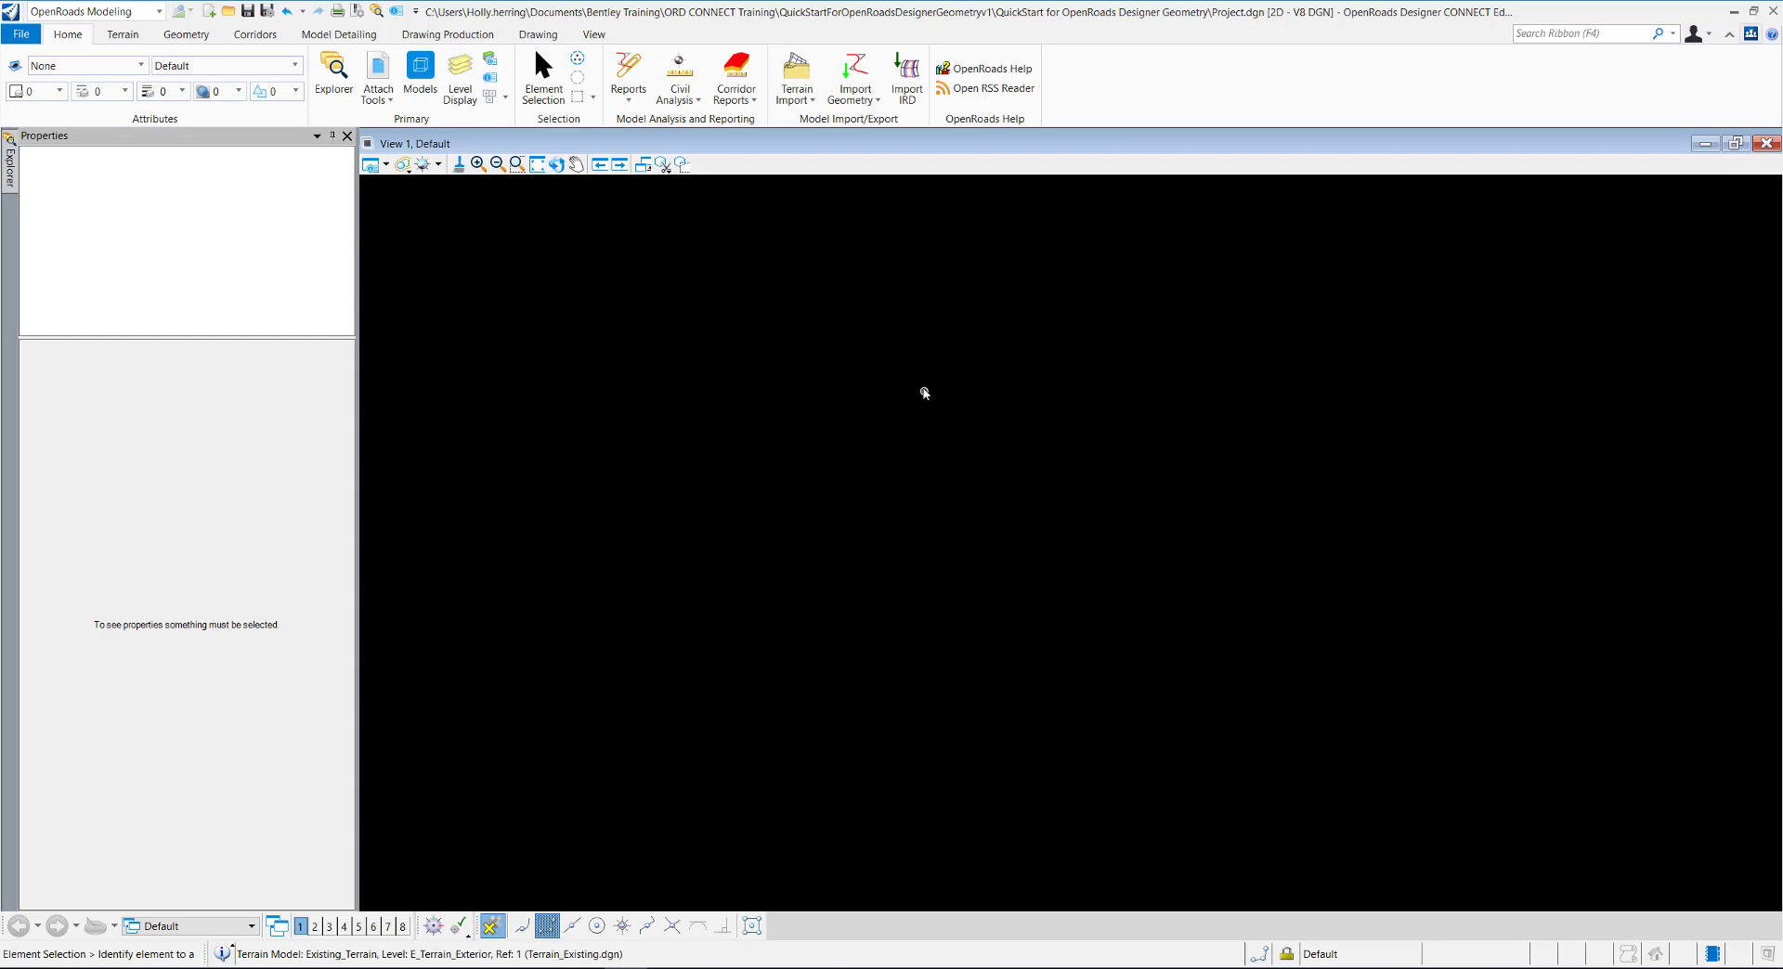
{"action": "mouse_move", "coordinate": [508, 209]}
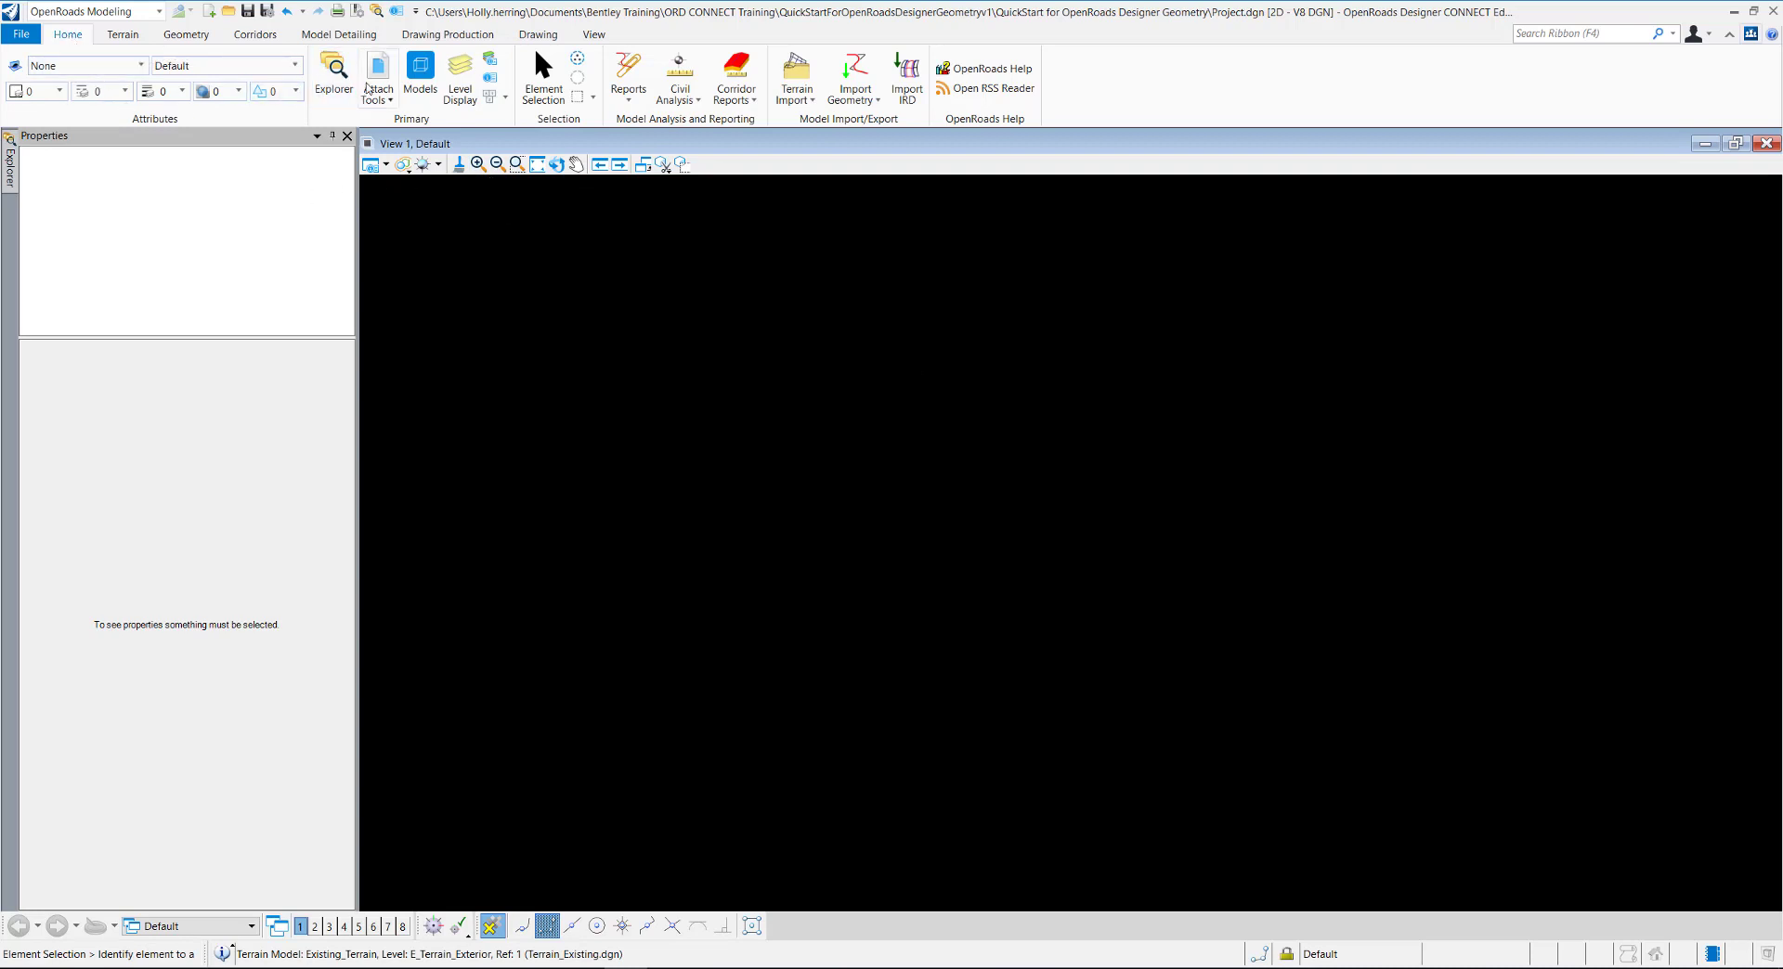
Attach Terrain_Existing.dgn as a reference using the Coincident World attachment method
{"action": "left_click", "coordinate": [378, 70]}
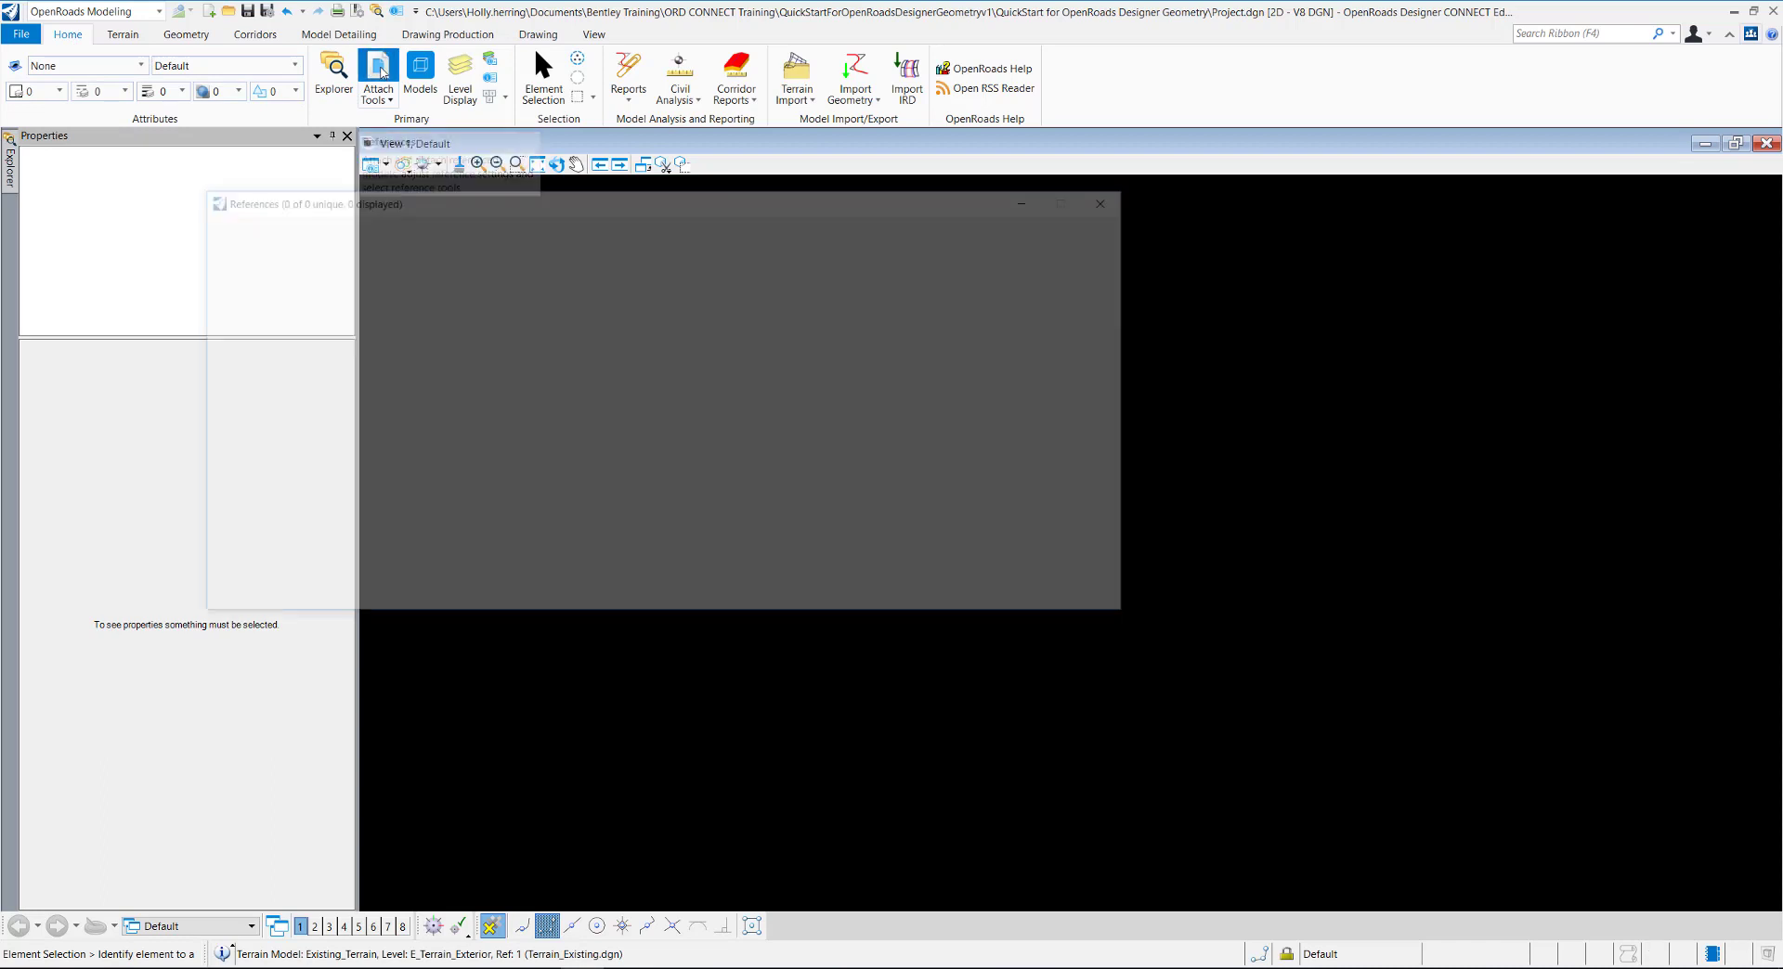
{"action": "left_click", "coordinate": [215, 223]}
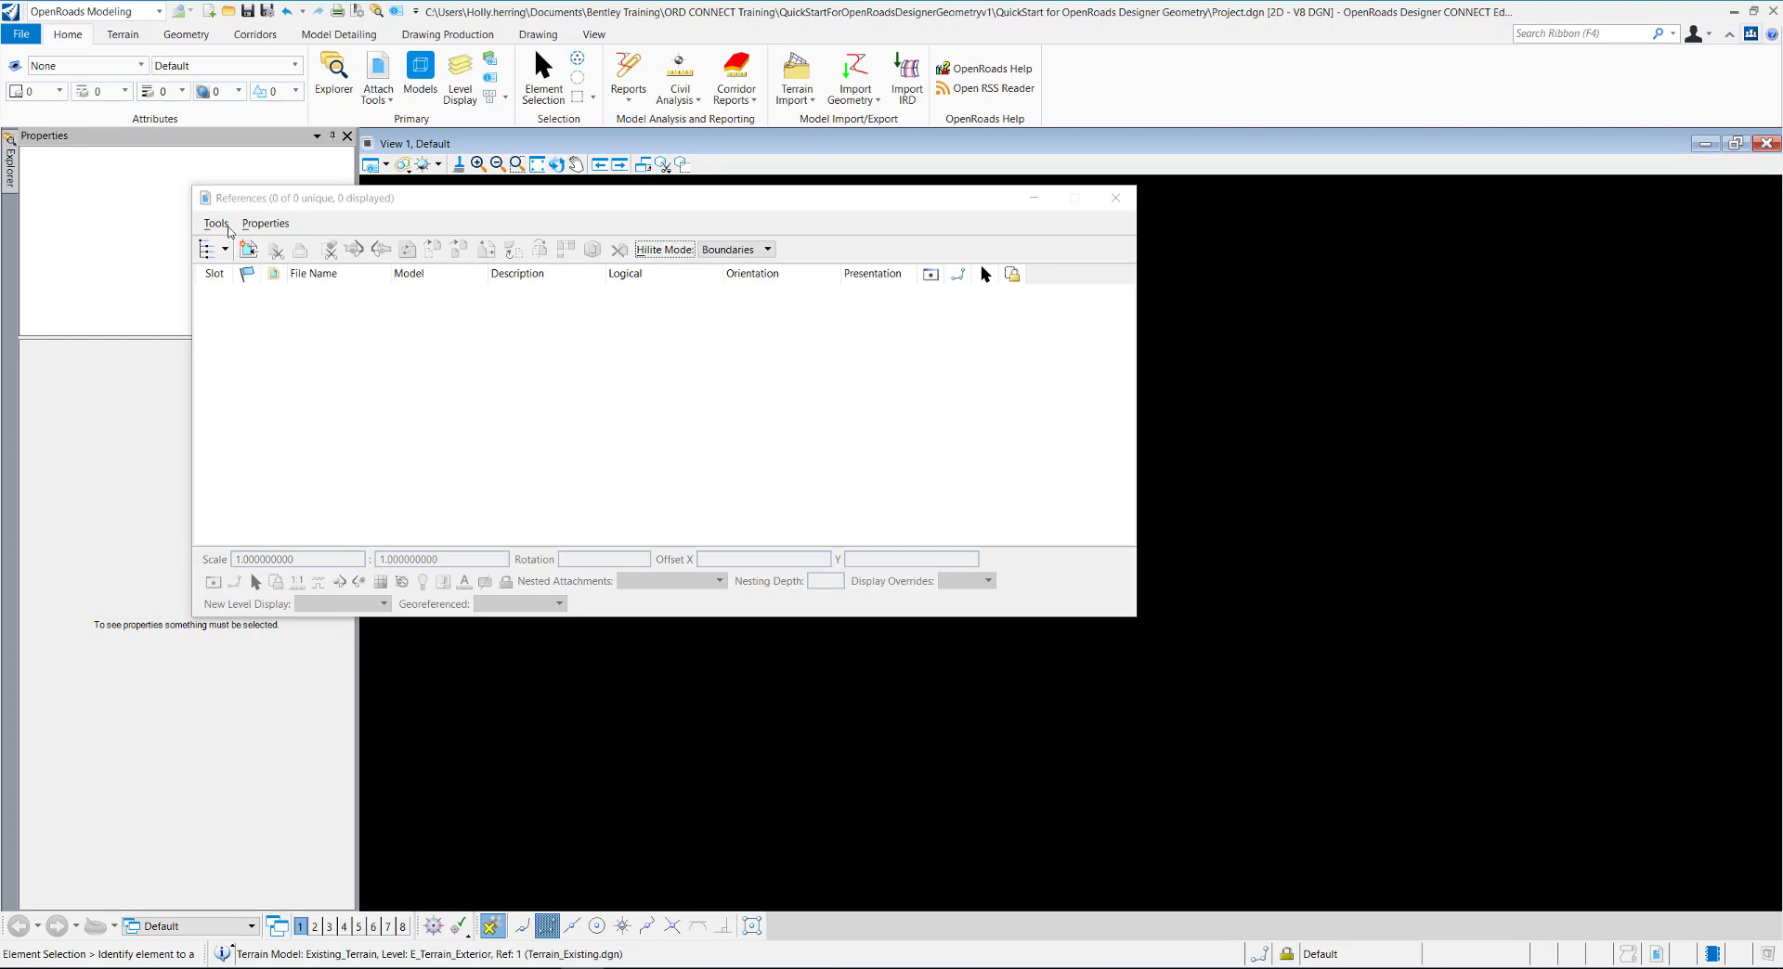
{"action": "left_click", "coordinate": [210, 248]}
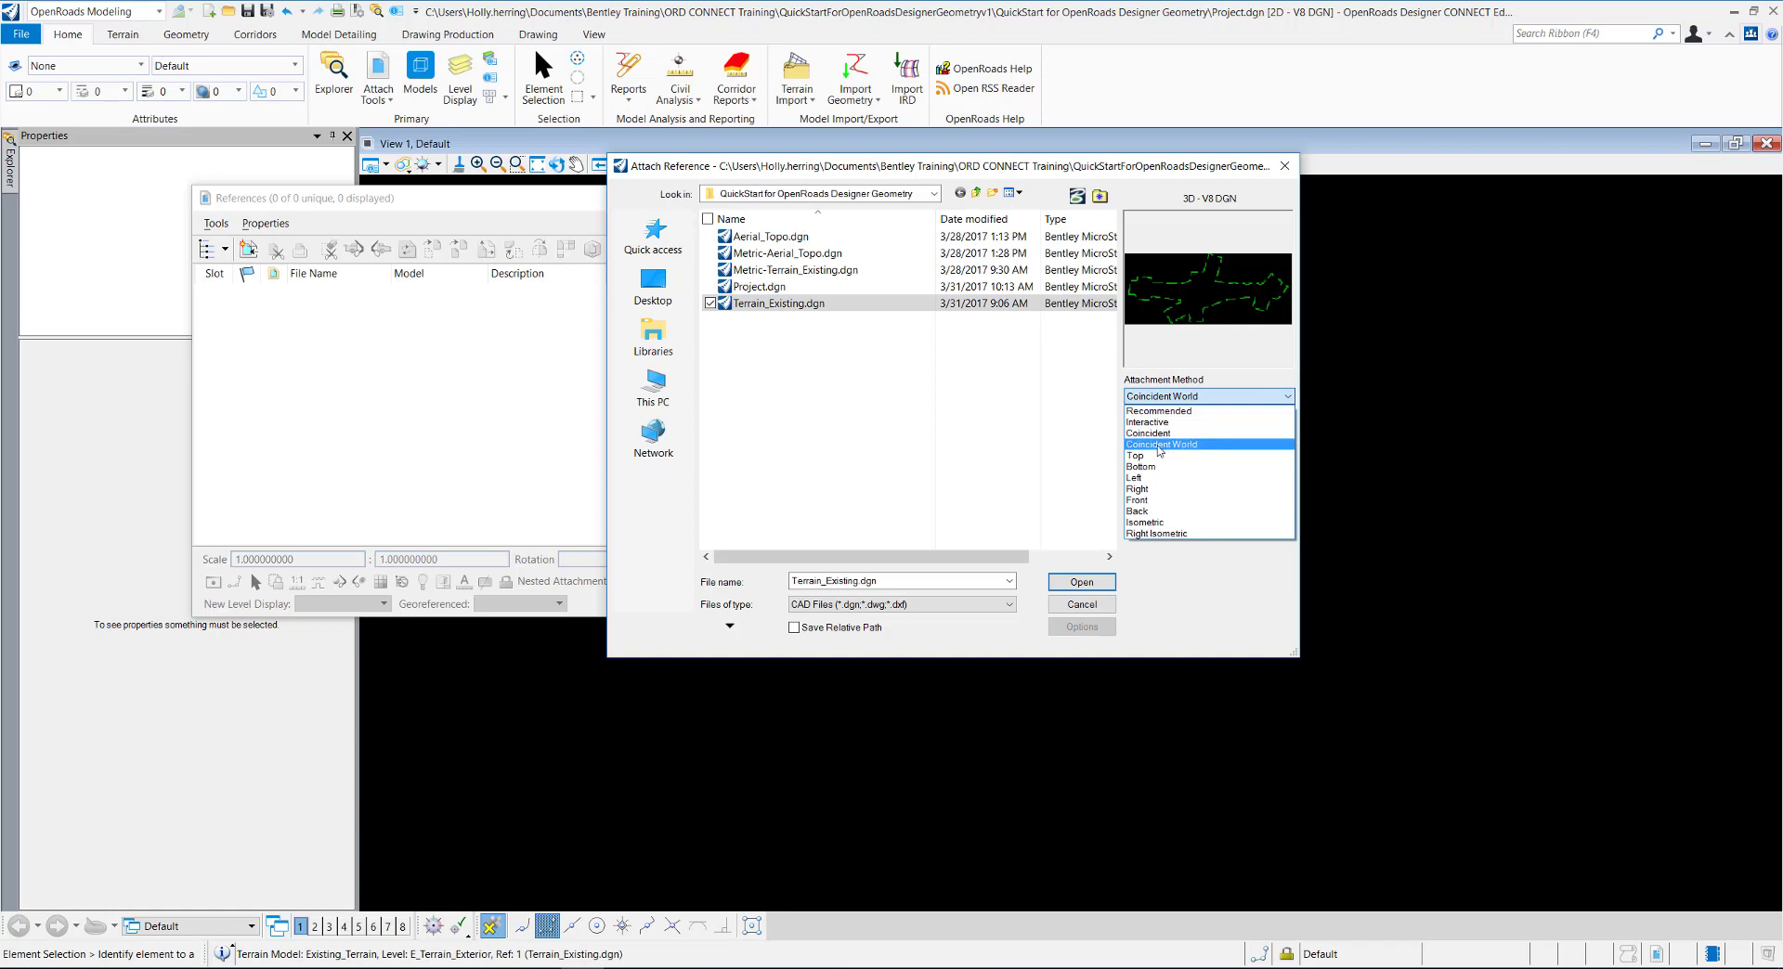
{"action": "left_click", "coordinate": [1160, 445]}
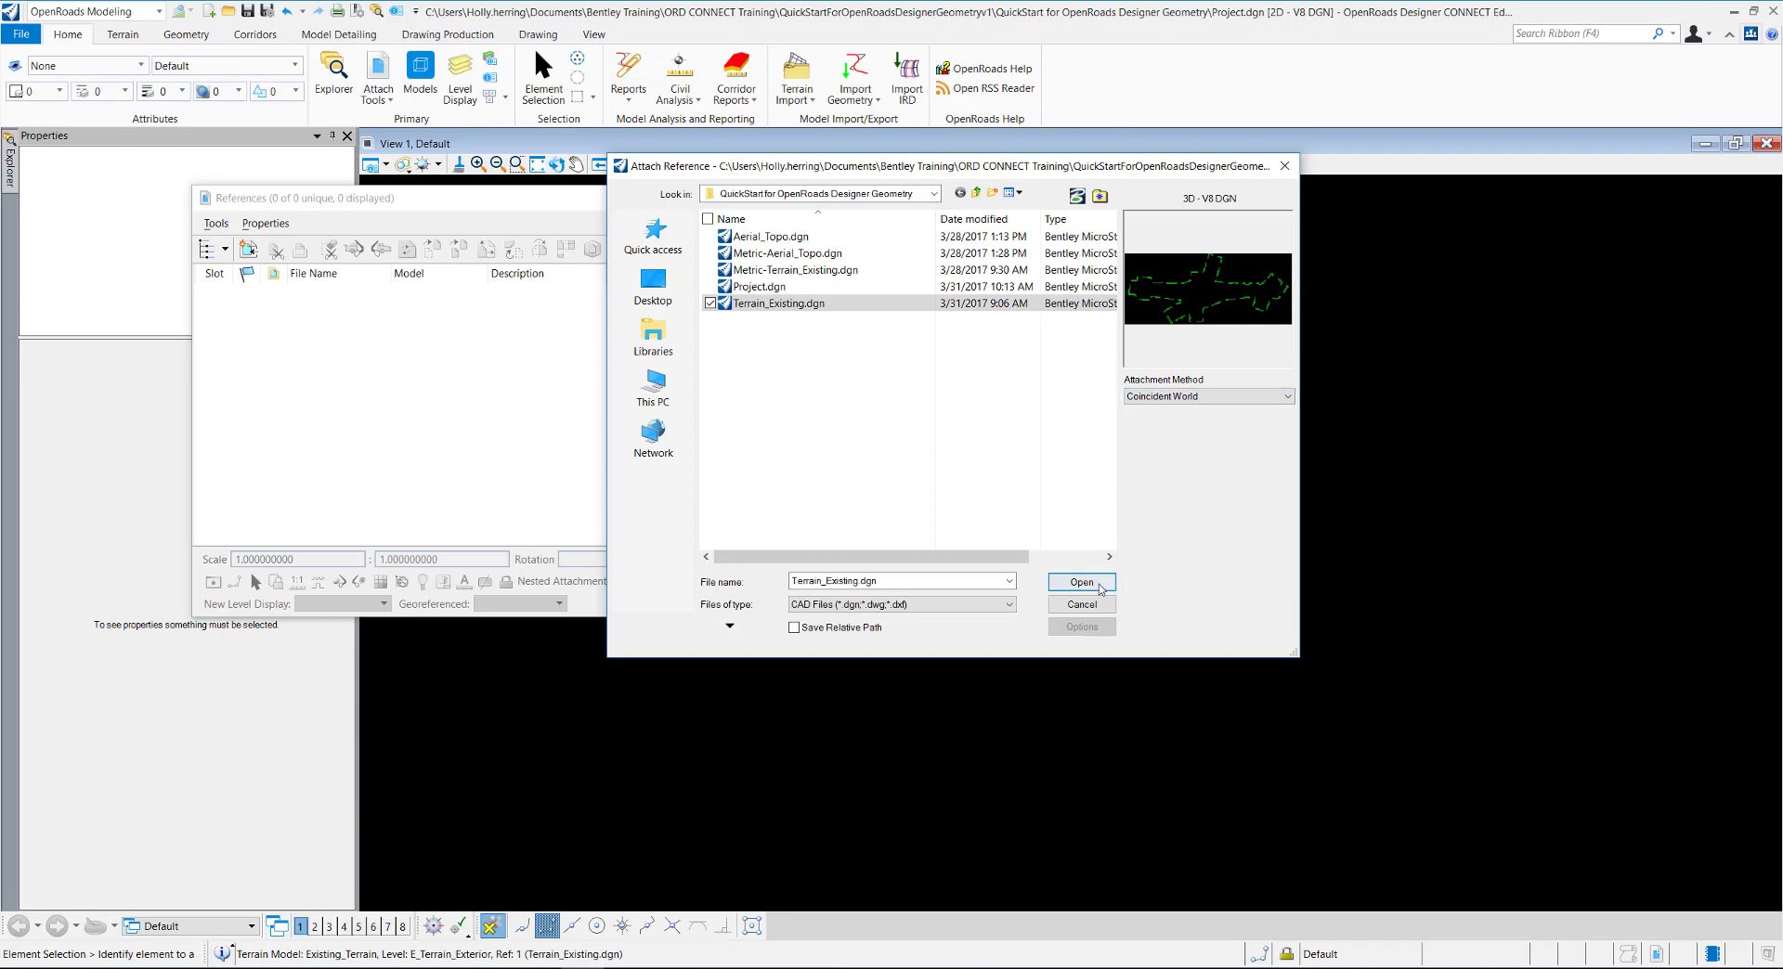
{"action": "left_click", "coordinate": [1079, 582]}
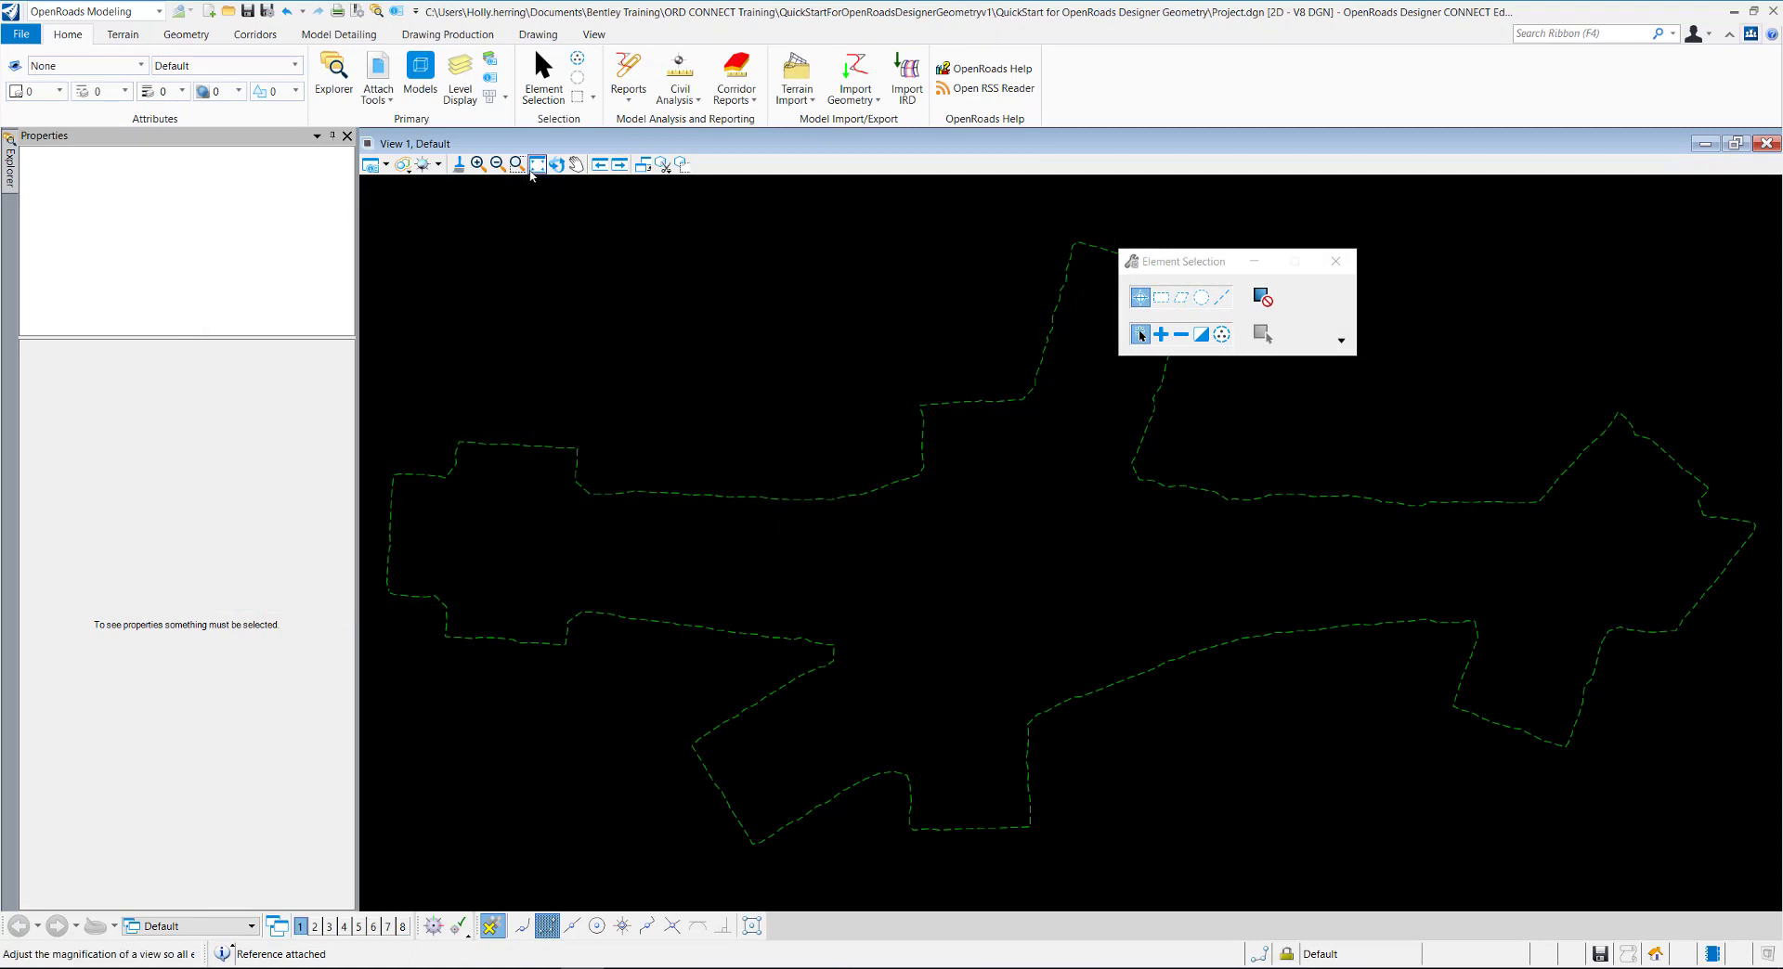
Fit all files in view and set the terrain boundary's override template to contours
{"action": "left_click", "coordinate": [535, 163]}
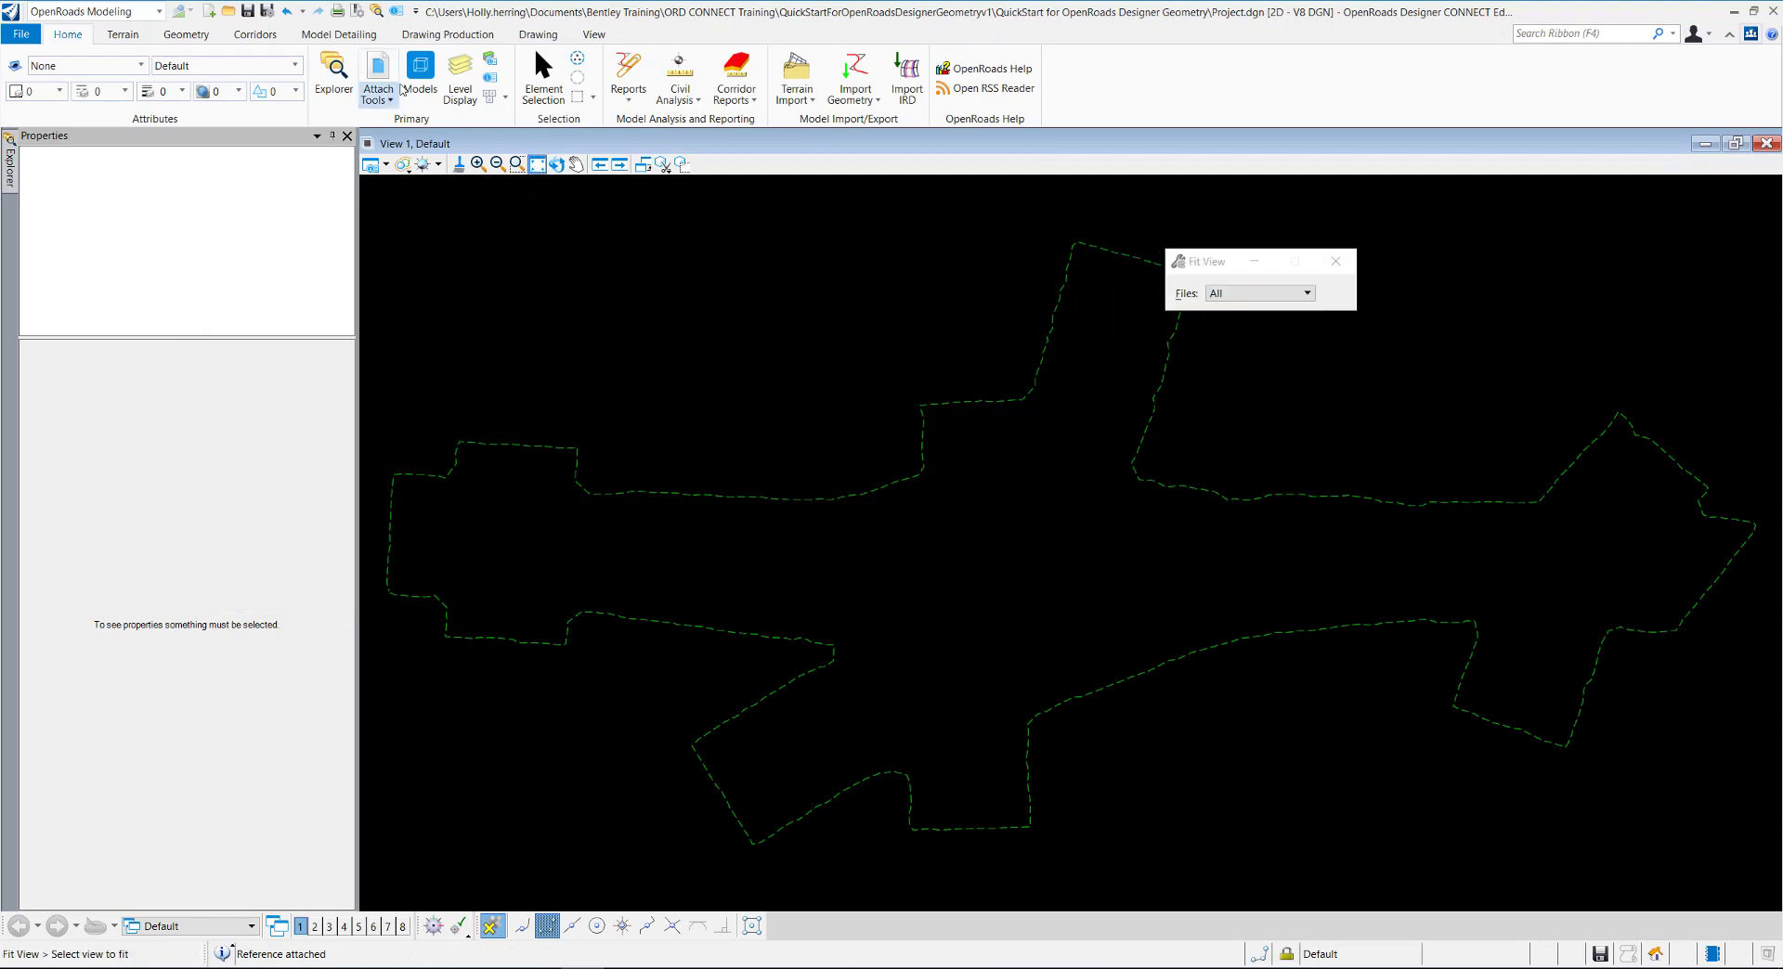
{"action": "left_click", "coordinate": [543, 76]}
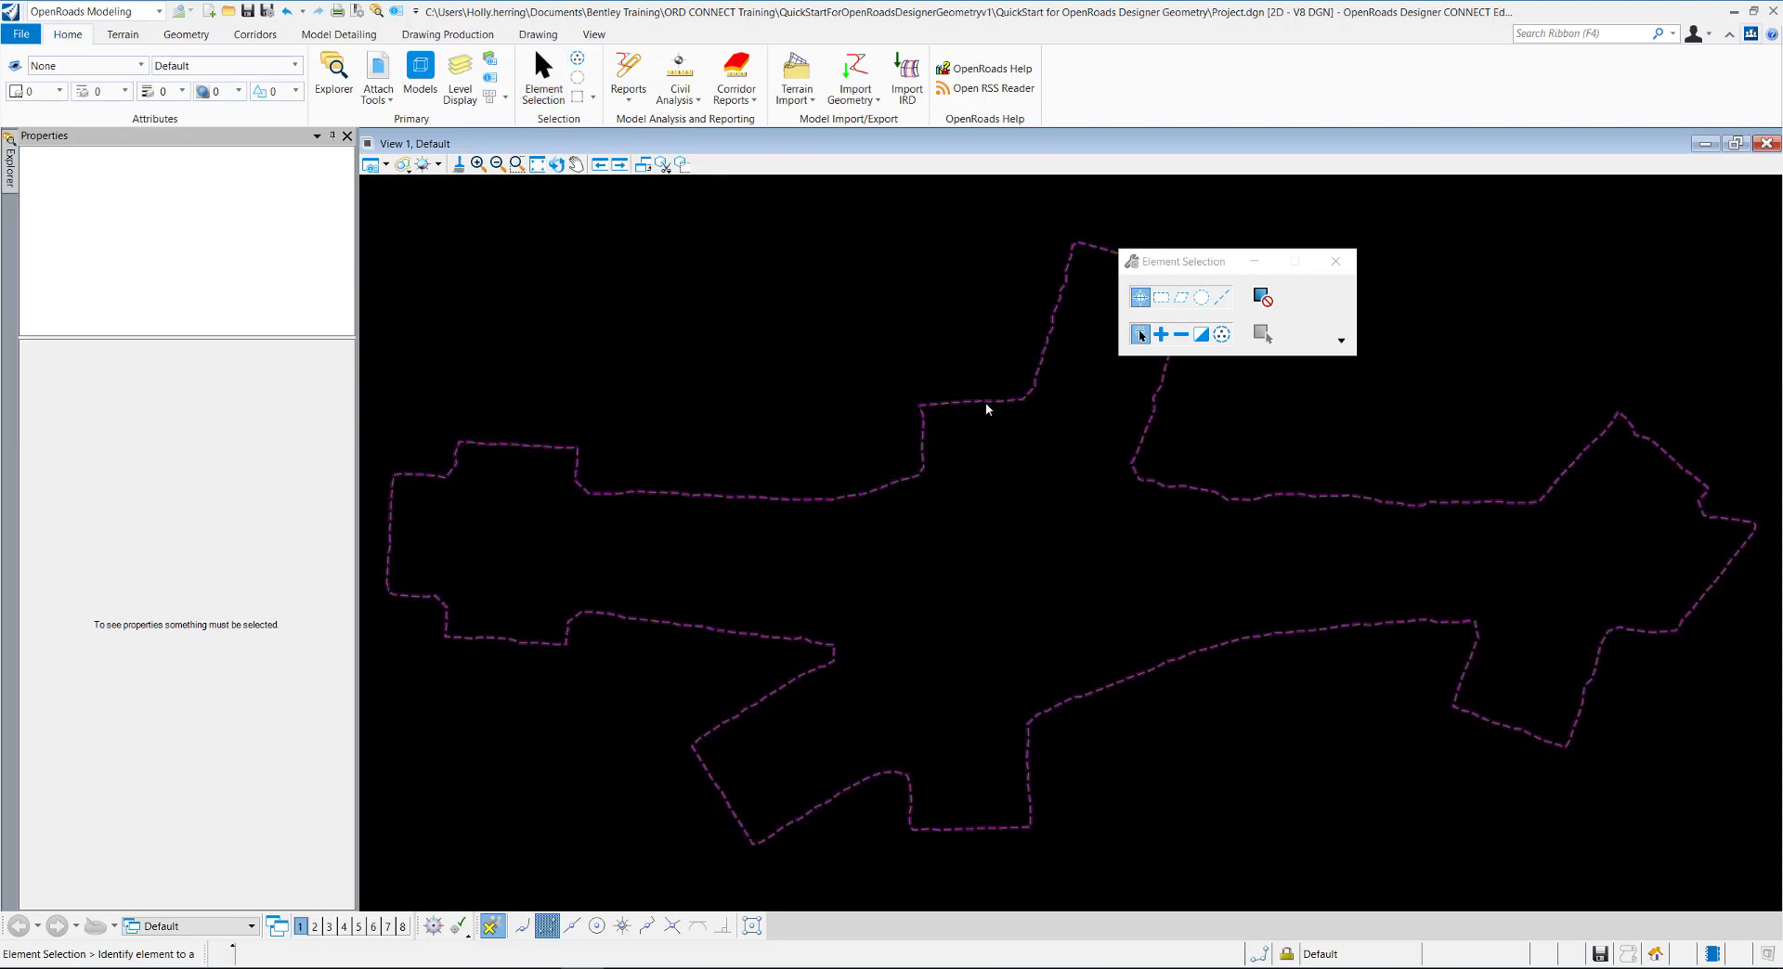
{"action": "left_click", "coordinate": [972, 436]}
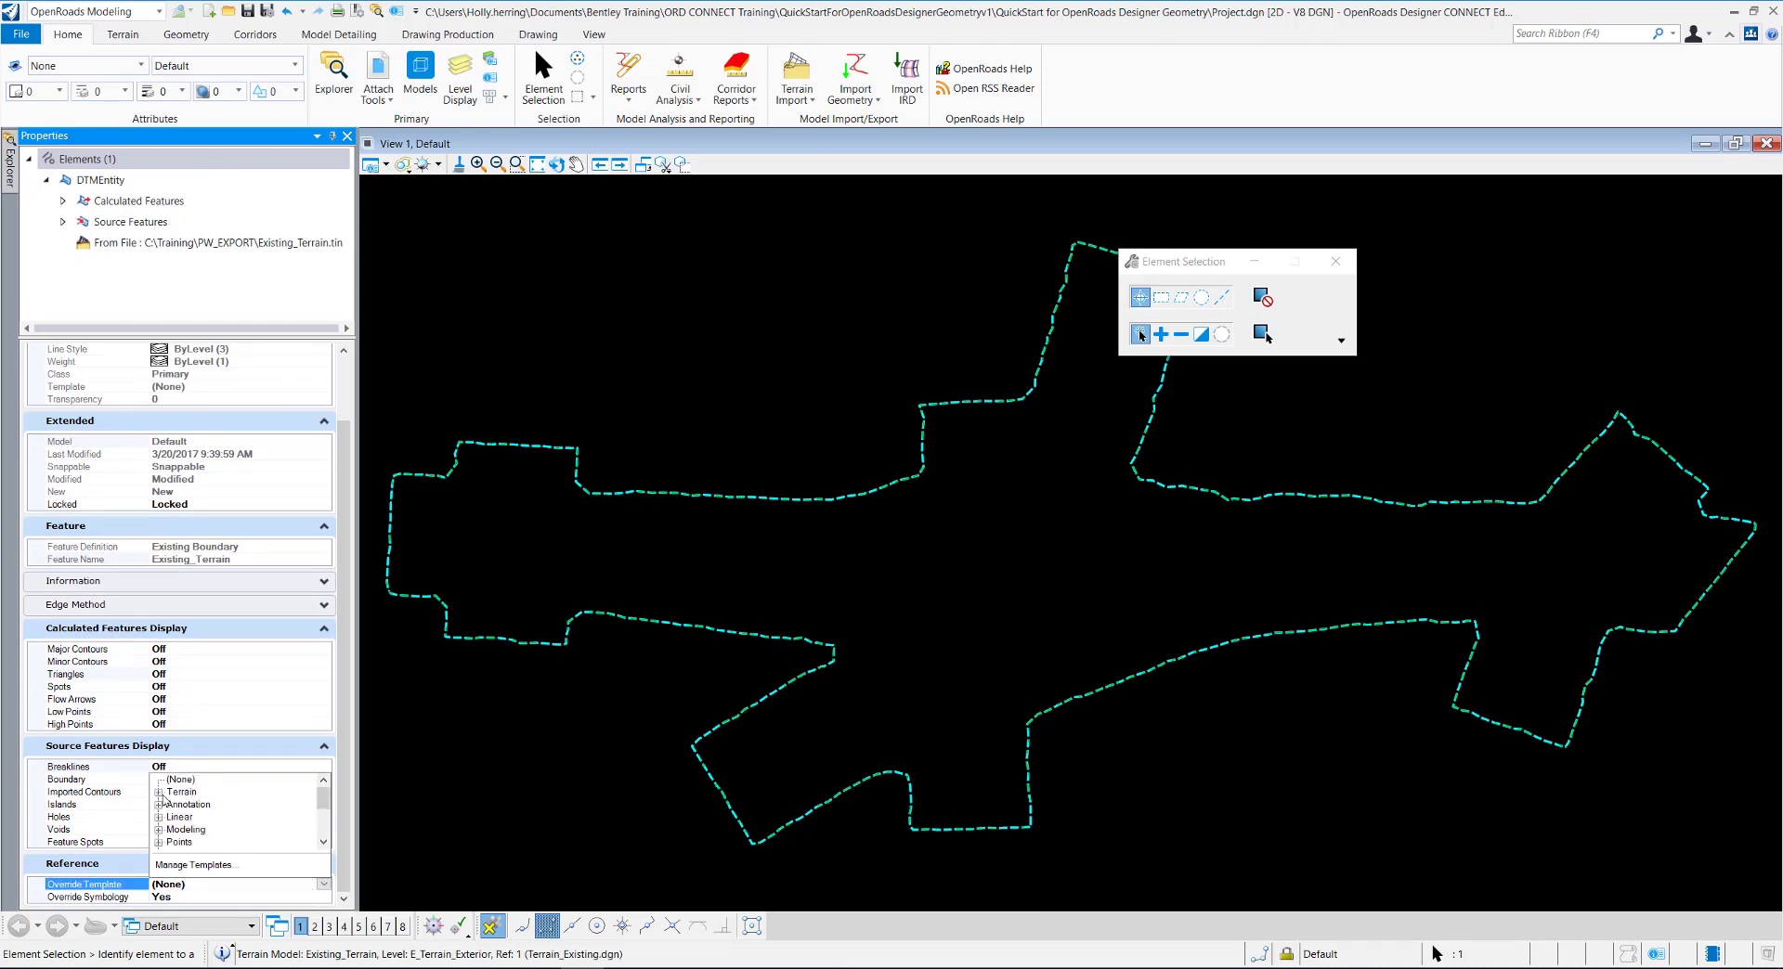
{"action": "left_click", "coordinate": [162, 792]}
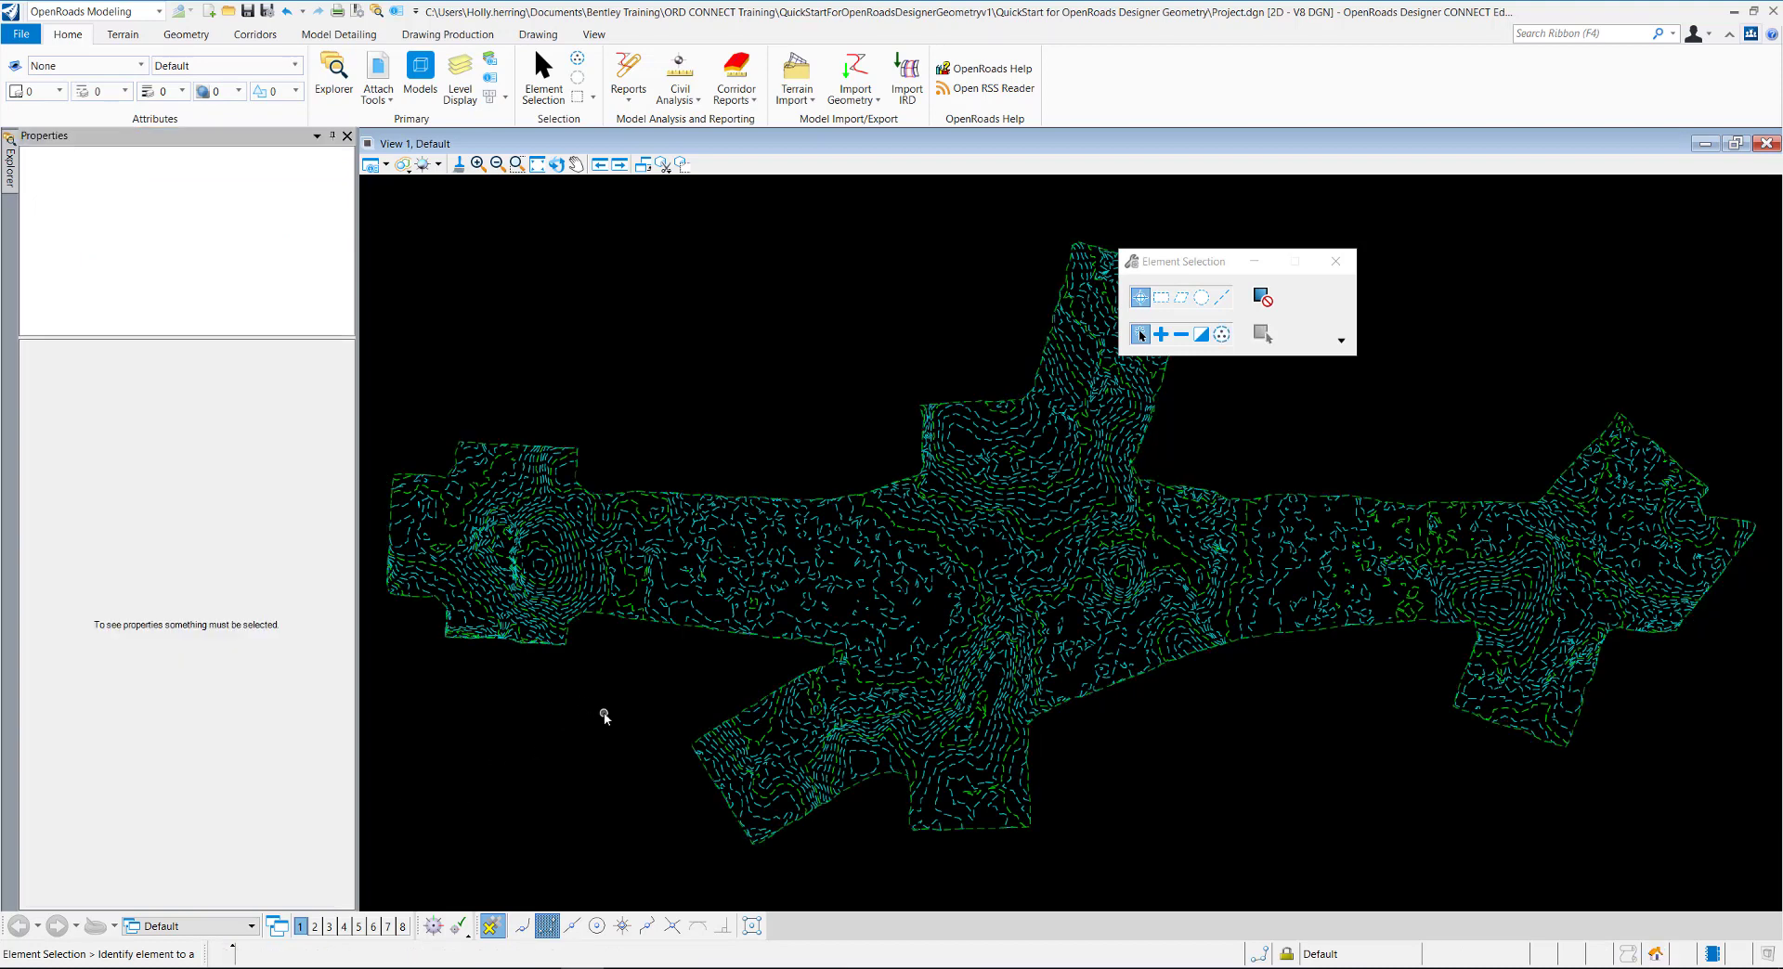
Lay out a left-to-right alignment with Complex By PI and a chosen feature definition
{"action": "left_click", "coordinate": [186, 32]}
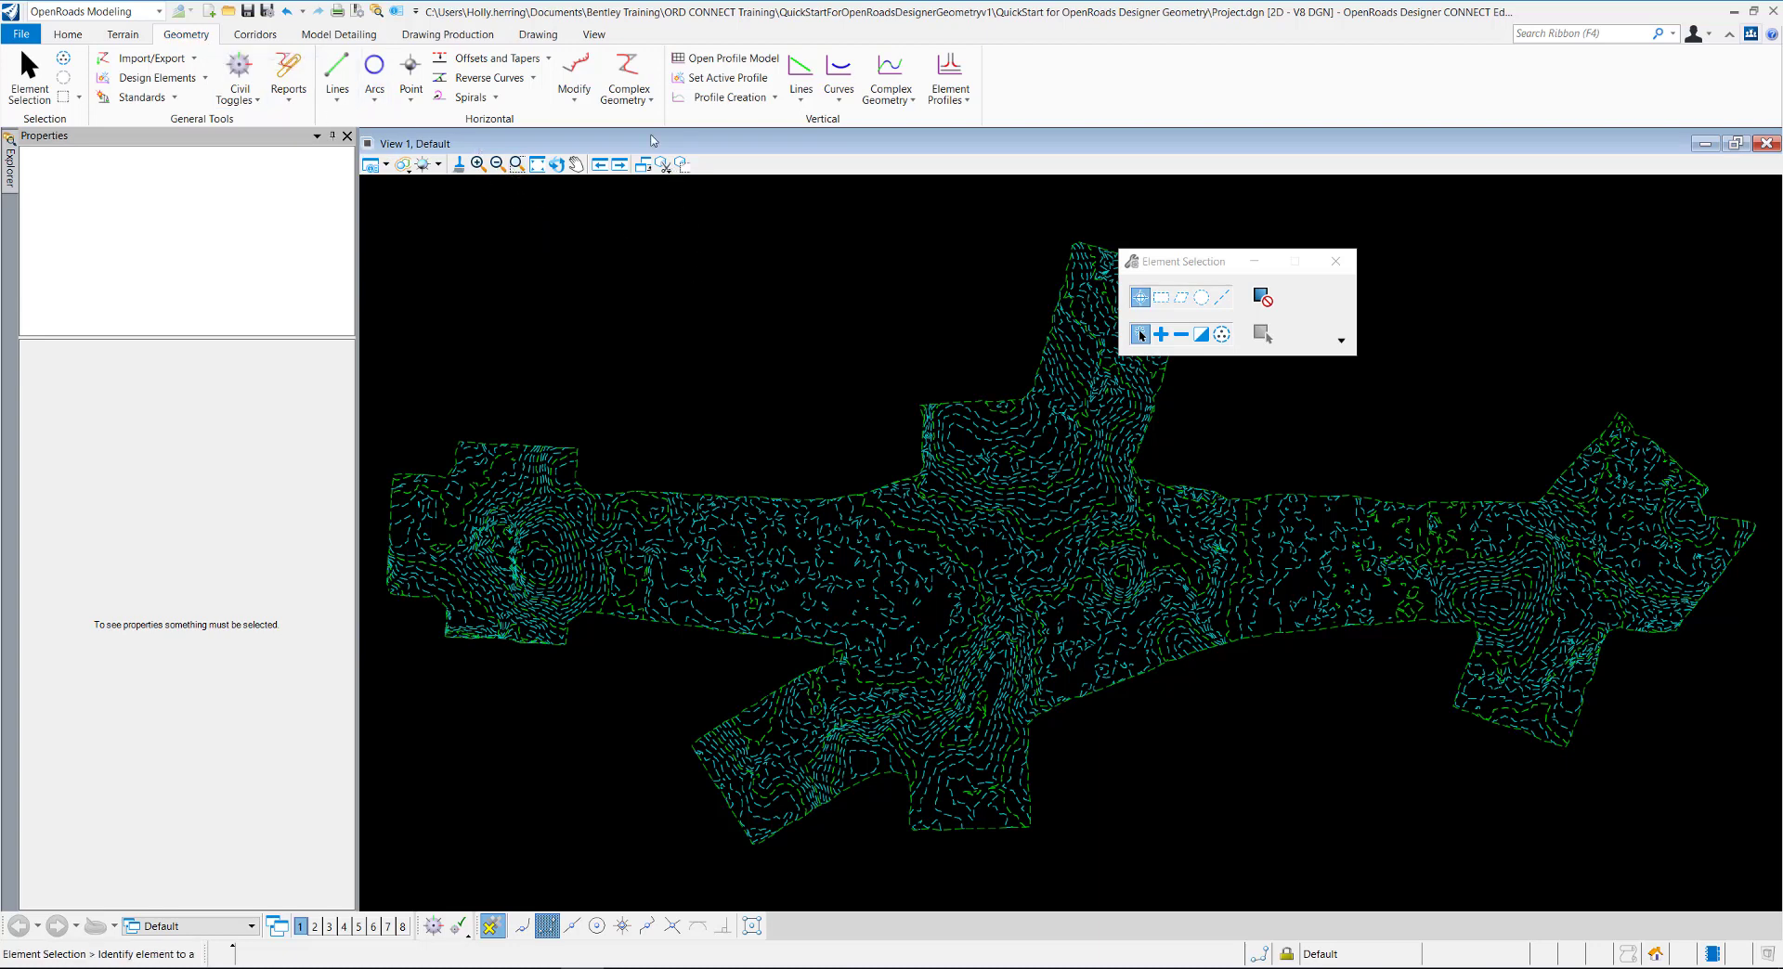
{"action": "left_click", "coordinate": [627, 77]}
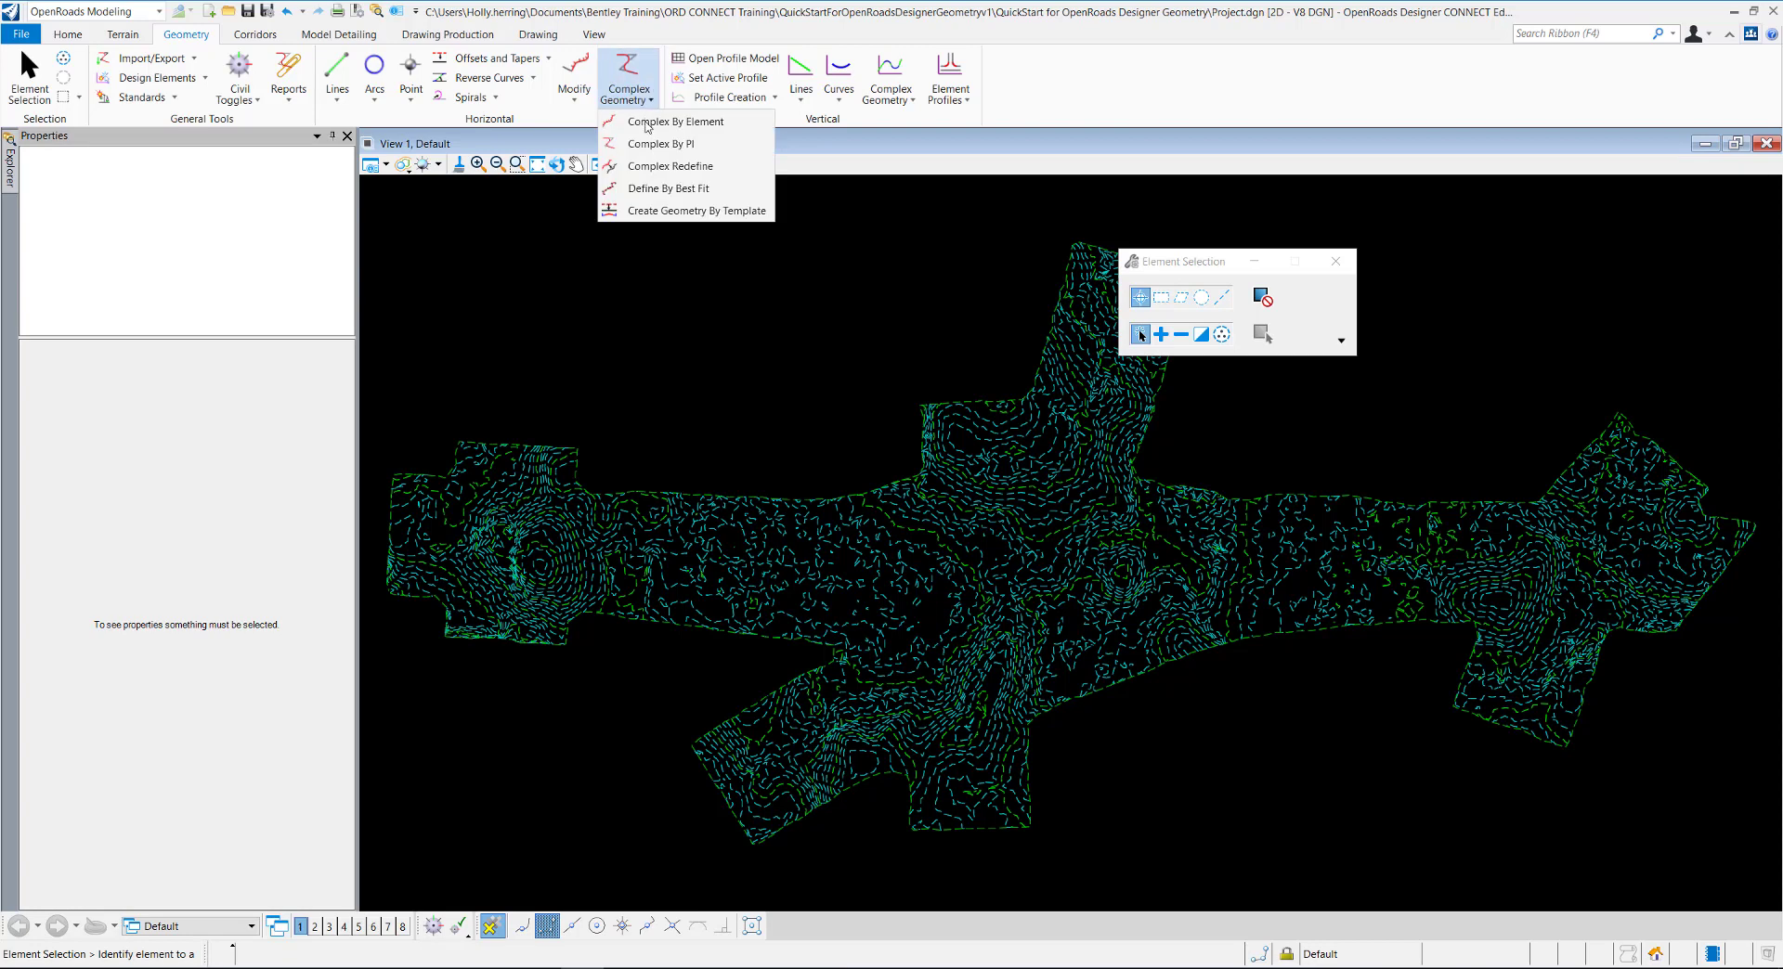
{"action": "left_click", "coordinate": [662, 143]}
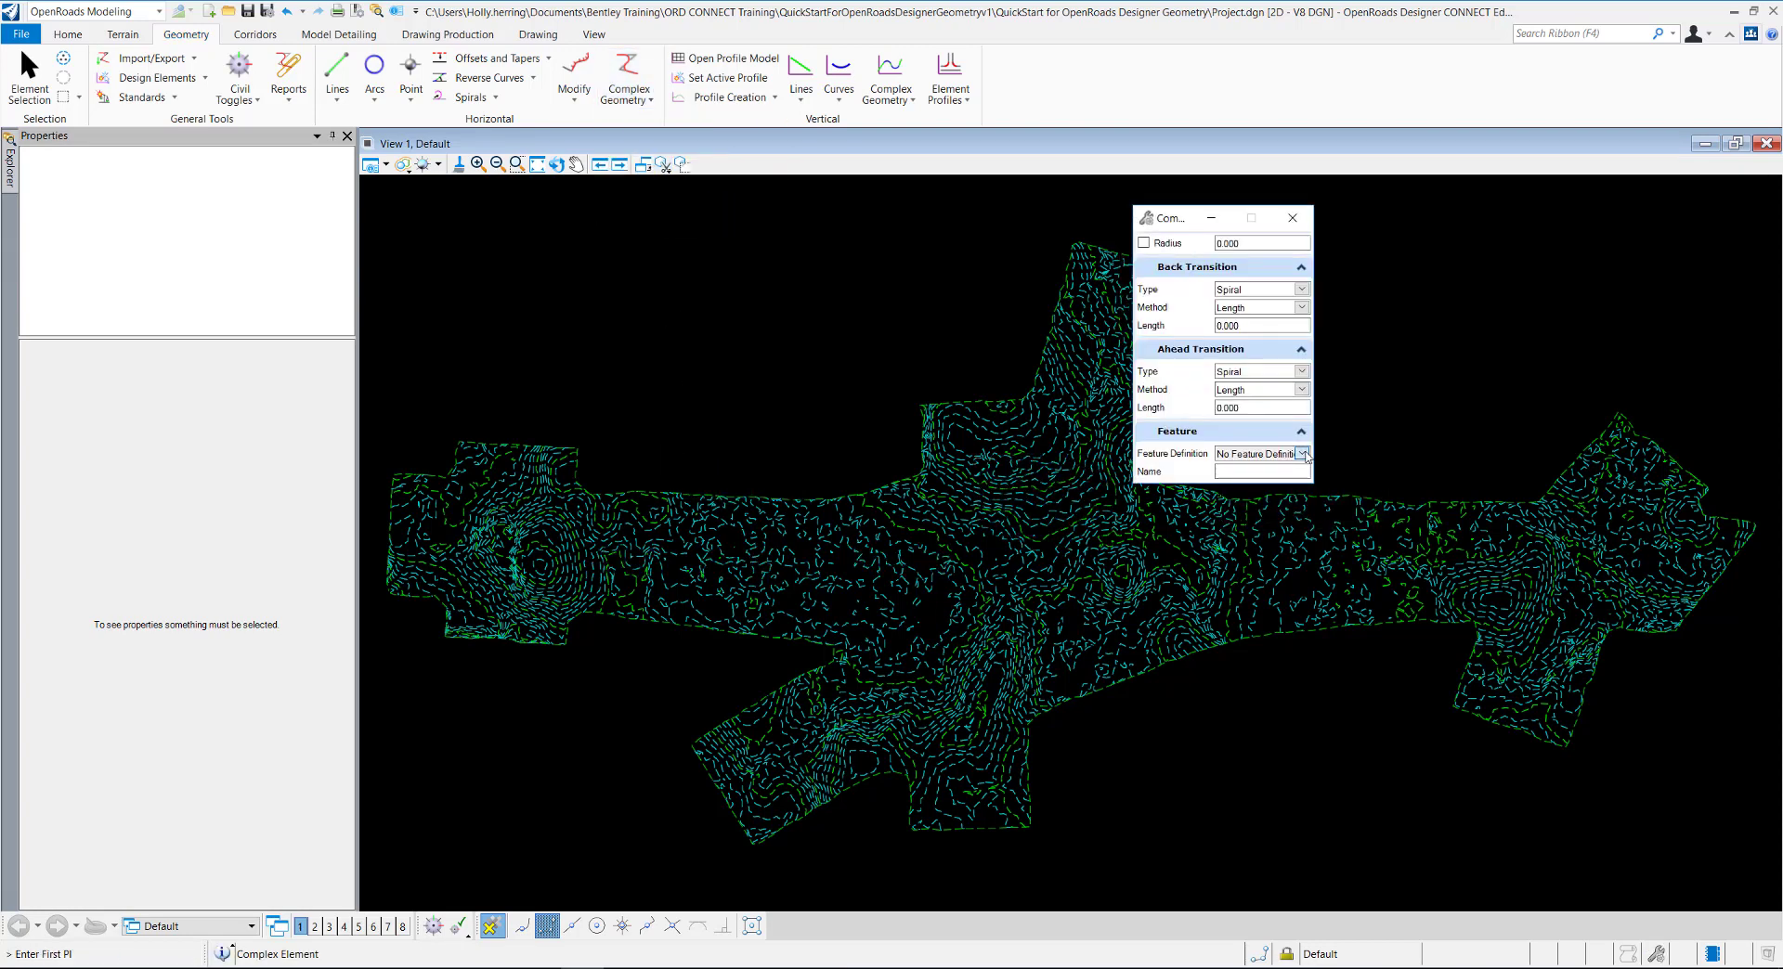
{"action": "left_click", "coordinate": [1302, 453]}
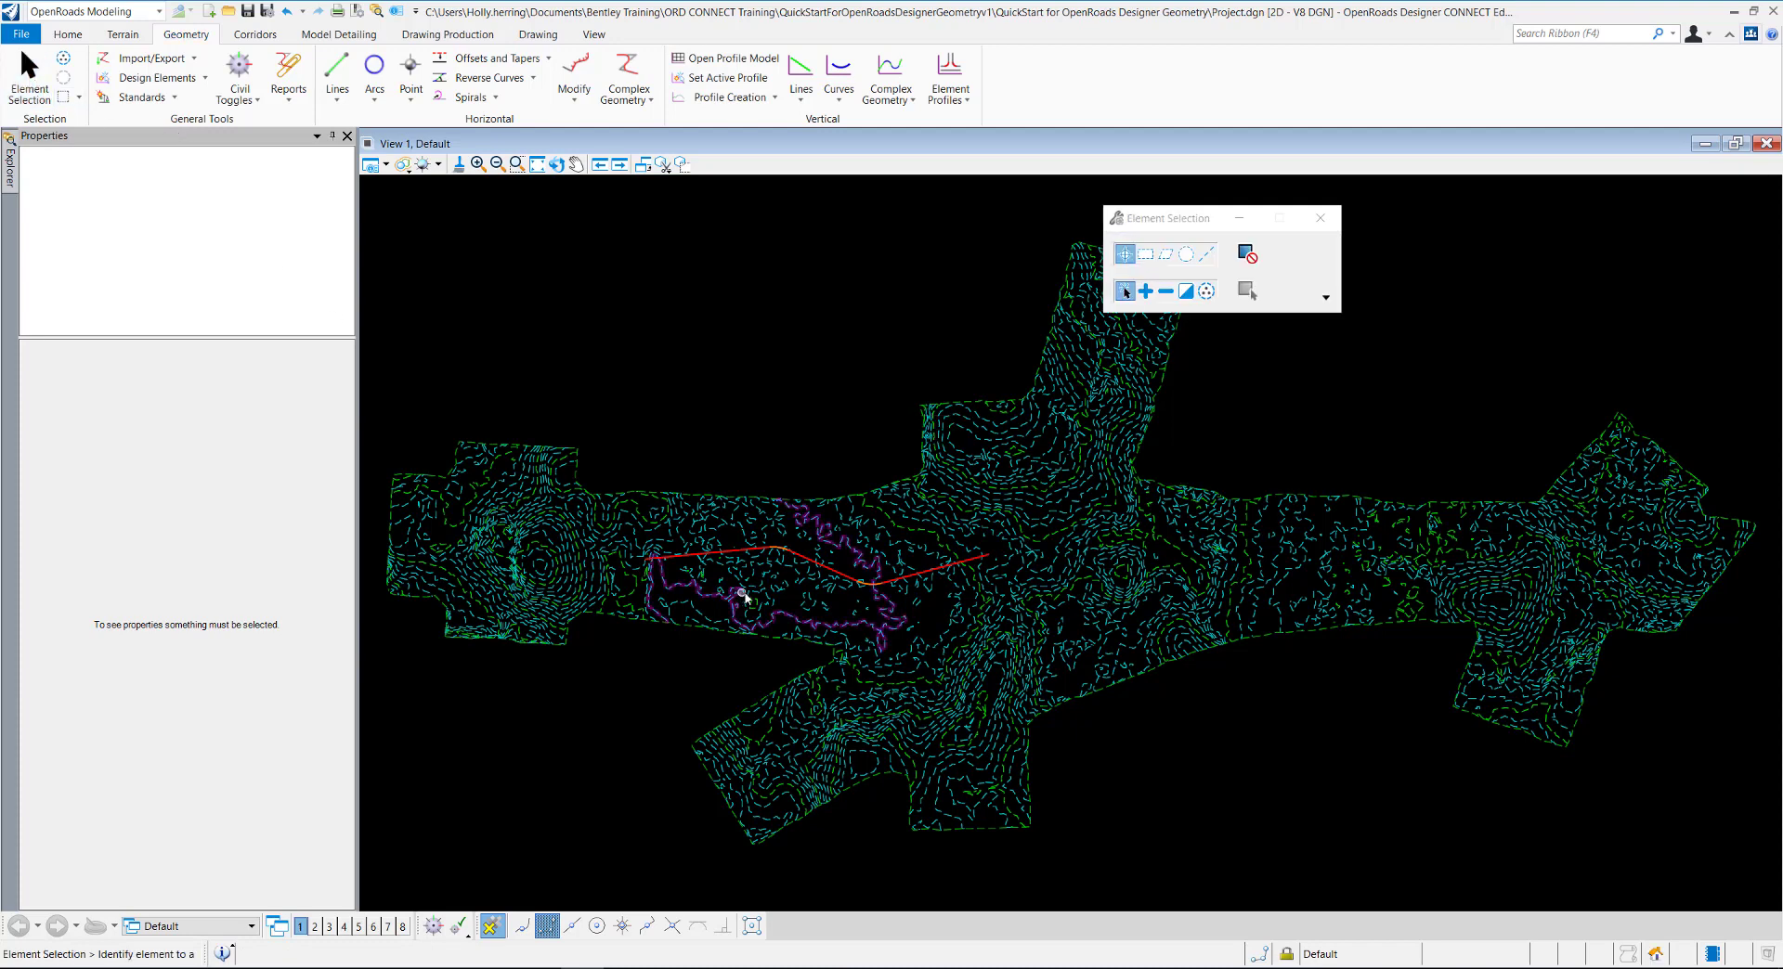
Select the new red alignment and zoom in around it
{"action": "left_click", "coordinate": [836, 578]}
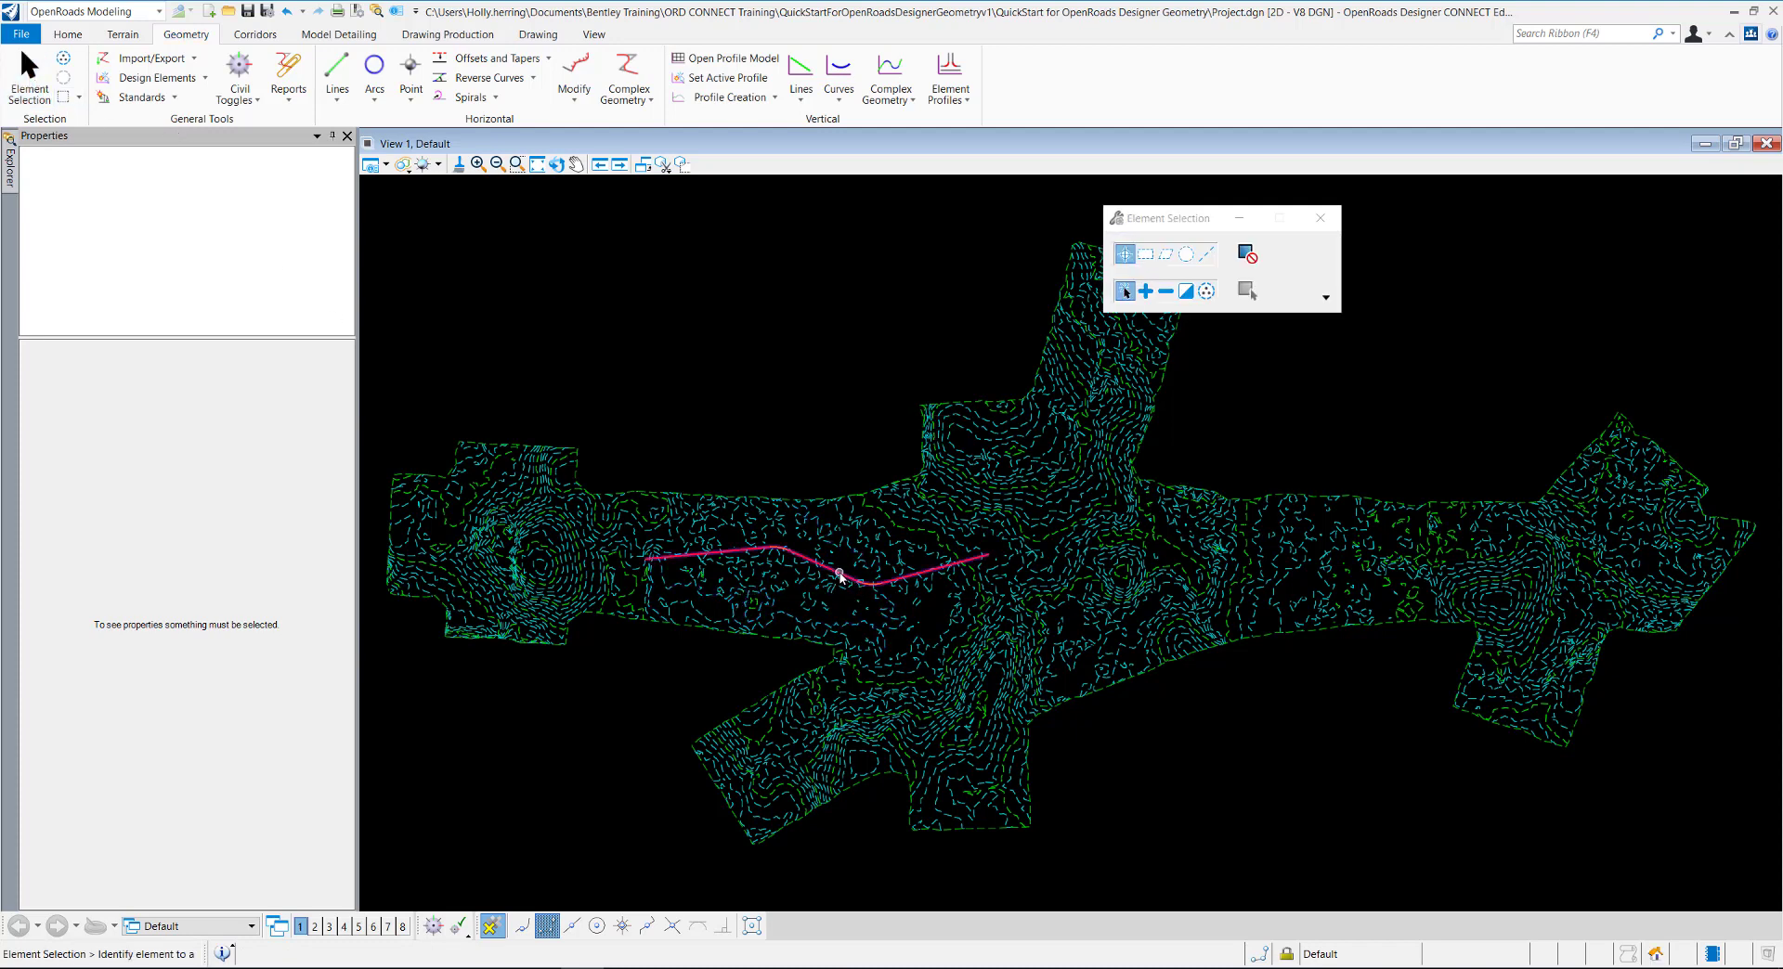
{"action": "left_click", "coordinate": [836, 574]}
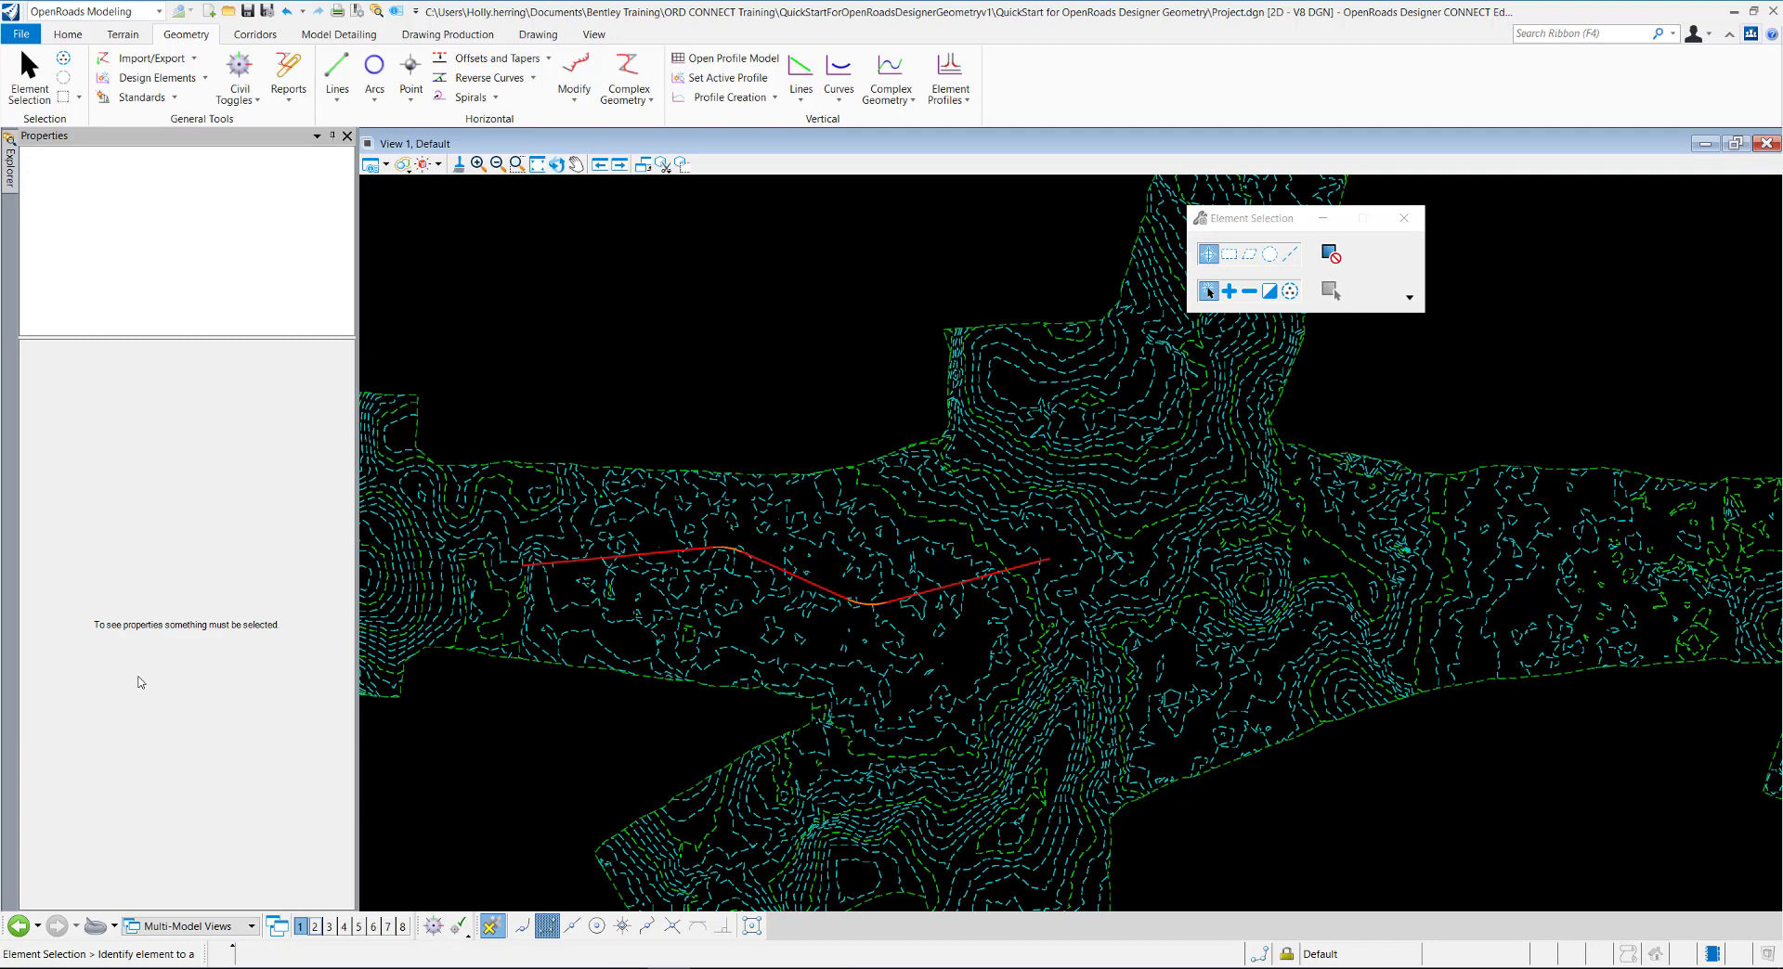
Select the Existing_Terrain boundary and set it as the active terrain model
{"action": "left_click", "coordinate": [577, 562]}
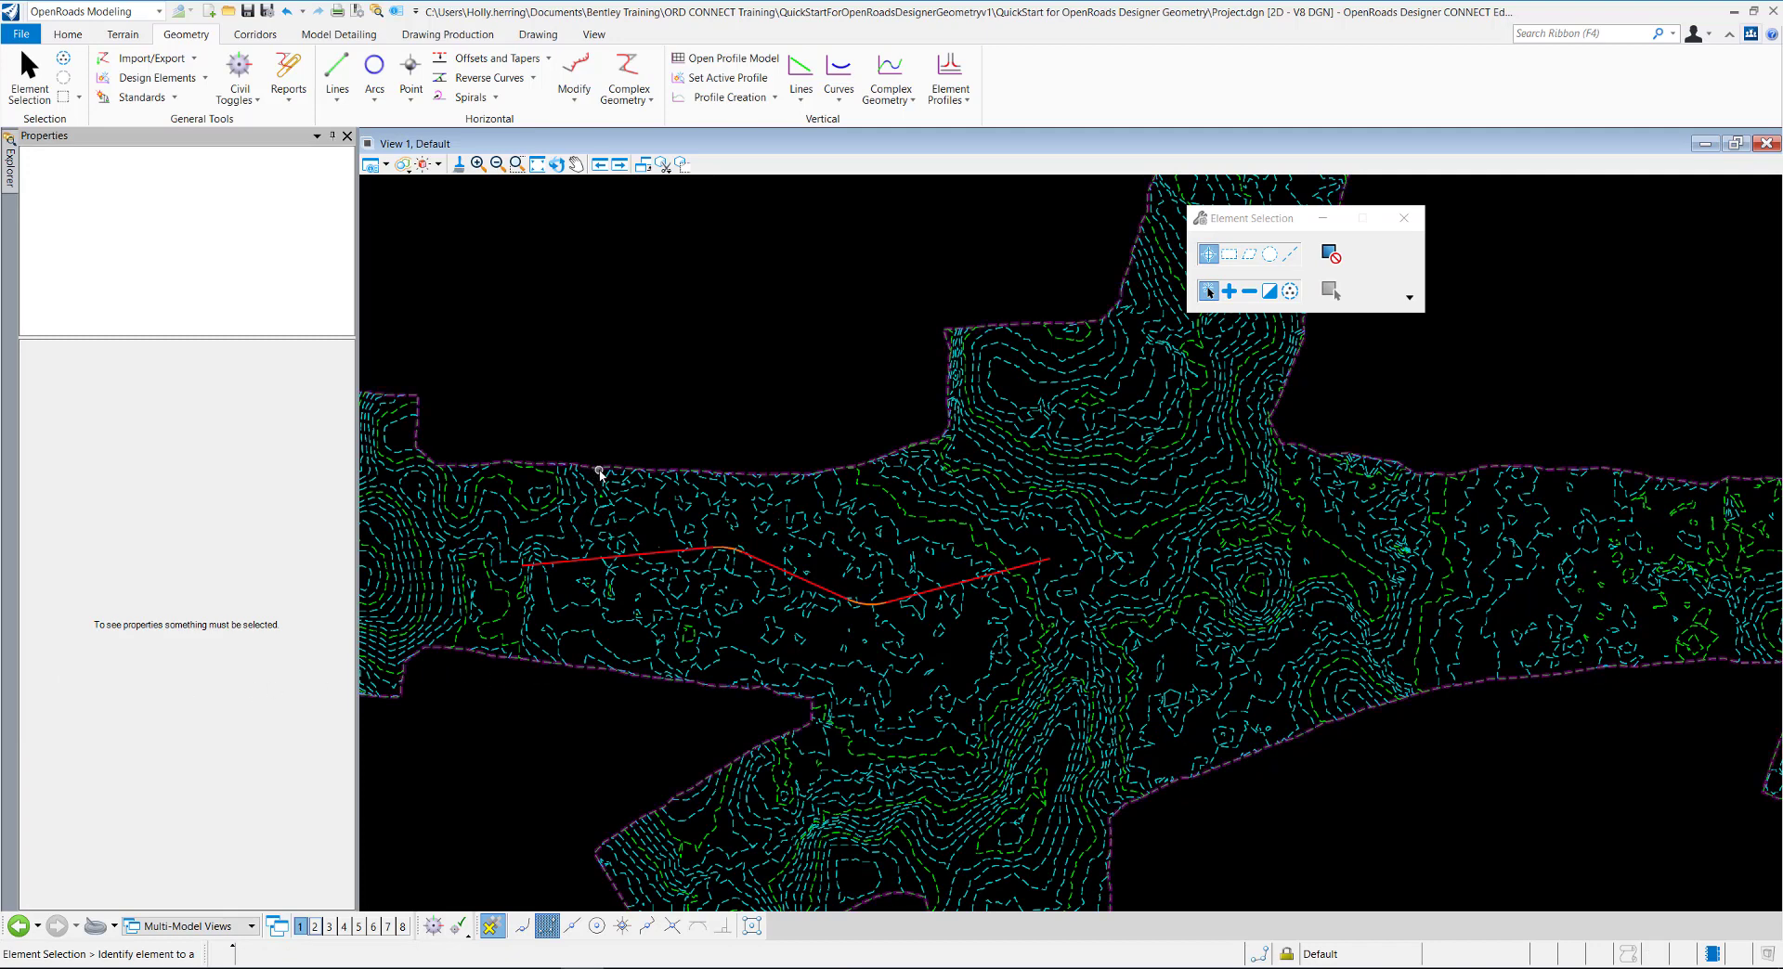
{"action": "mouse_move", "coordinate": [599, 473]}
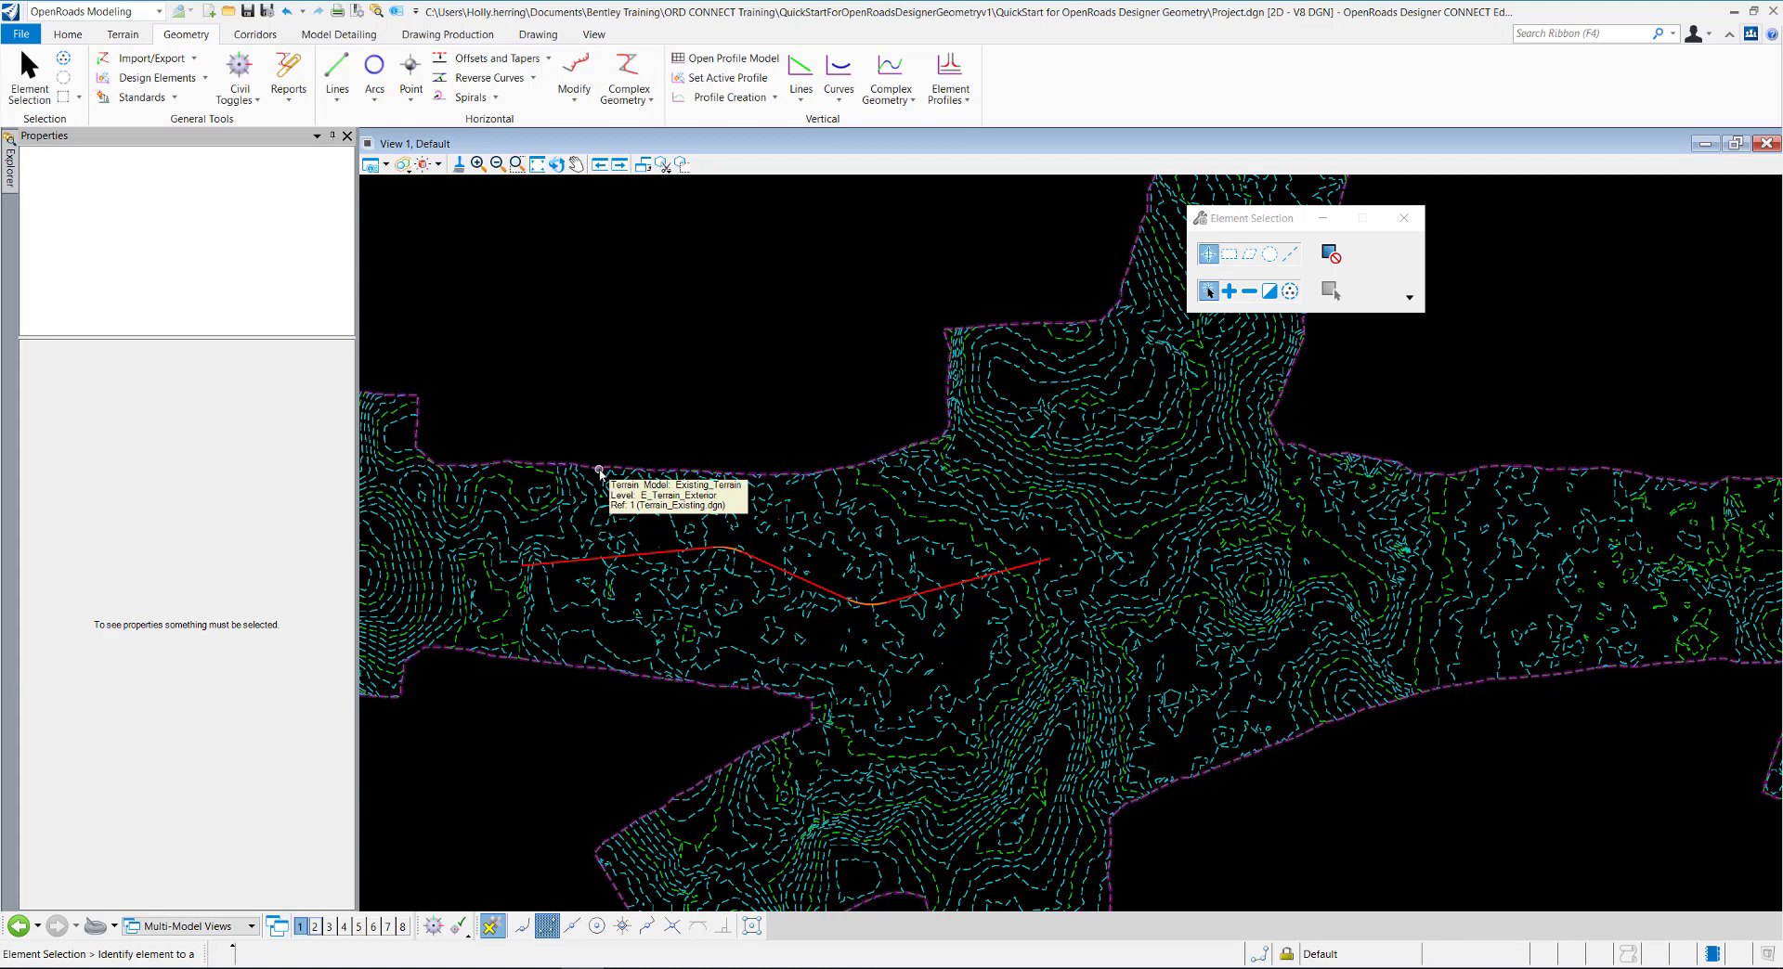
{"action": "left_click", "coordinate": [599, 471]}
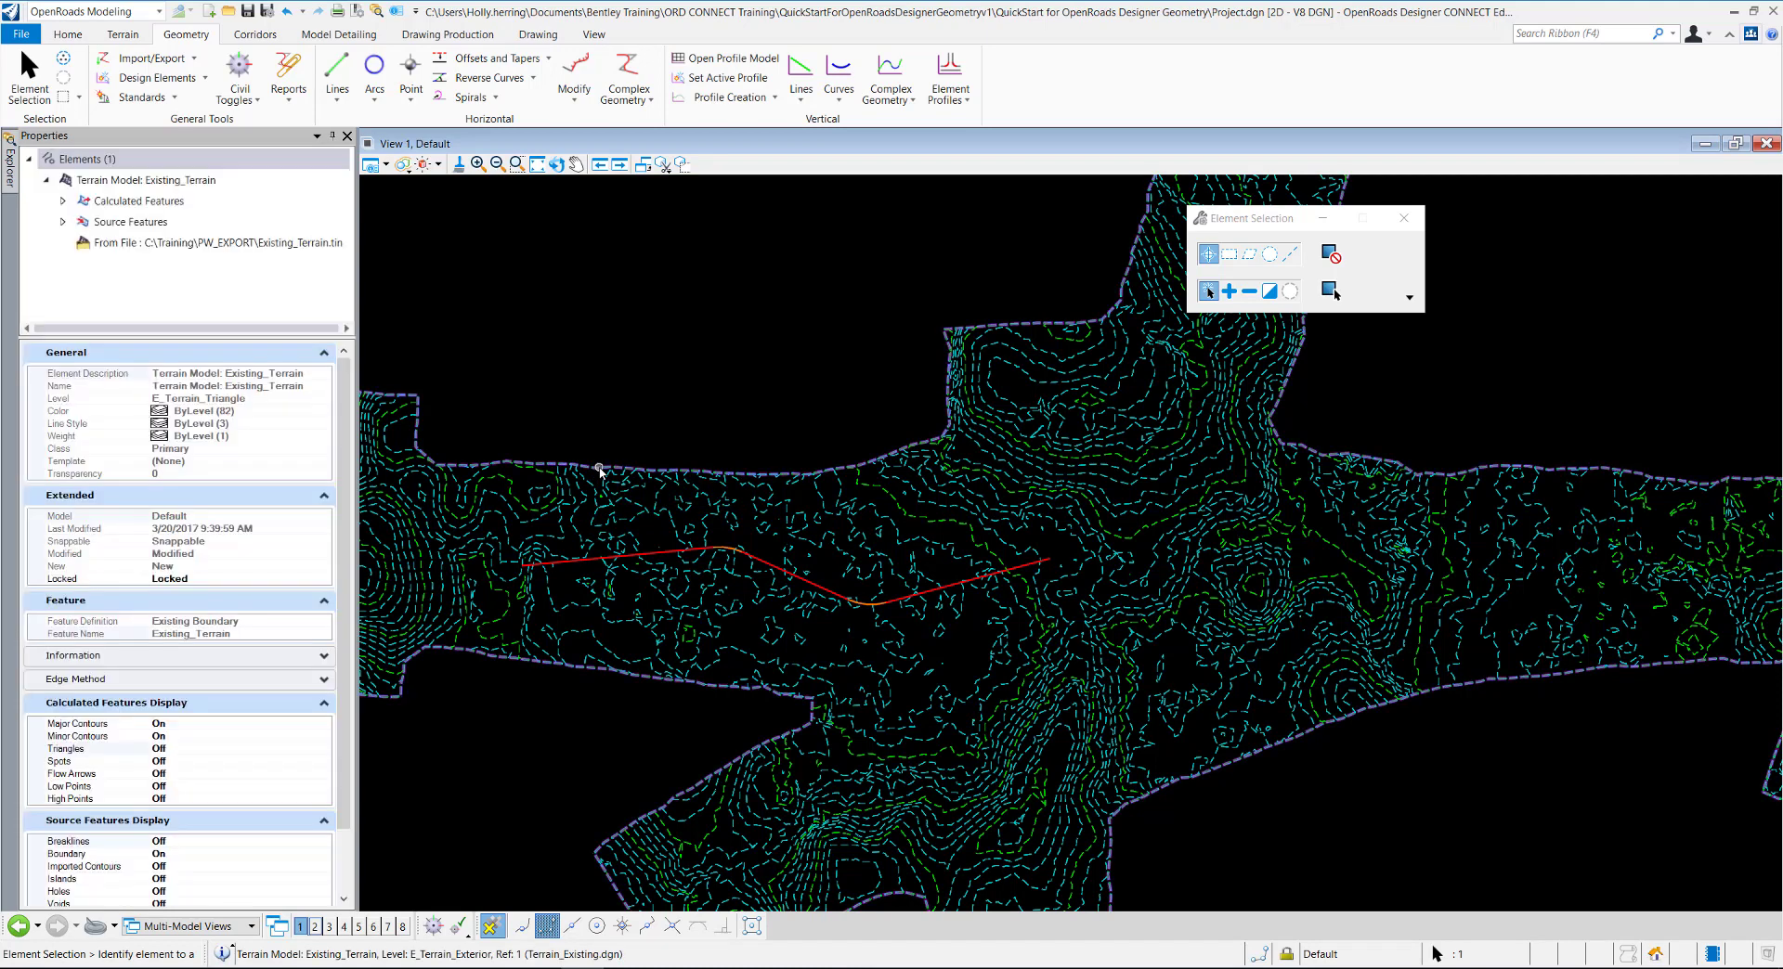
{"action": "mouse_move", "coordinate": [593, 470]}
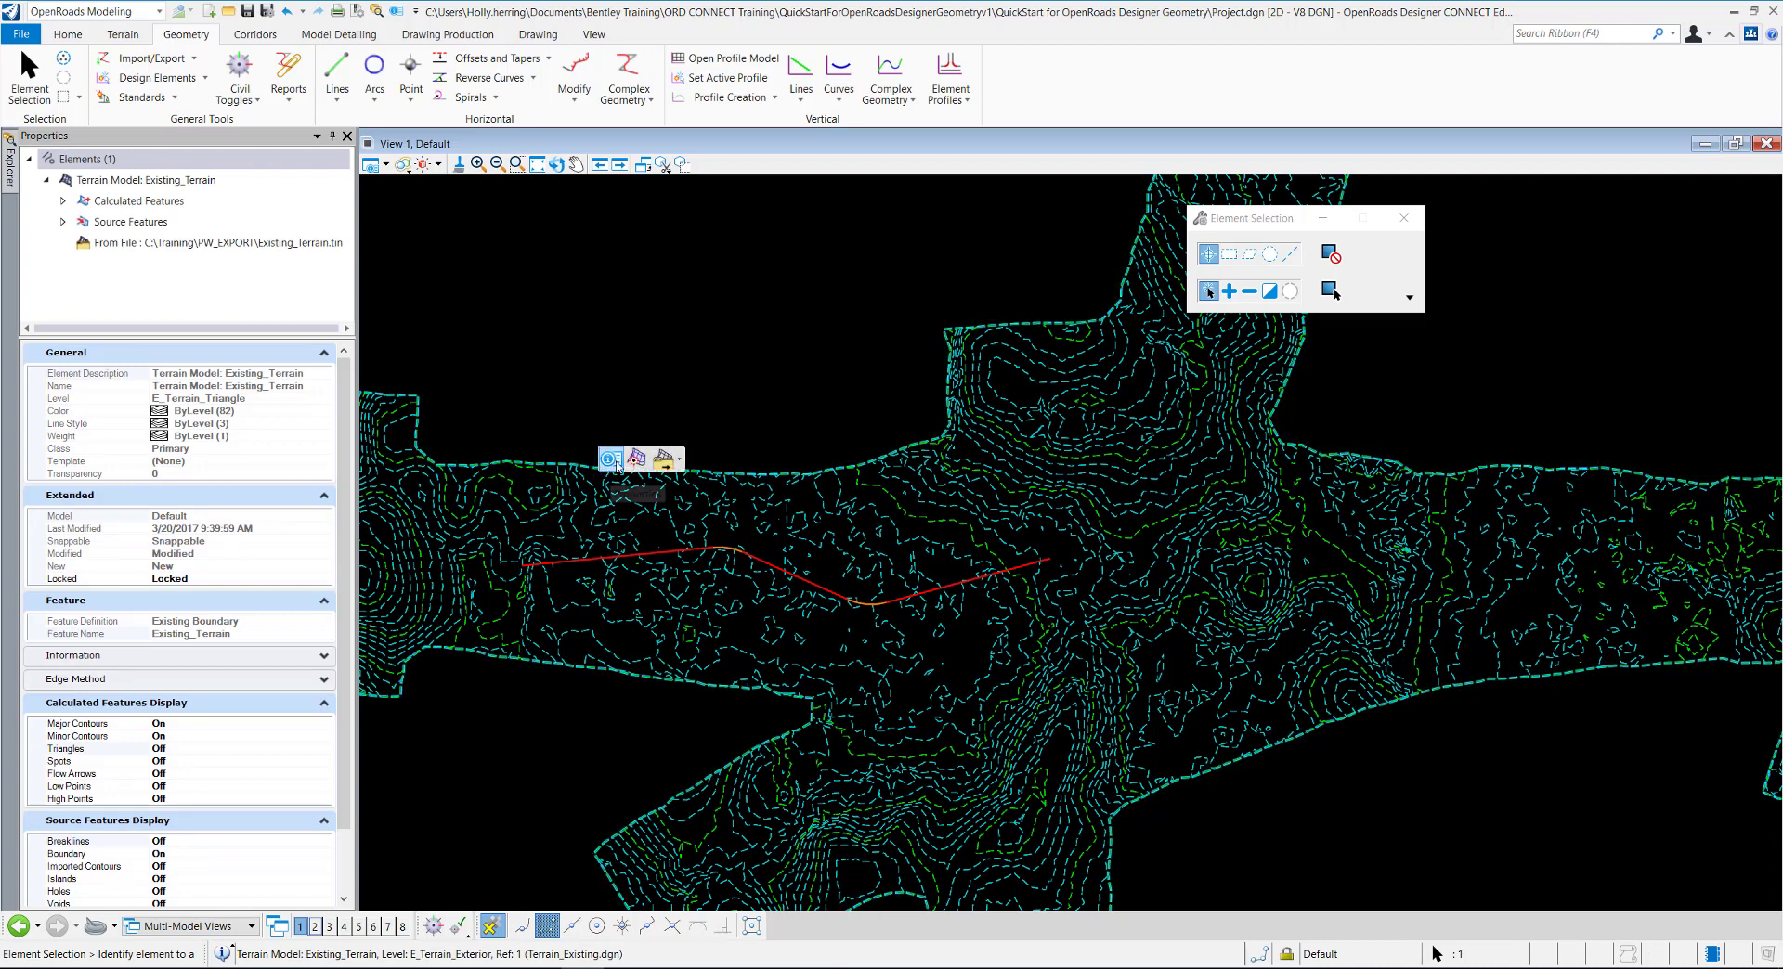
{"action": "mouse_move", "coordinate": [637, 457]}
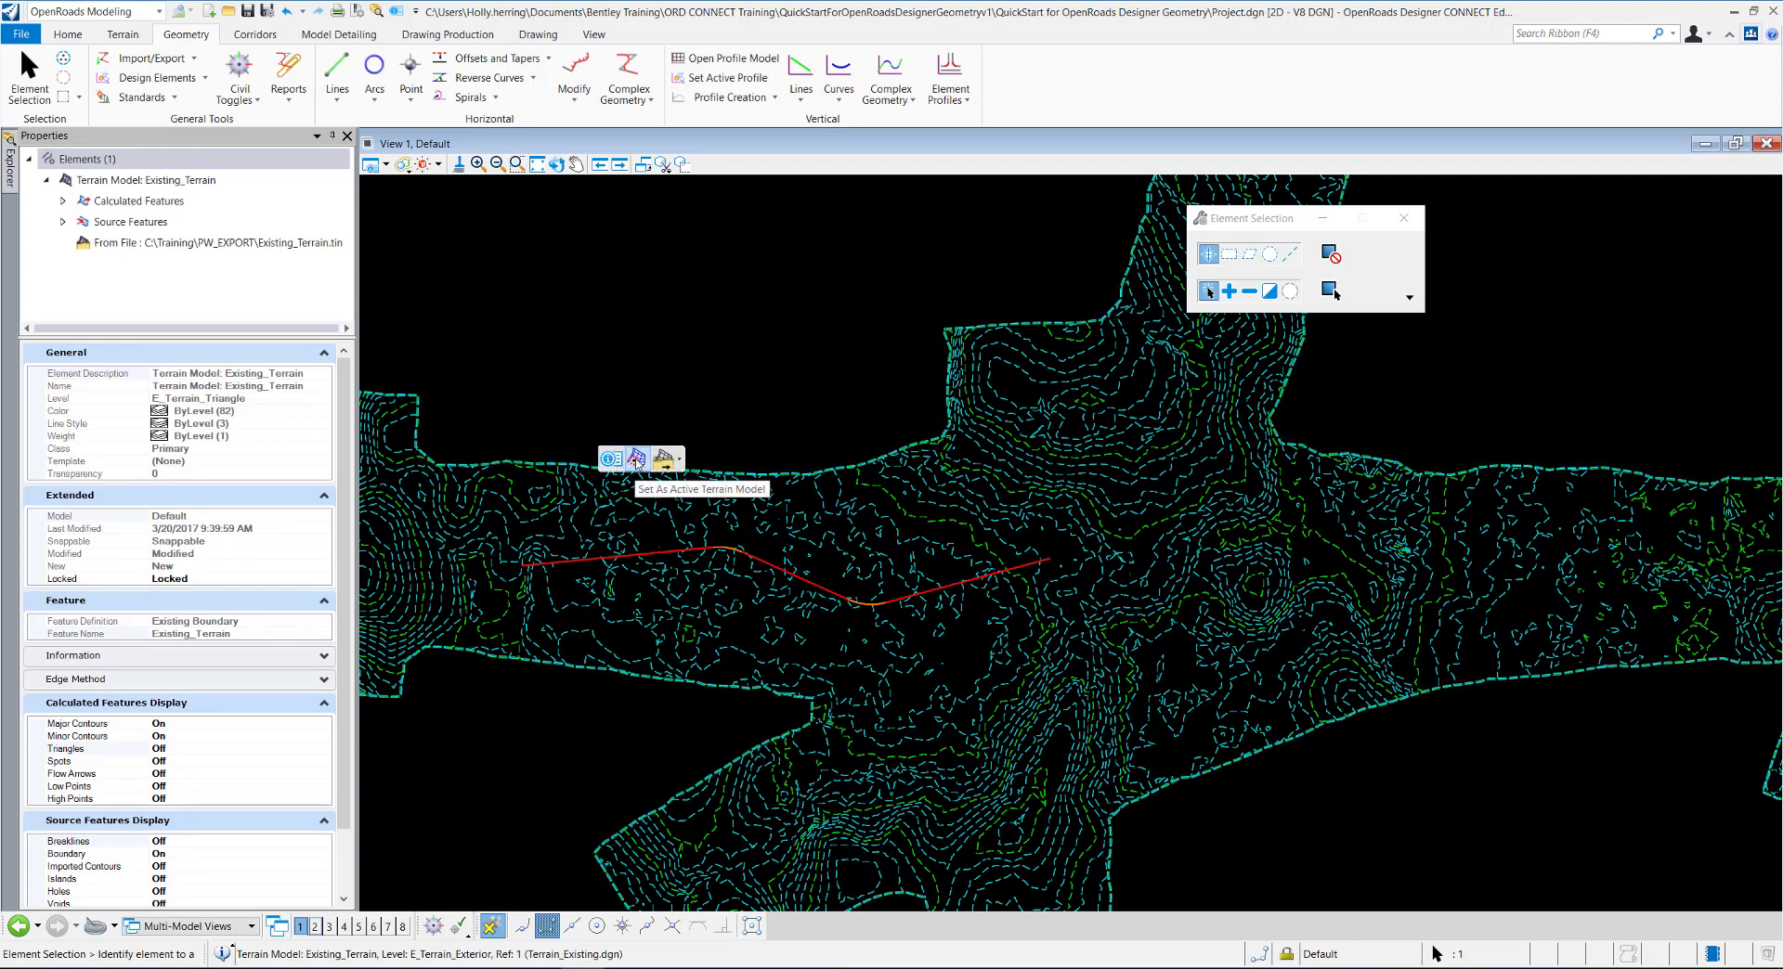
{"action": "left_click", "coordinate": [611, 458]}
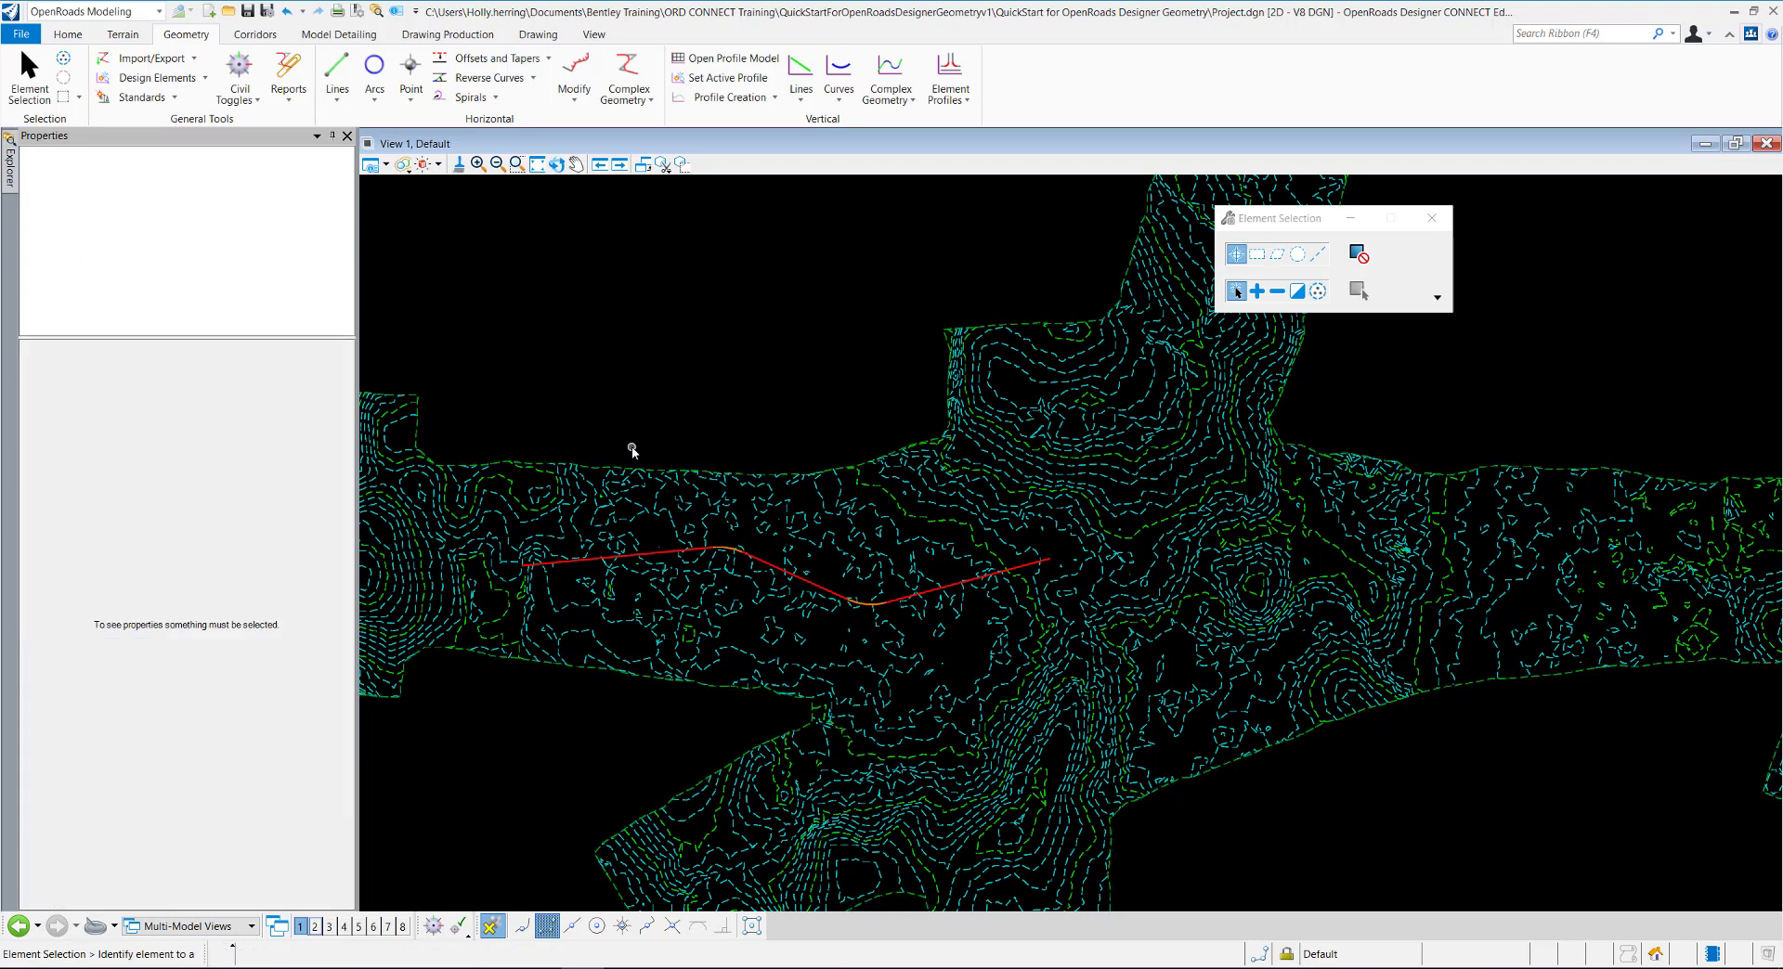
Open the GeomBL alignment's profile model in View 2, showing the existing ground
{"action": "left_click", "coordinate": [650, 555]}
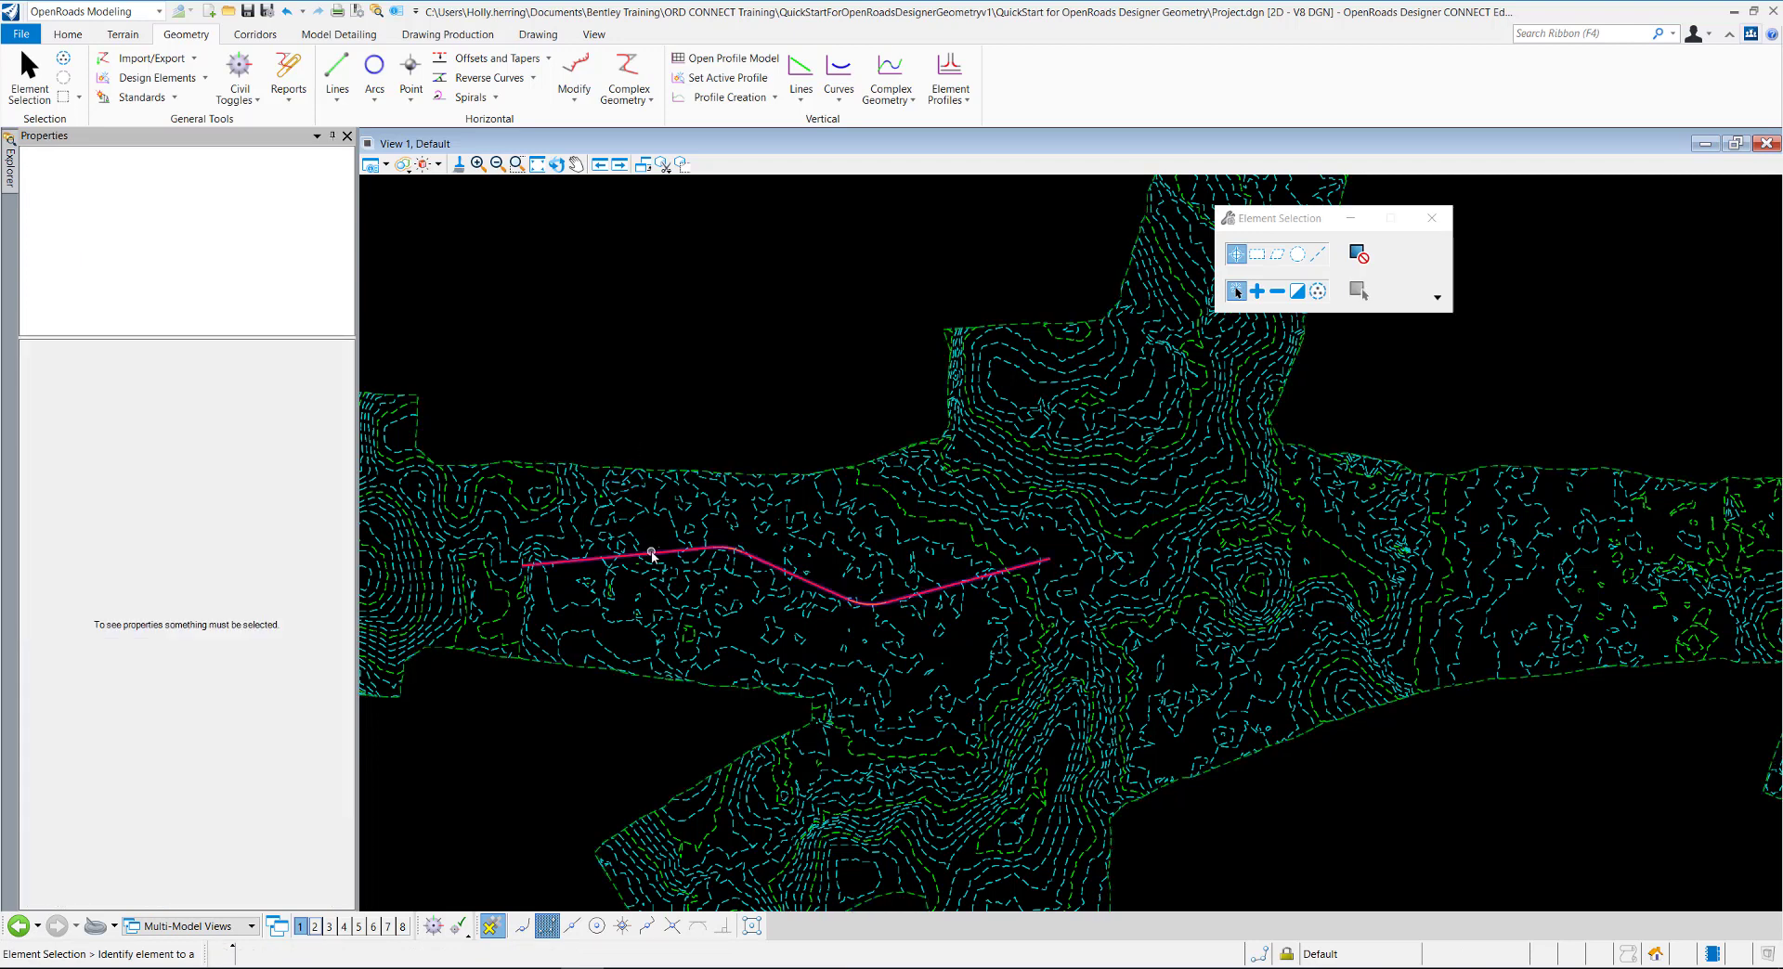
{"action": "left_click", "coordinate": [652, 557]}
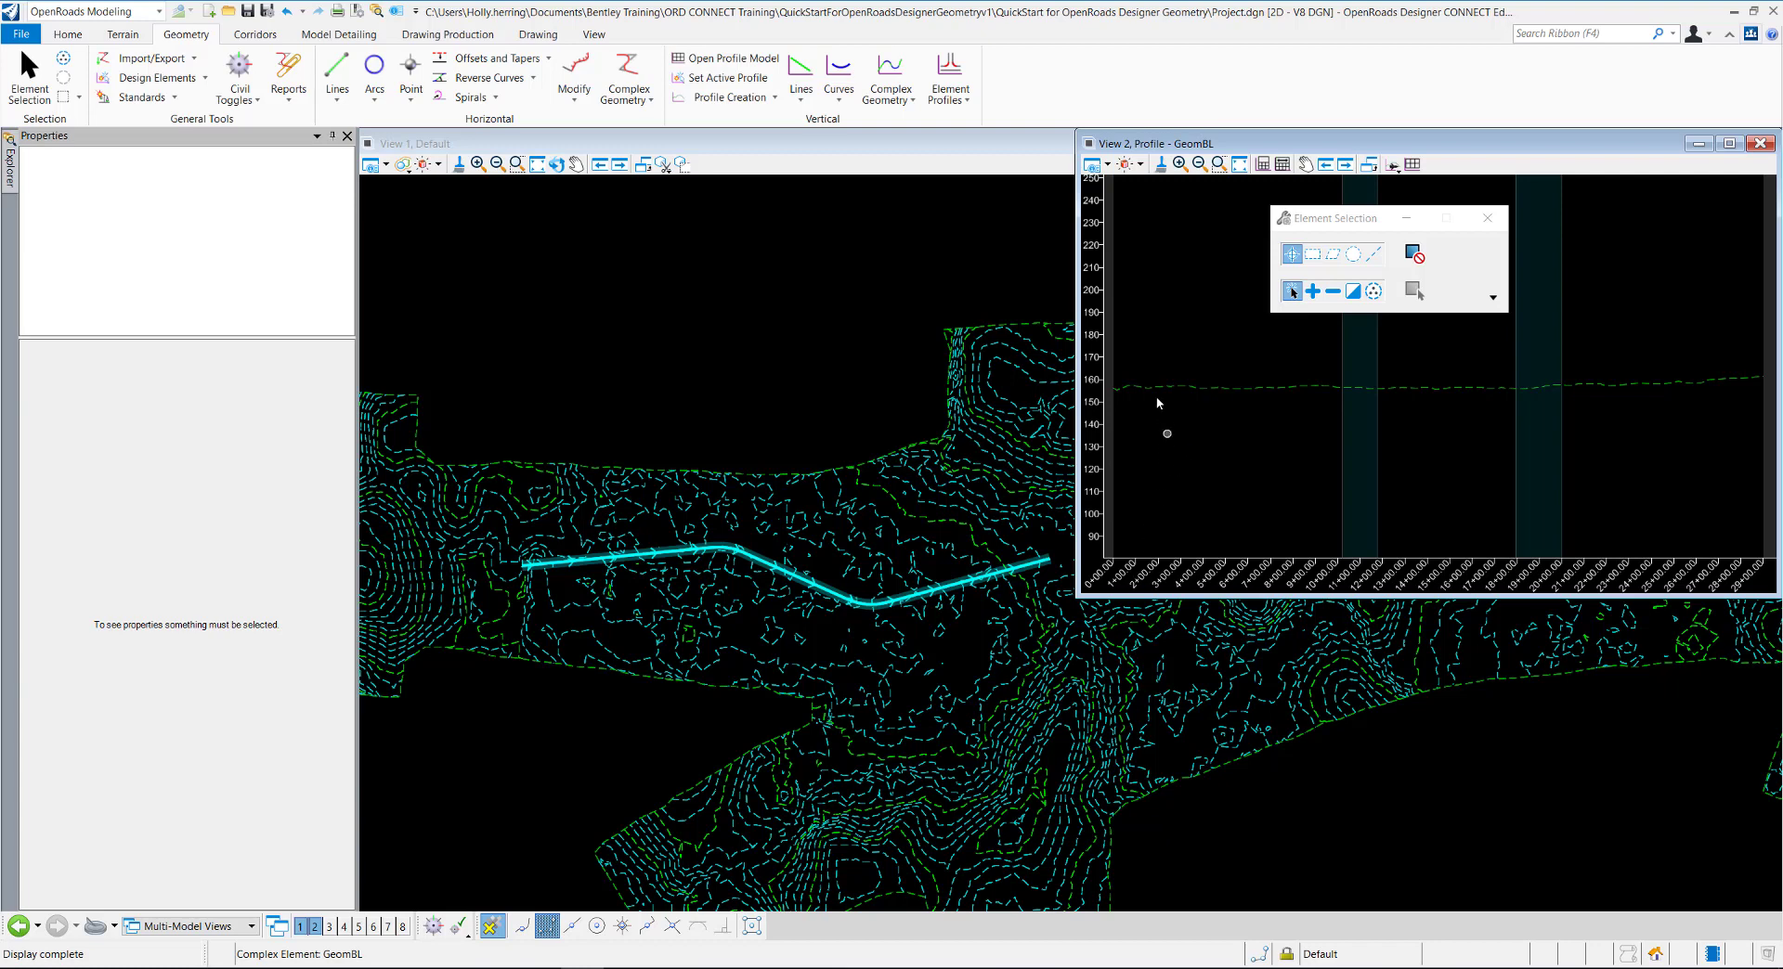
{"action": "left_click", "coordinate": [1154, 387]}
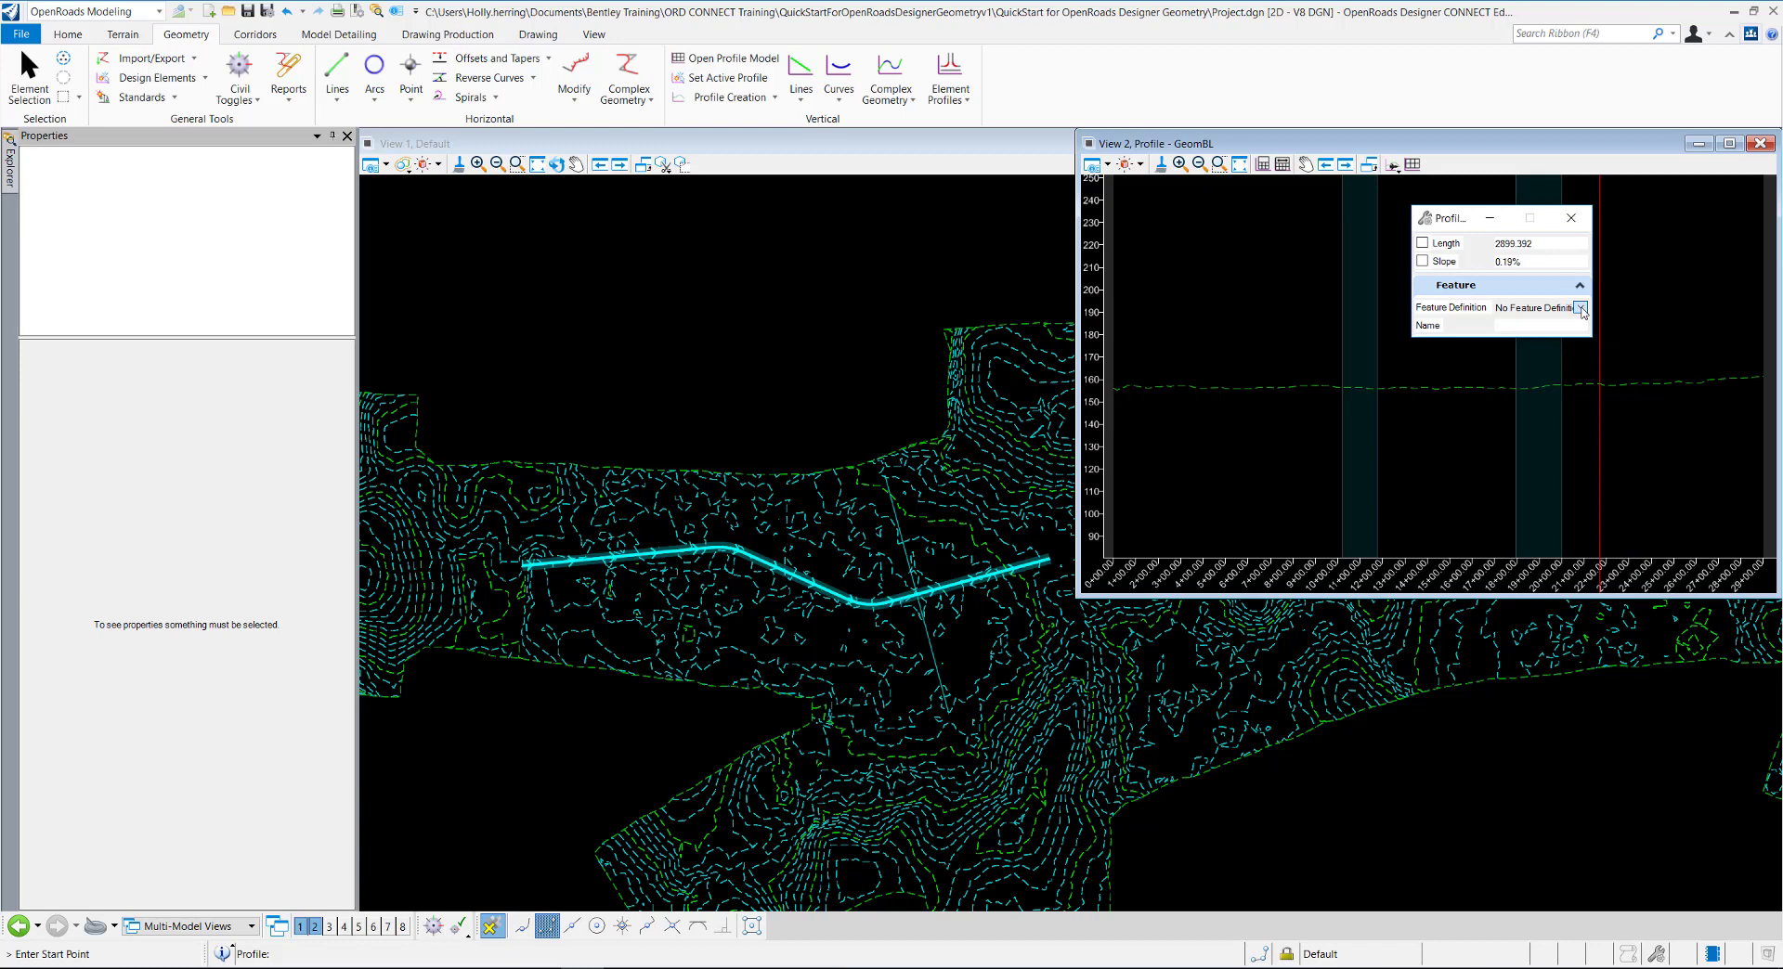
Draw a straight GeomBL profile line using the Geom_Baseline feature definition
{"action": "left_click", "coordinate": [1580, 307]}
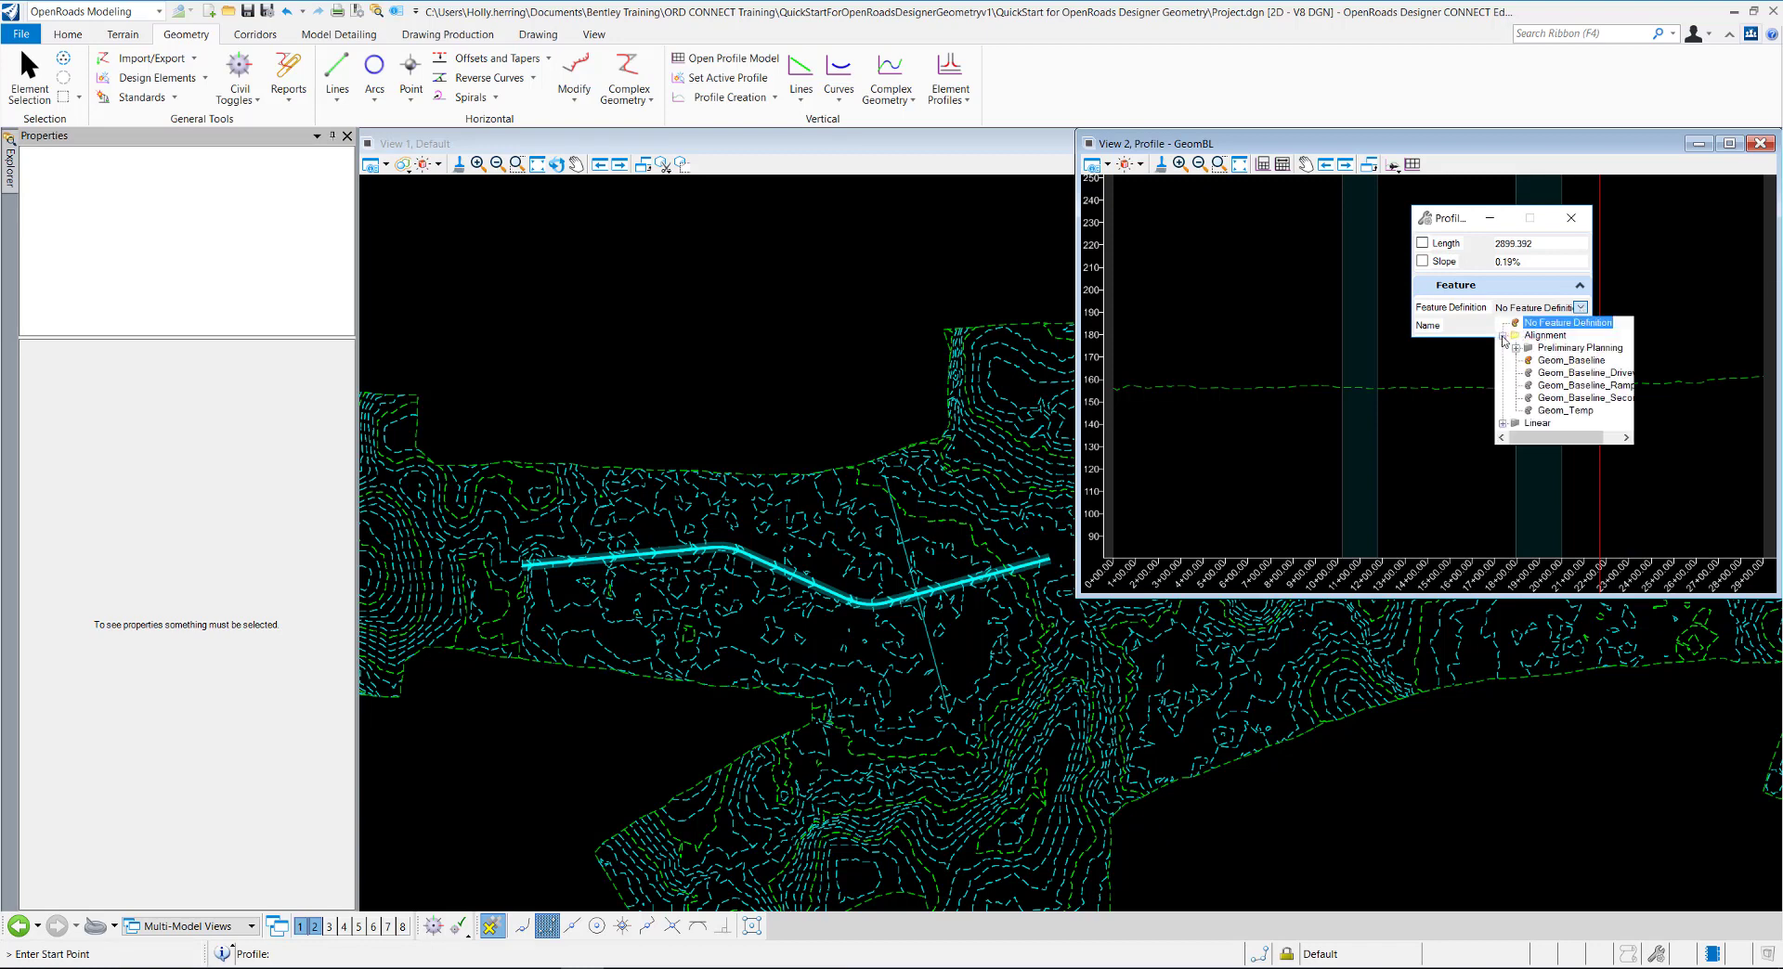
{"action": "left_click", "coordinate": [1571, 360]}
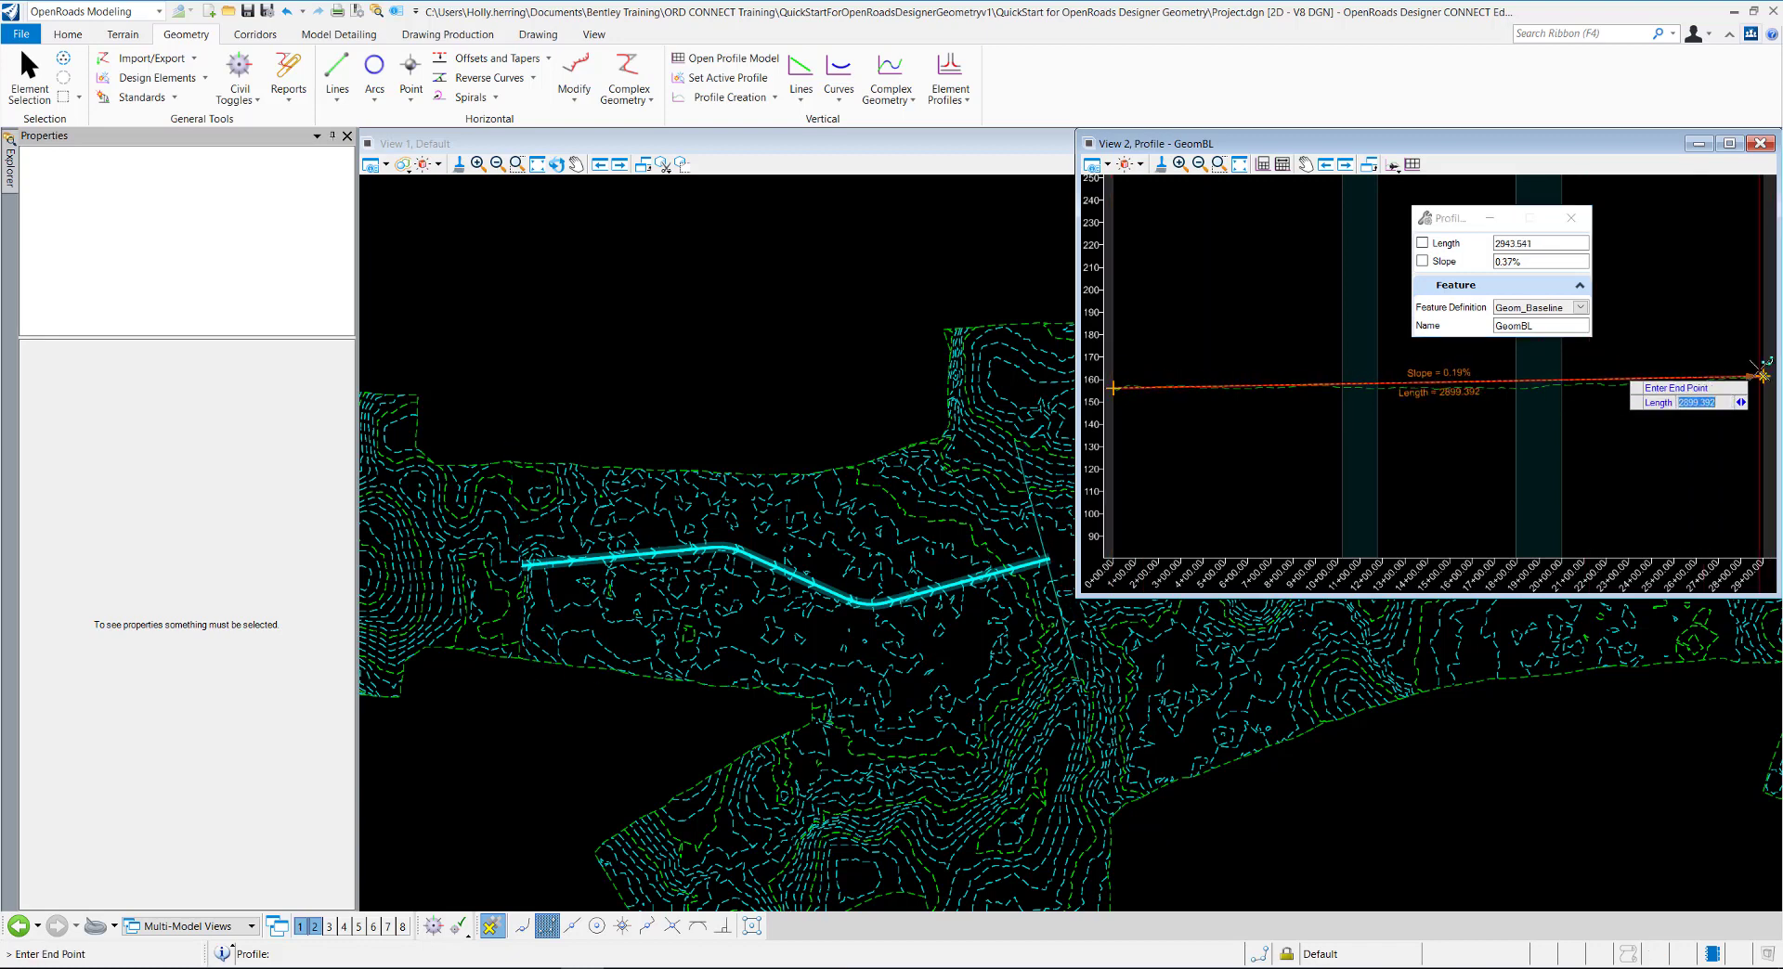
{"action": "left_click", "coordinate": [1762, 368]}
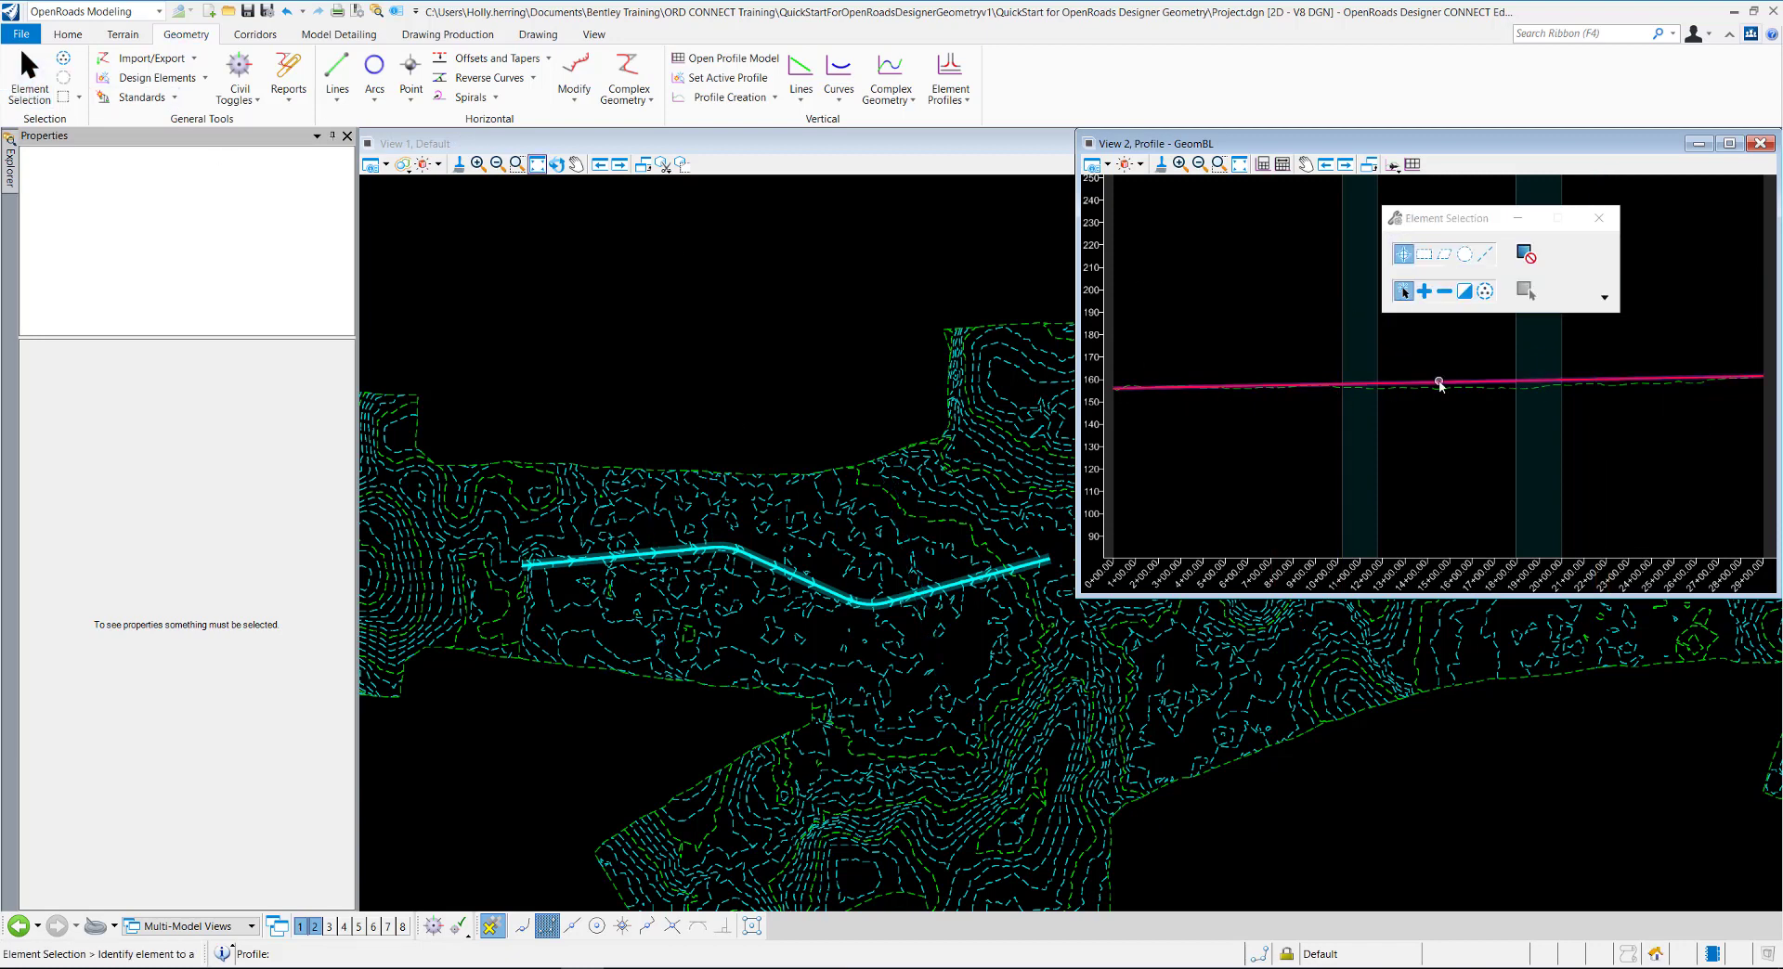
Select the GeomBL profile line (0.19% slope, length 2899.392) to set it active
{"action": "left_click", "coordinate": [1439, 383]}
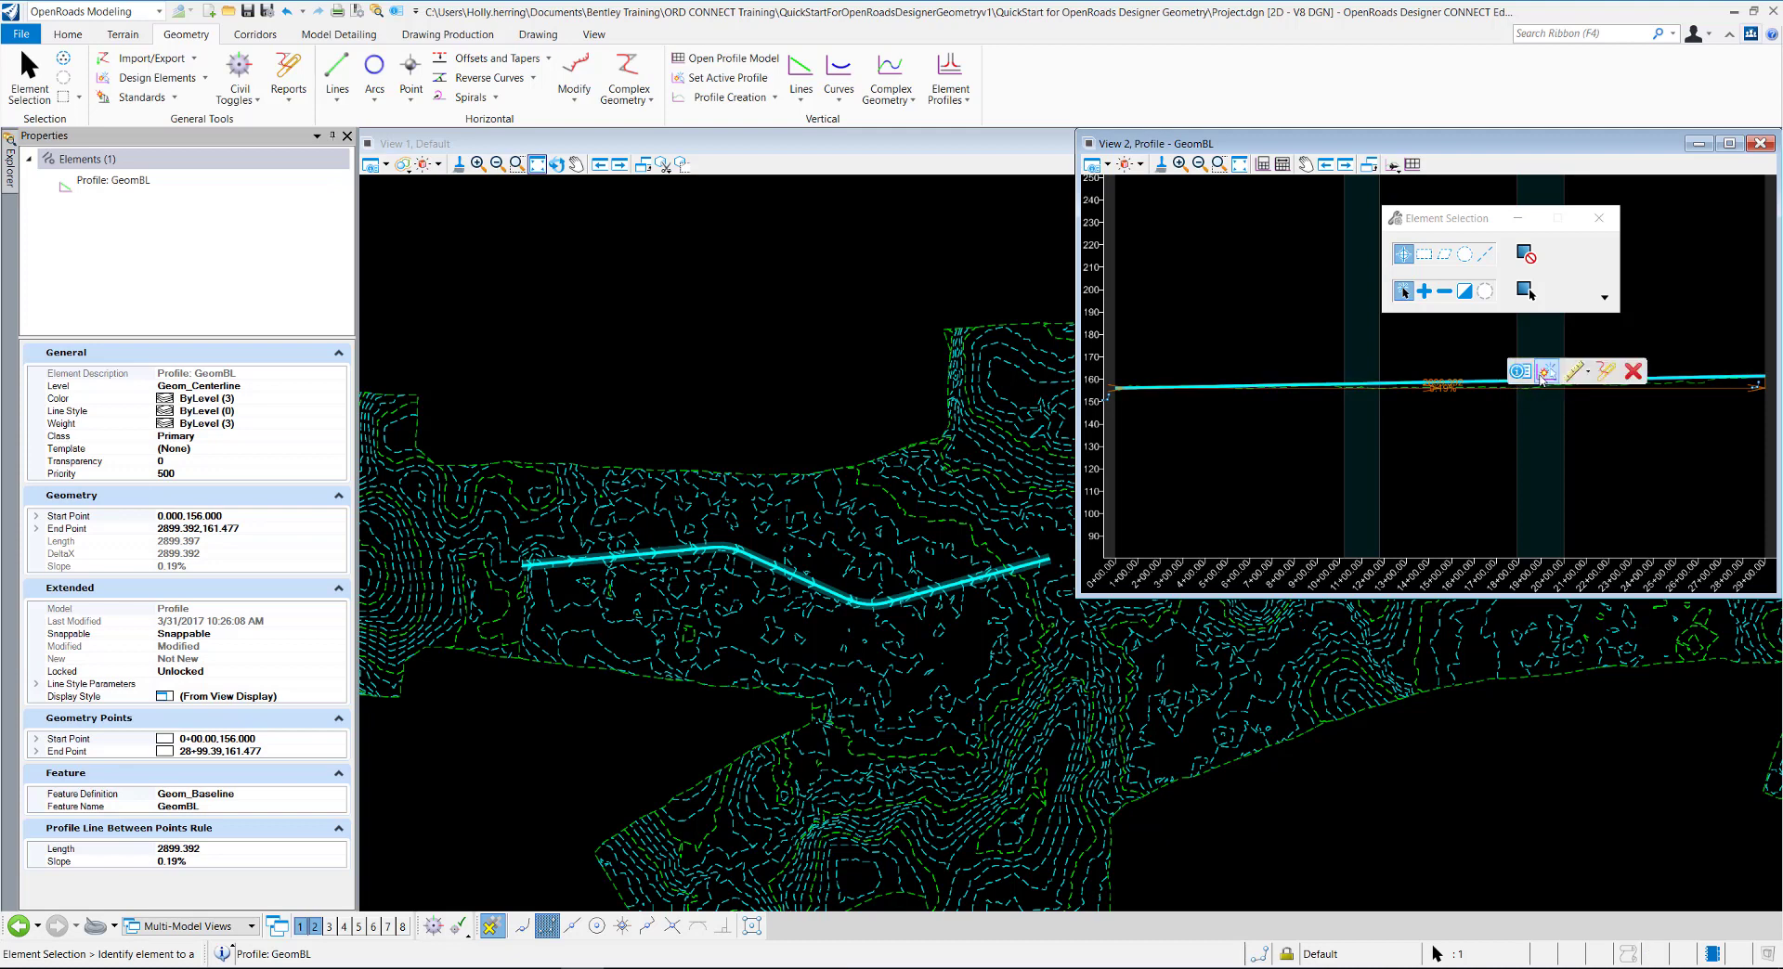
{"action": "mouse_move", "coordinate": [1548, 371]}
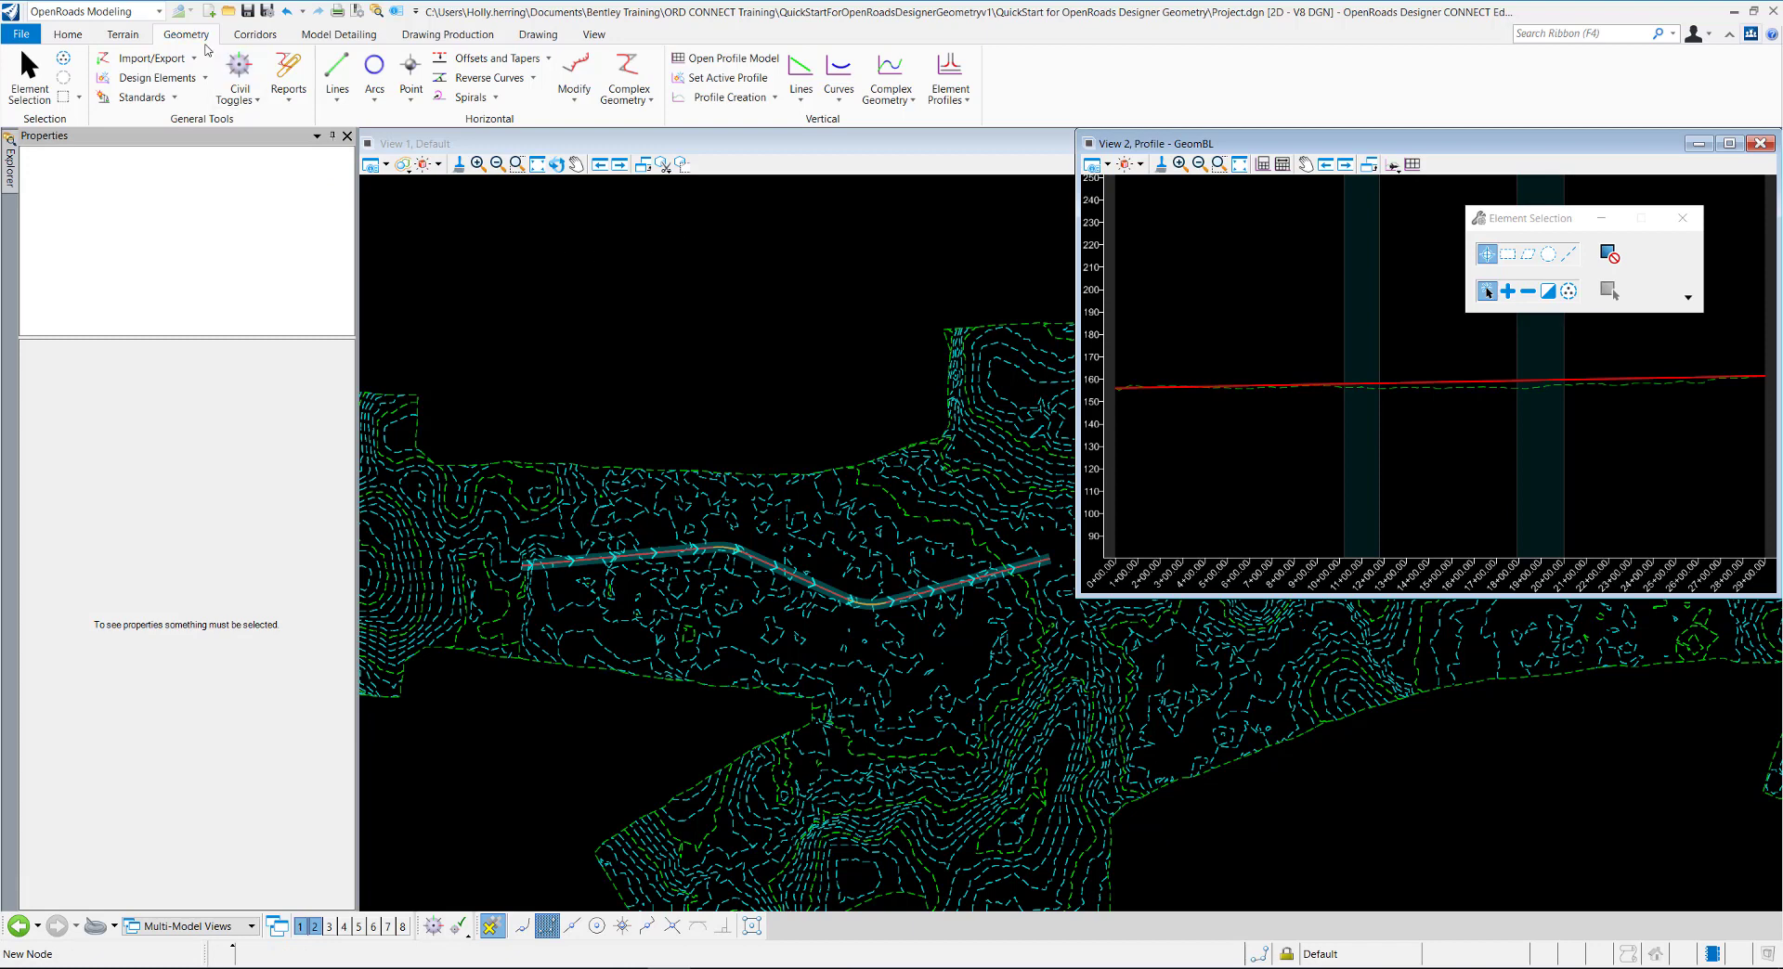
Create a new corridor named GeomBL on the GeomBL alignment with its active profile
{"action": "left_click", "coordinate": [253, 32]}
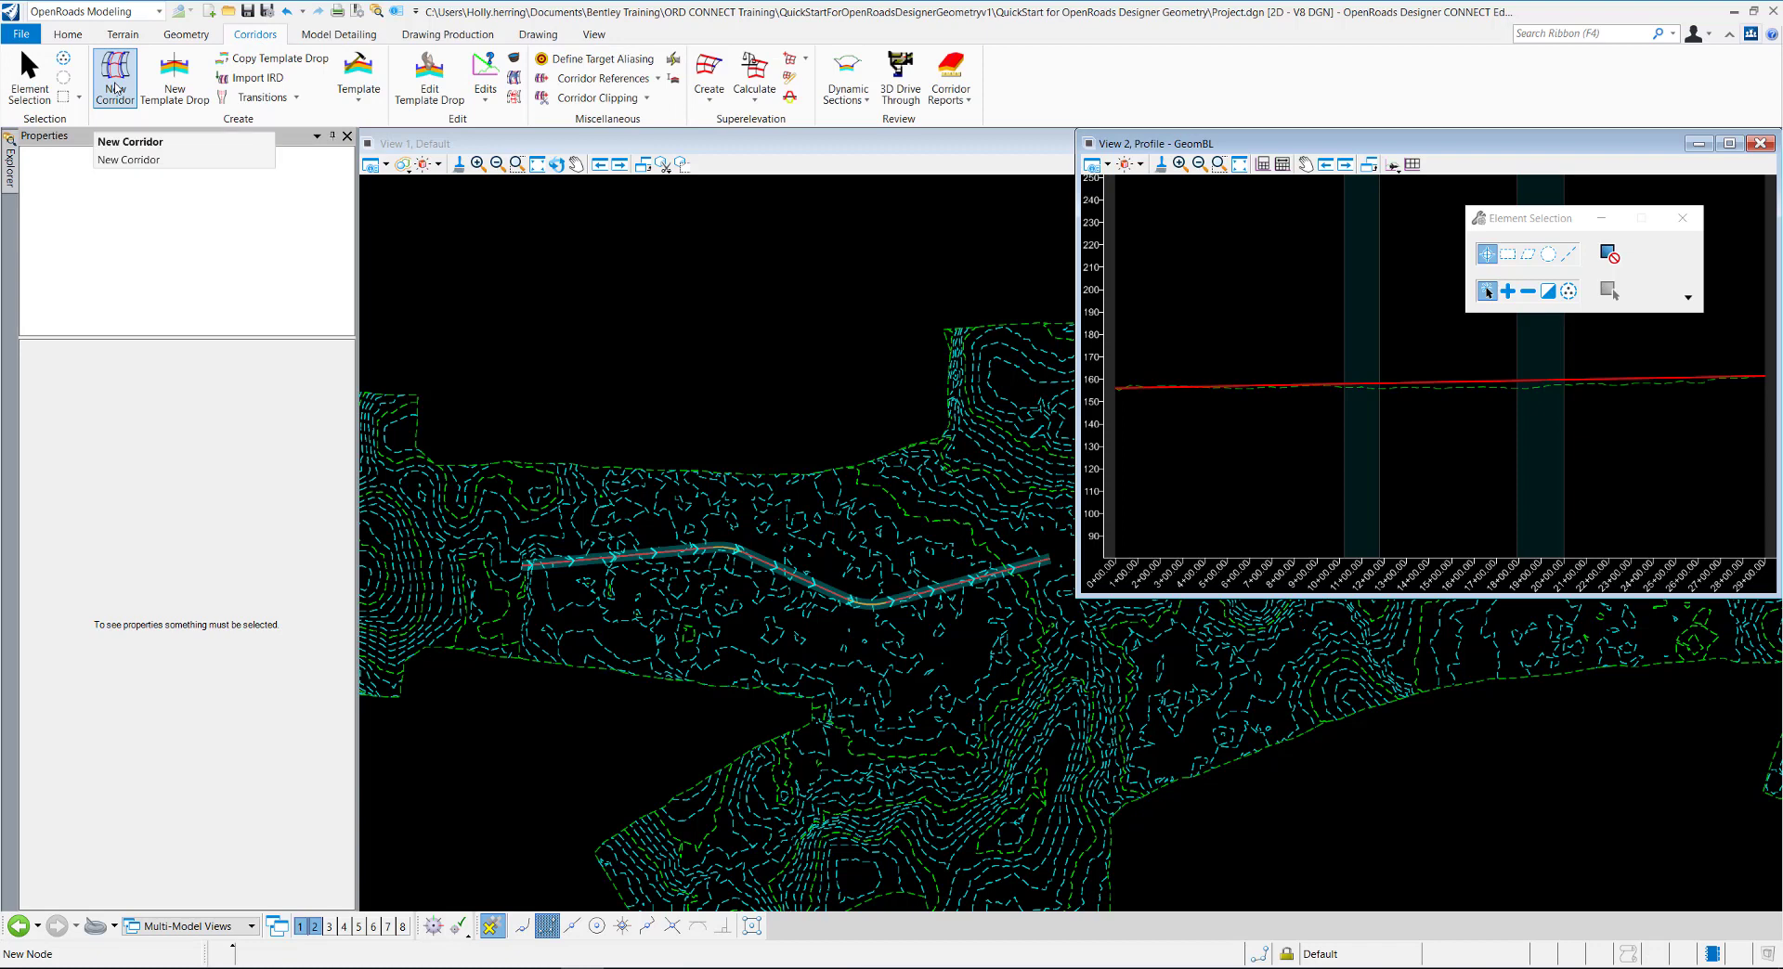
{"action": "left_click", "coordinate": [113, 74]}
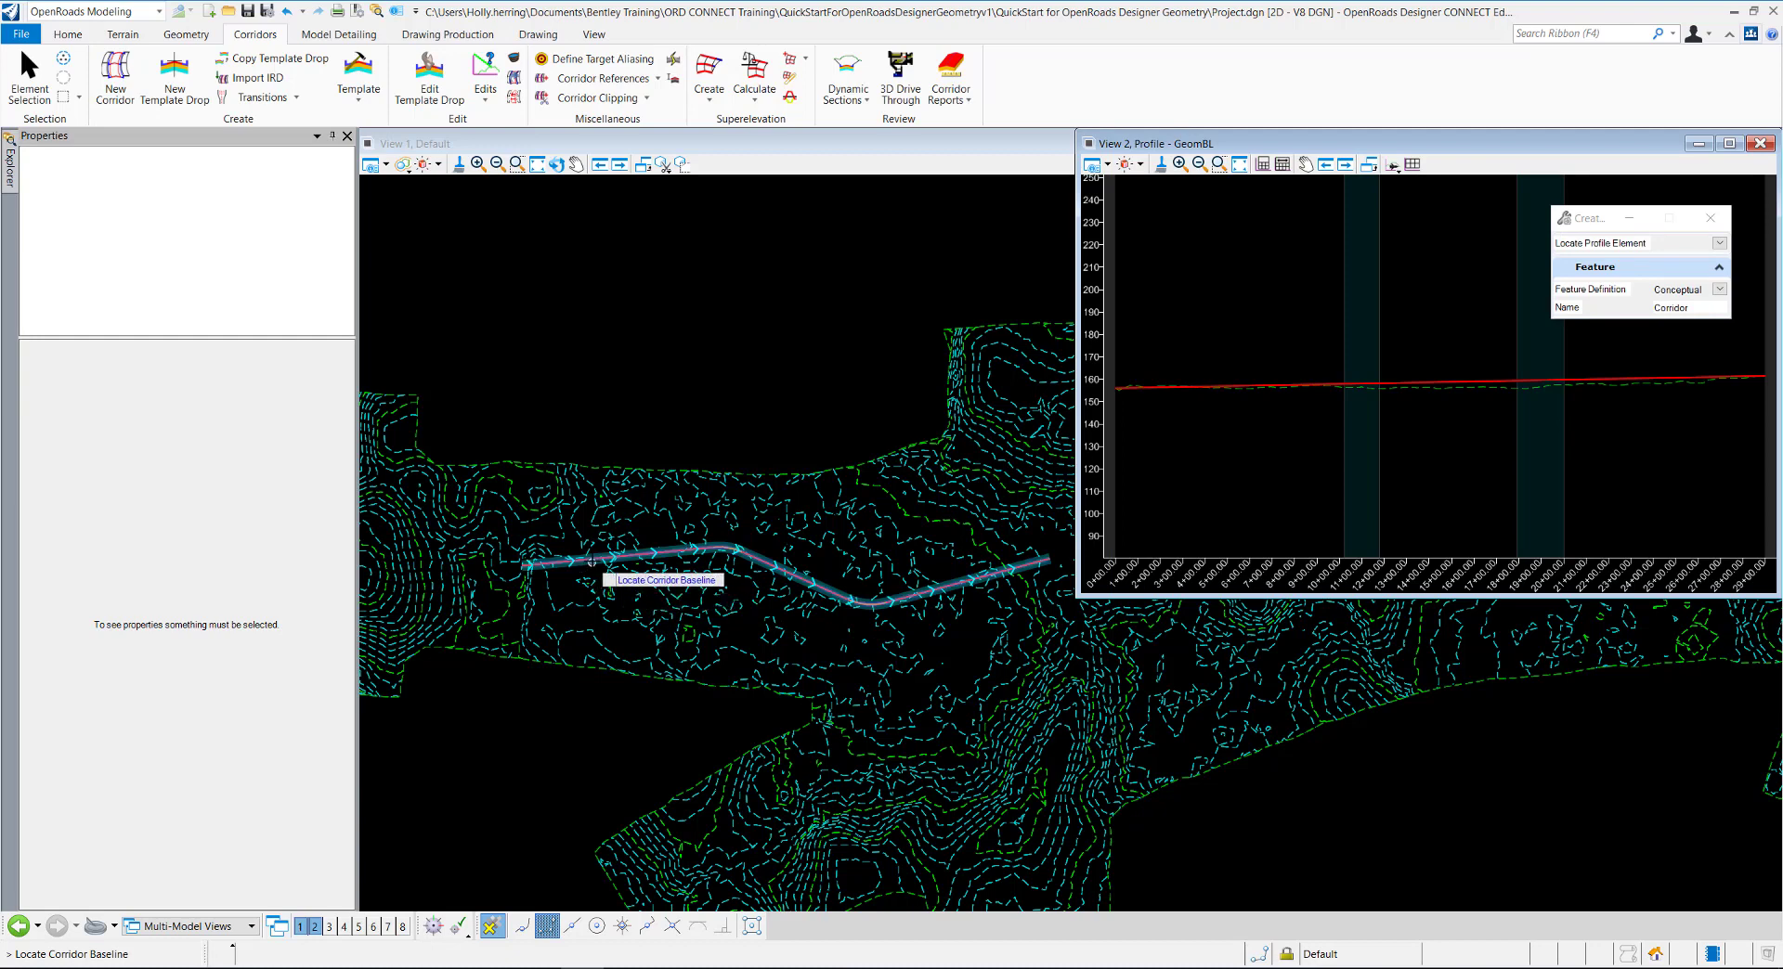
{"action": "left_click", "coordinate": [682, 562]}
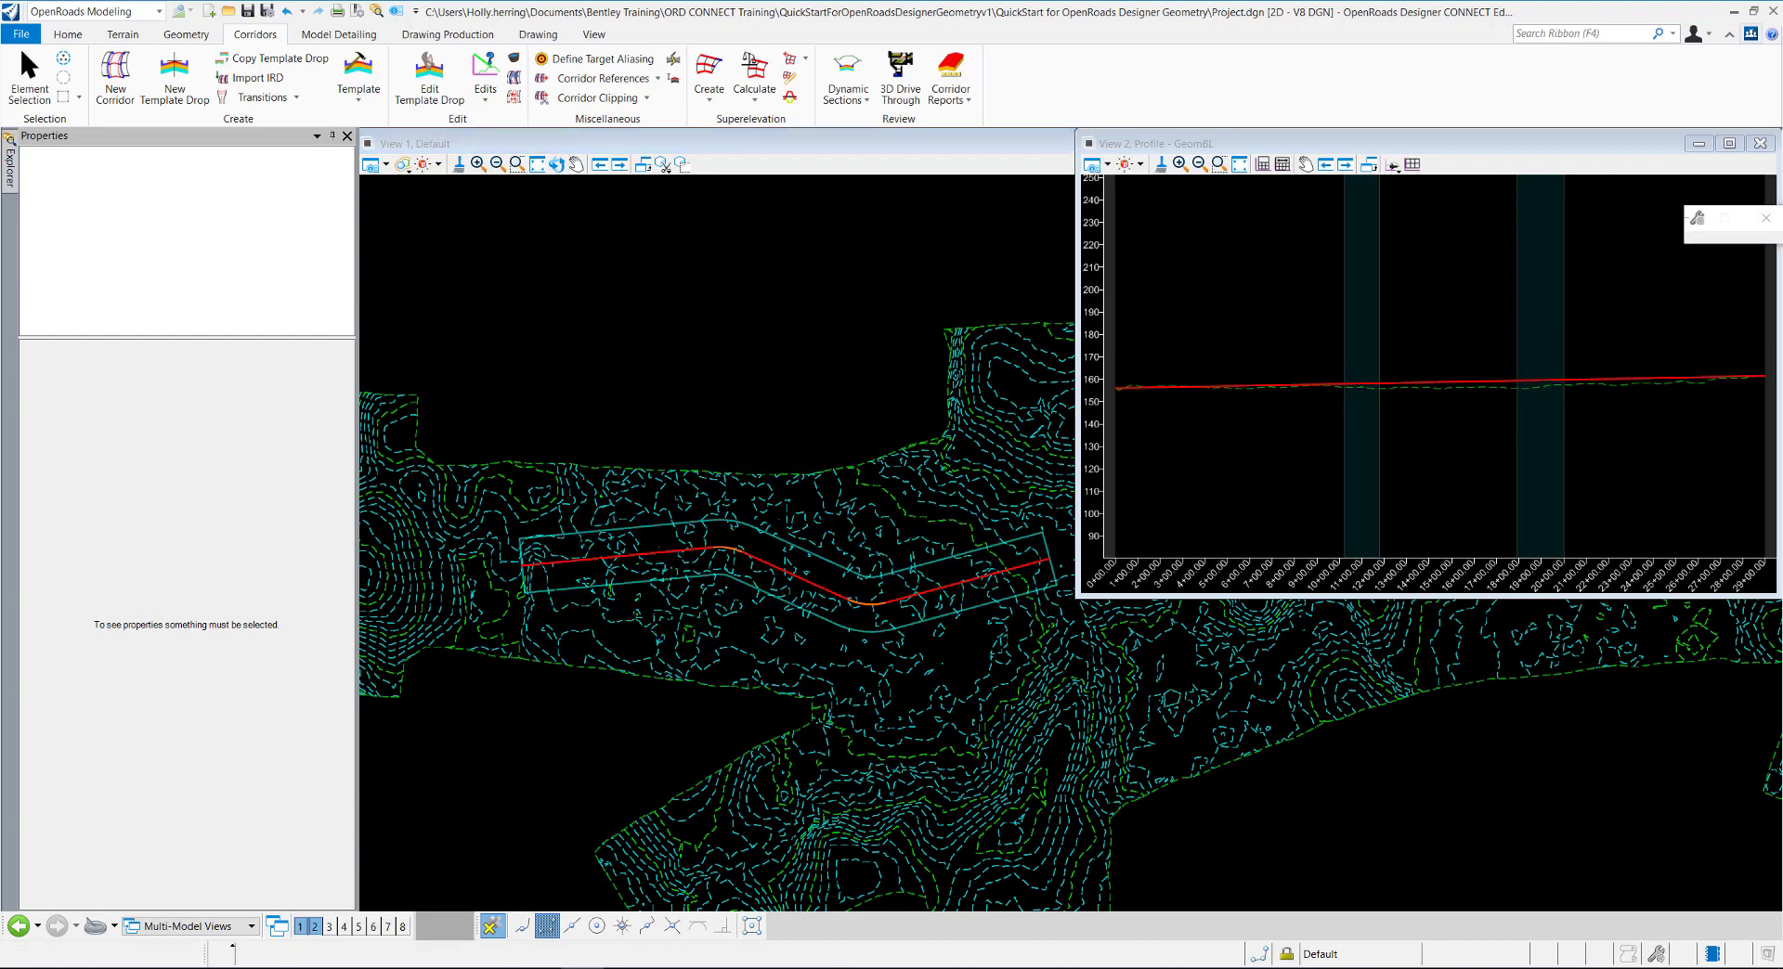
{"action": "left_click", "coordinate": [568, 597]}
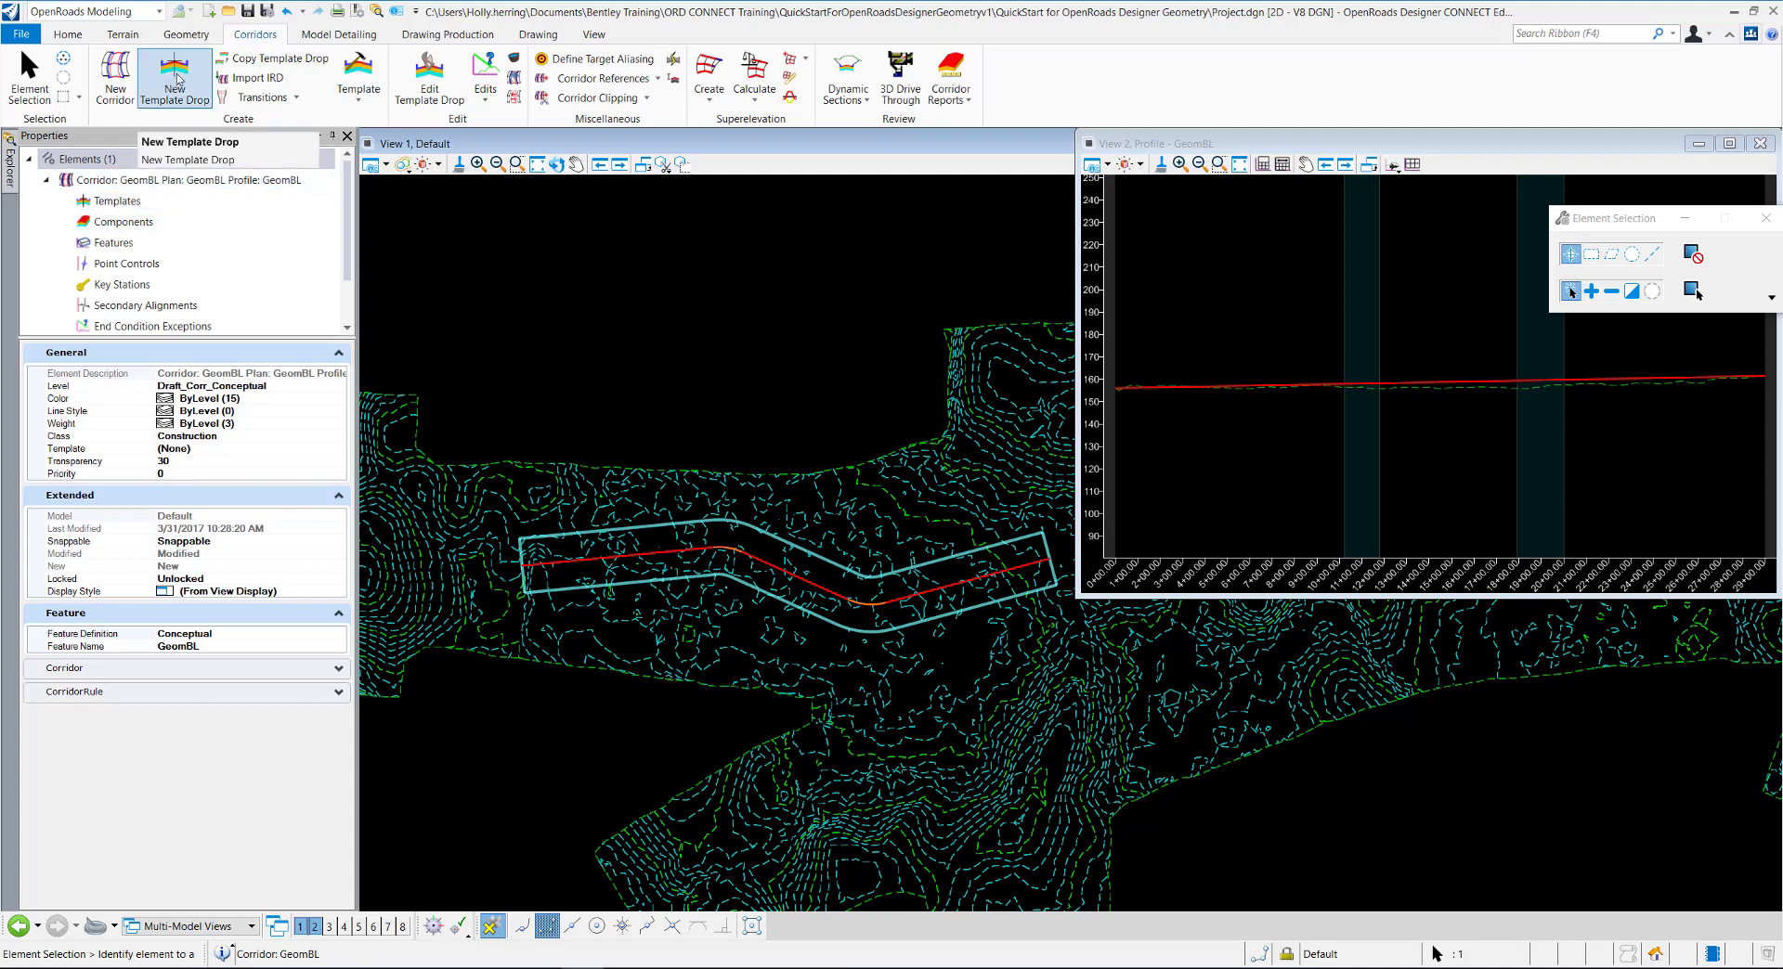
Start a new template drop on the GeomBL corridor
{"action": "left_click", "coordinate": [174, 80]}
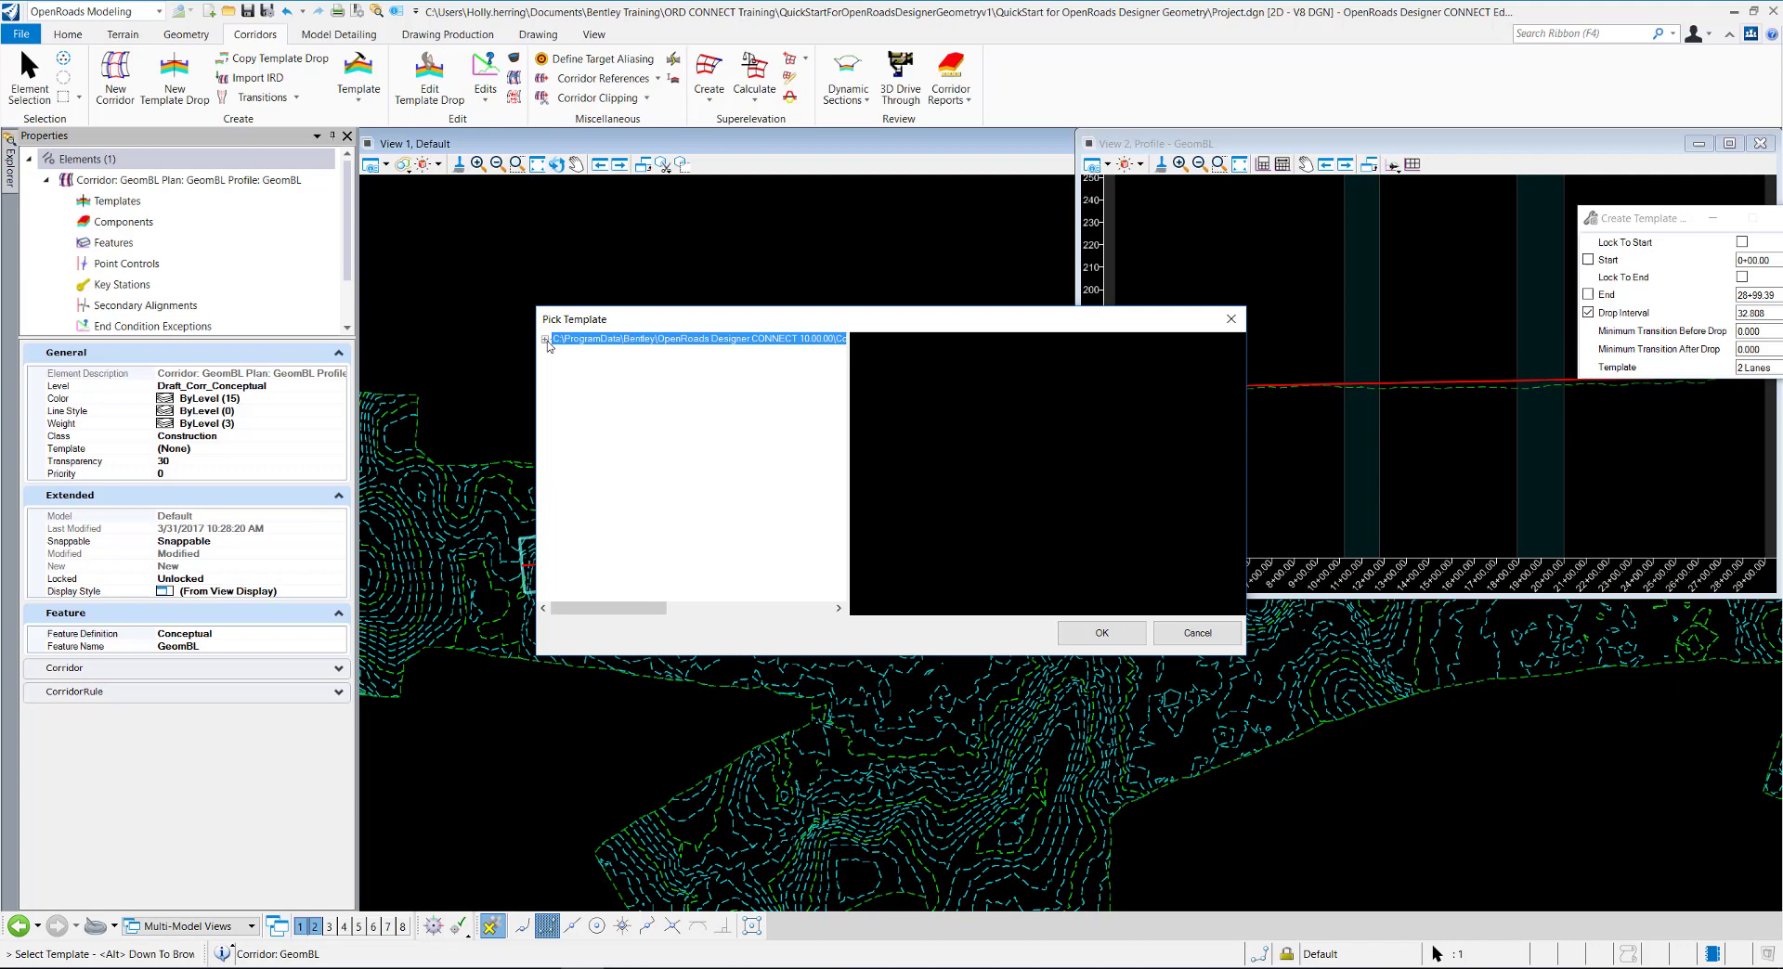
Pick the Rural > Asphalt Pavt w/ Asphalt Shoulders > Undivided > 2 Lanes template
{"action": "left_click", "coordinate": [548, 339]}
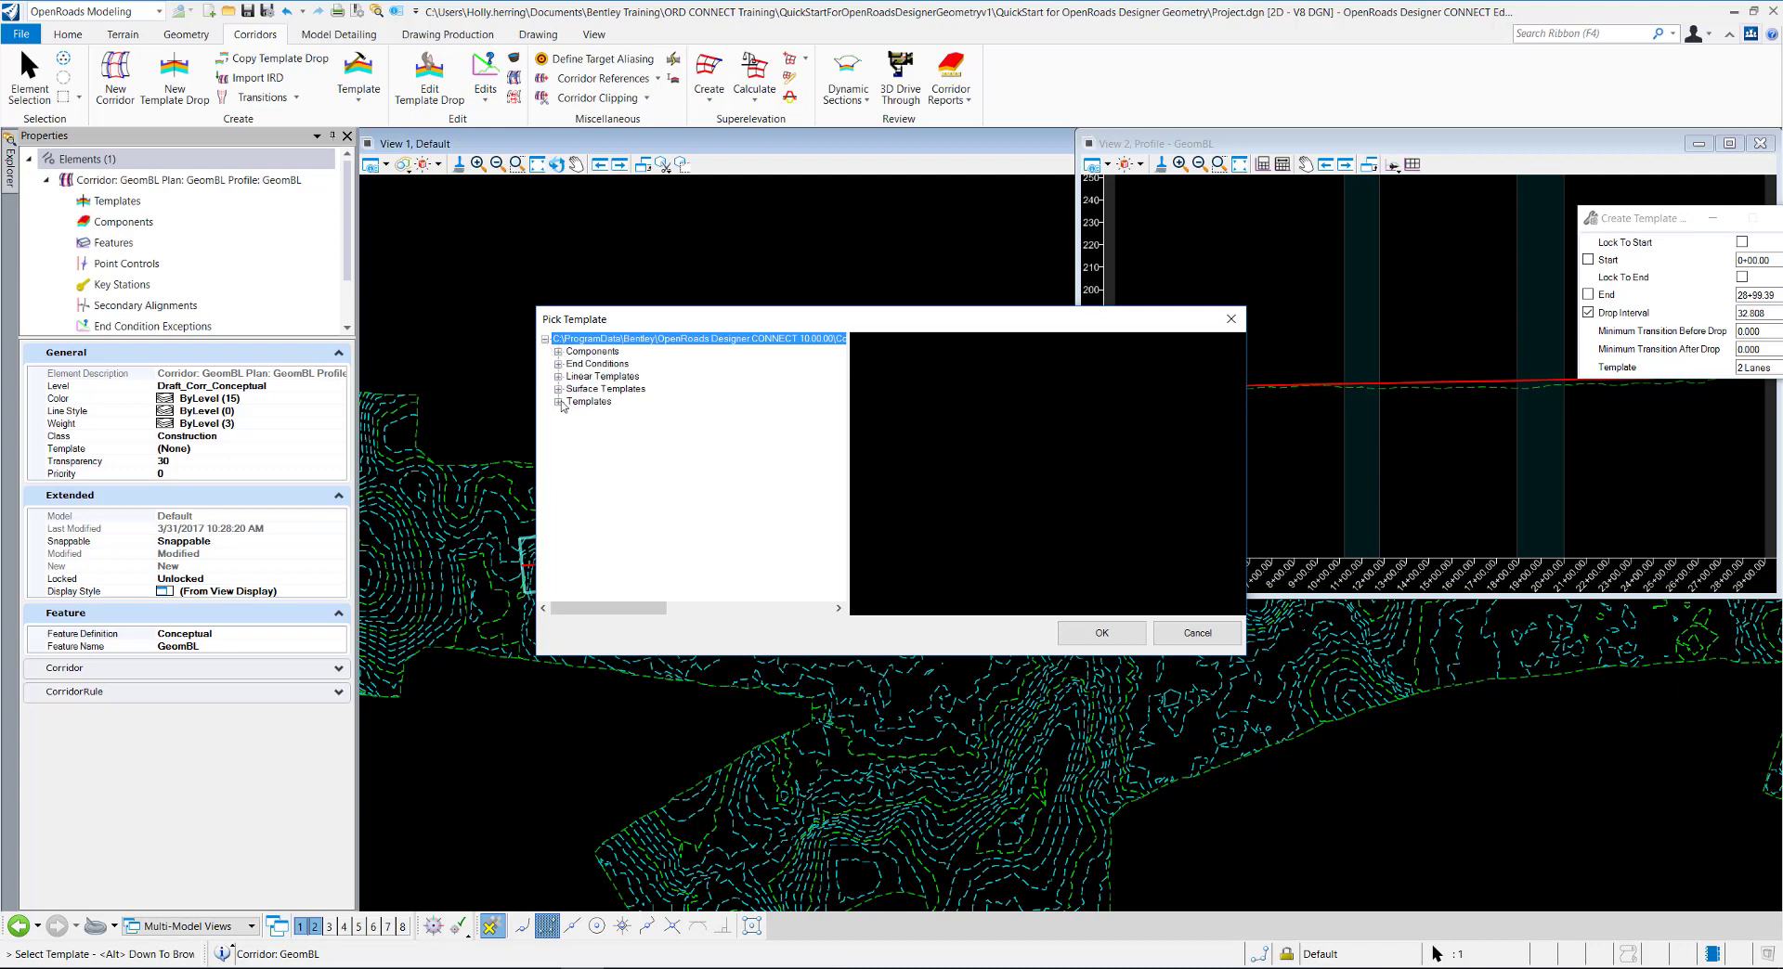
{"action": "left_click", "coordinate": [559, 401]}
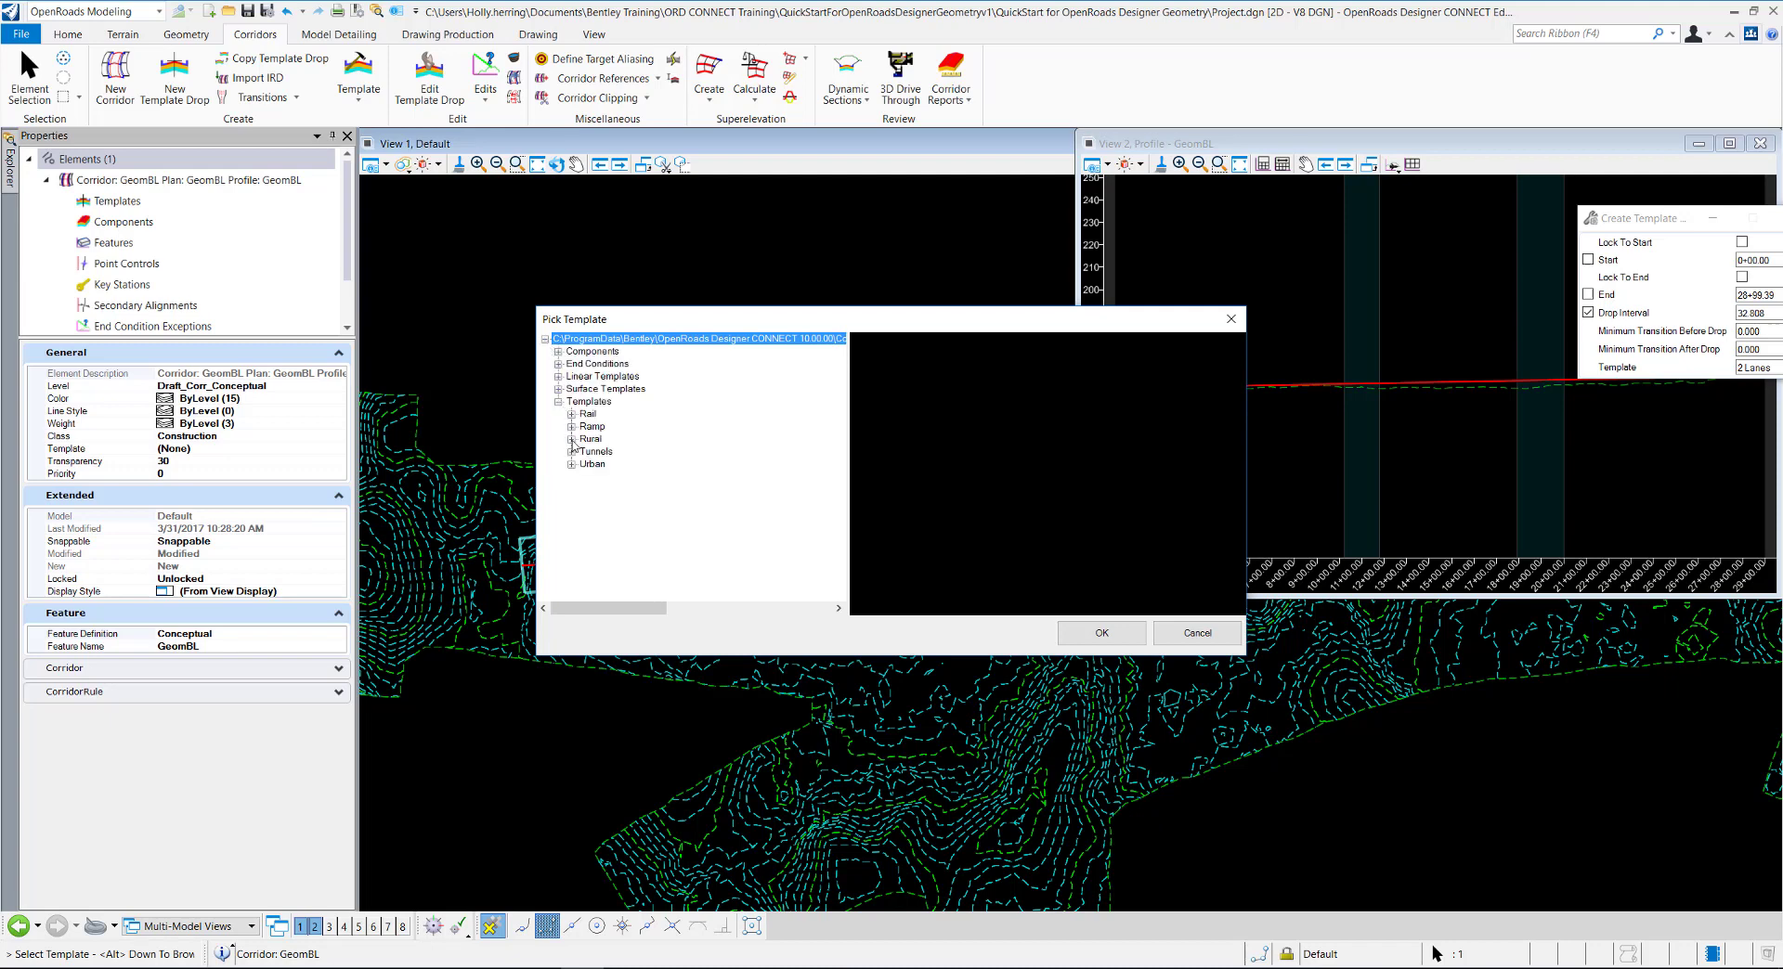
{"action": "left_click", "coordinate": [572, 440]}
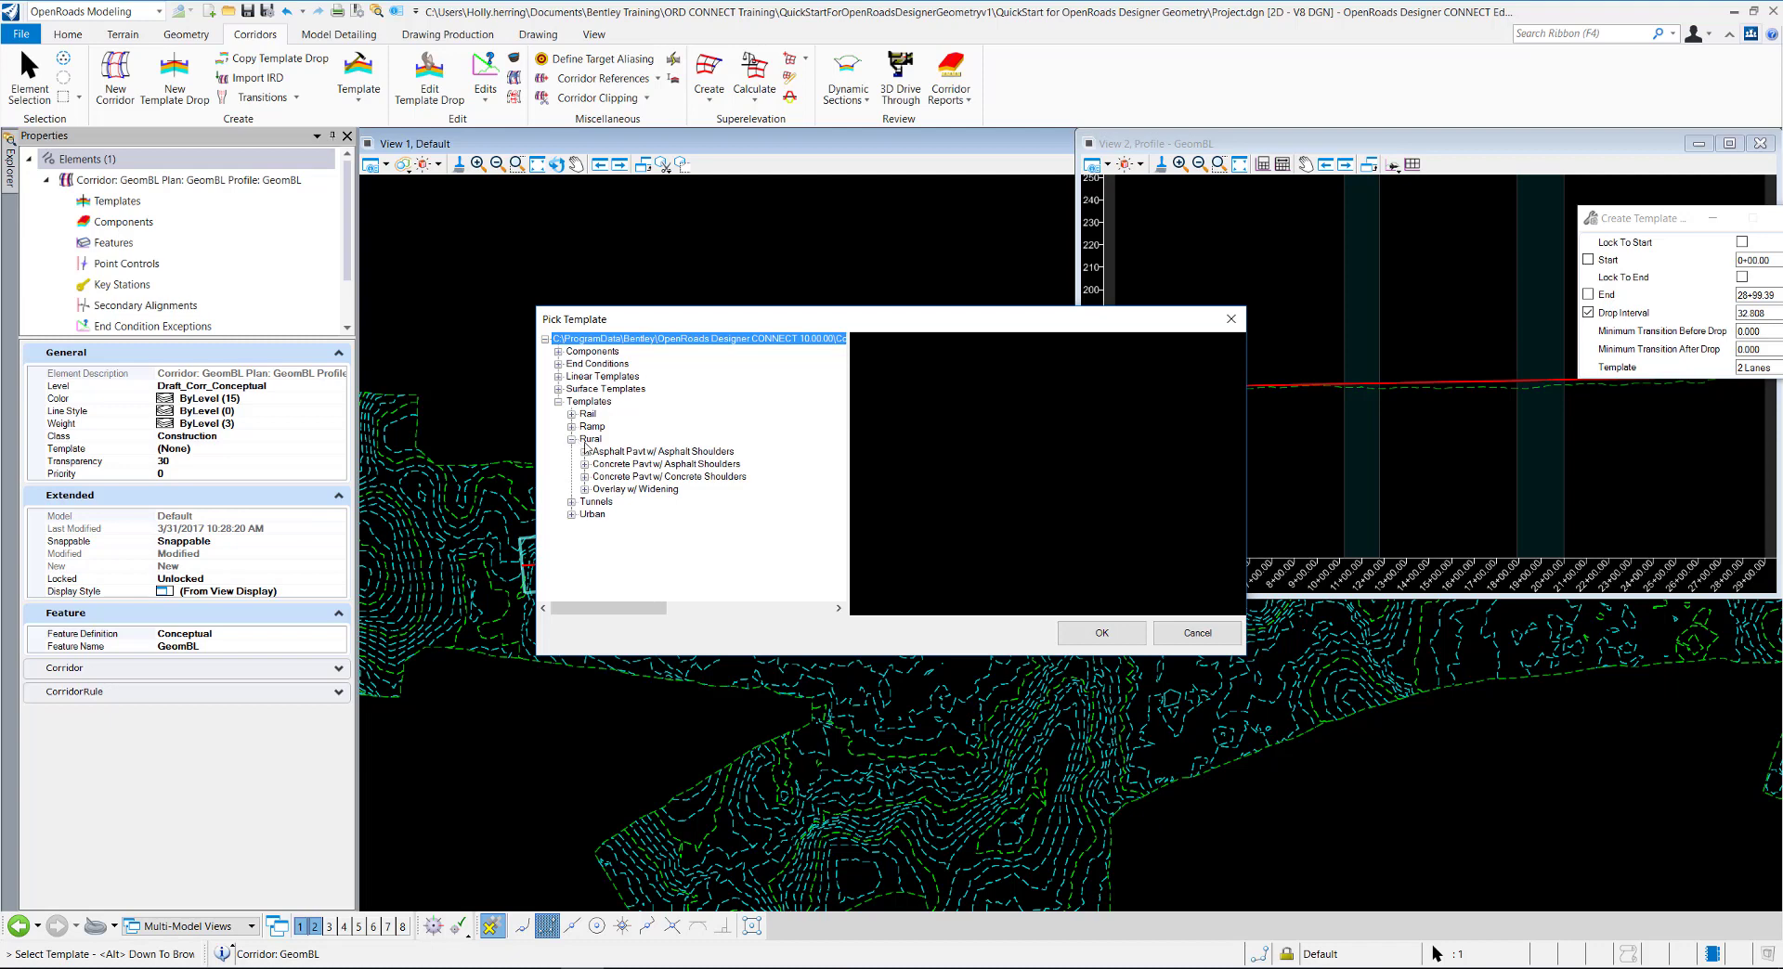
{"action": "left_click", "coordinate": [584, 451]}
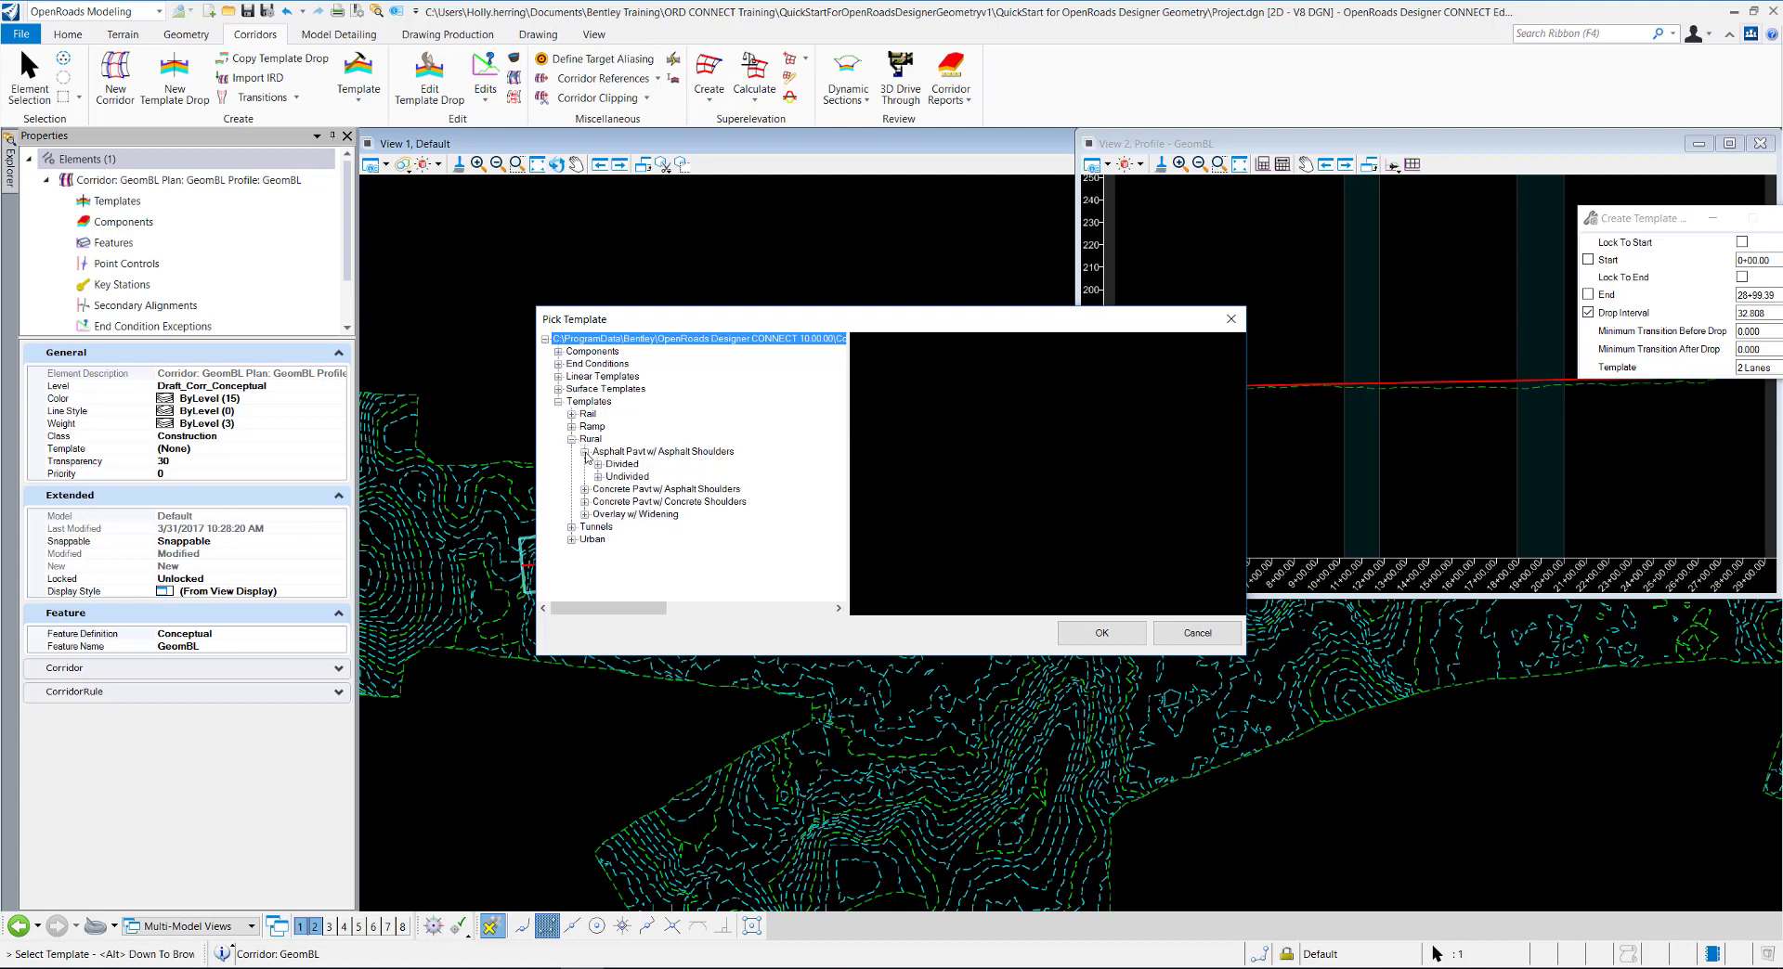
{"action": "left_click", "coordinate": [598, 477]}
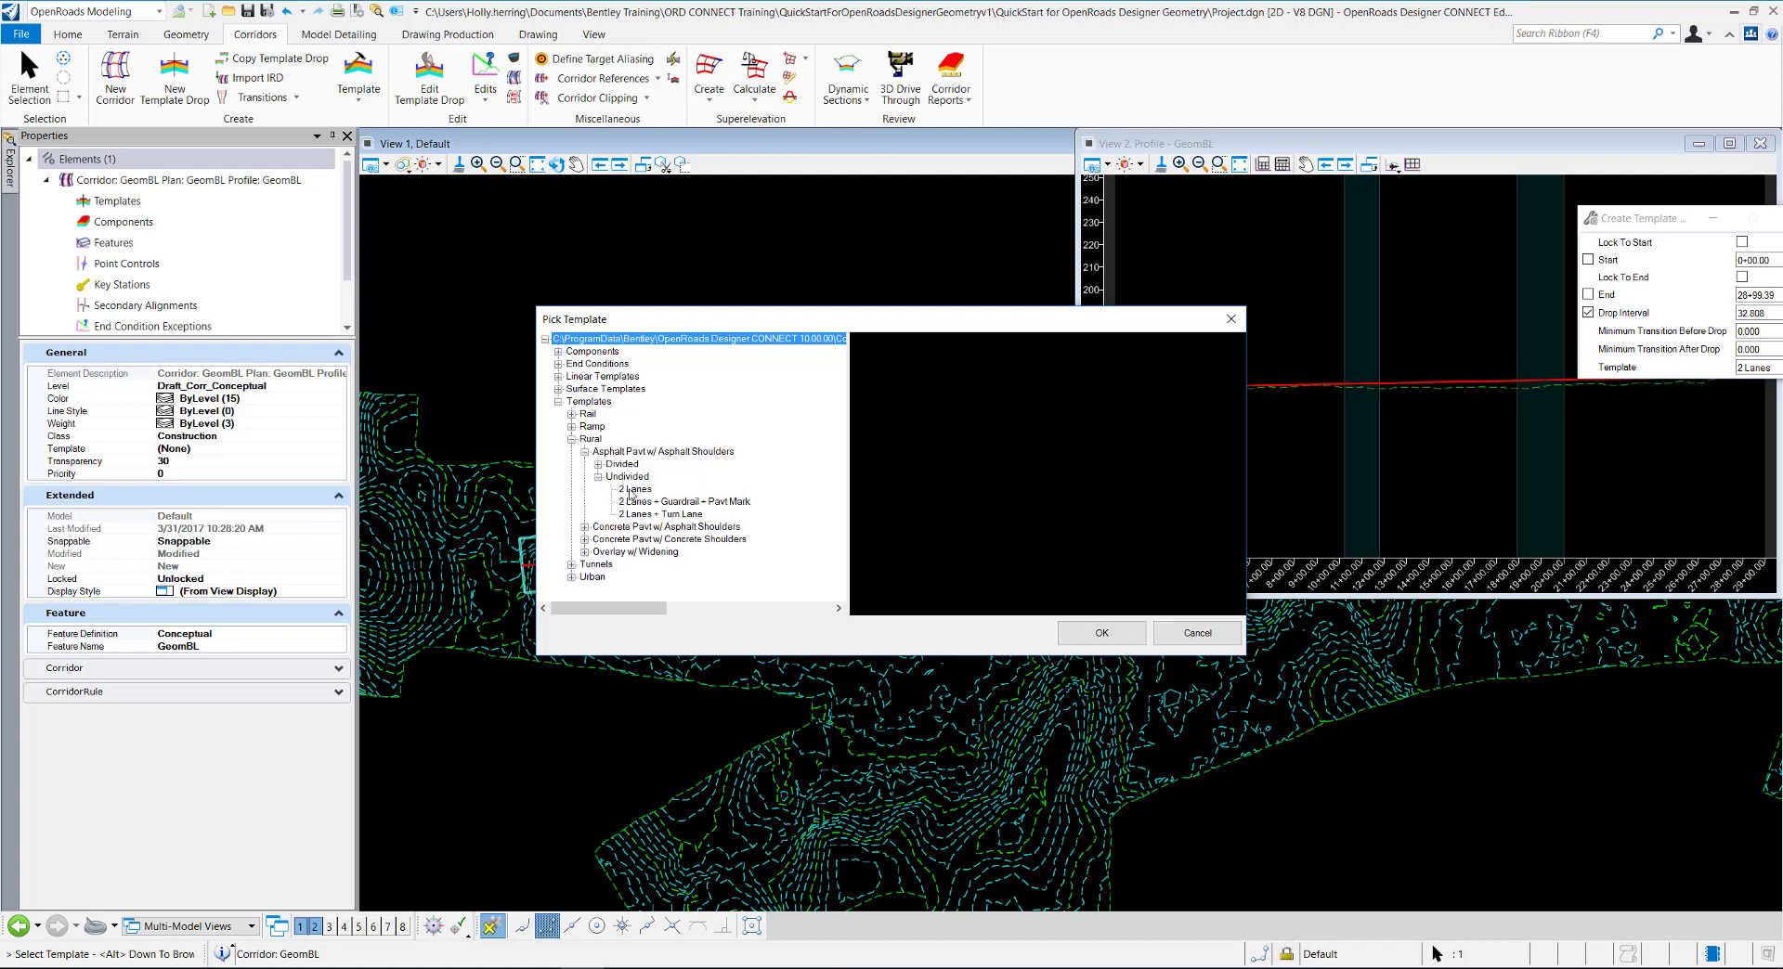
{"action": "left_click", "coordinate": [634, 489]}
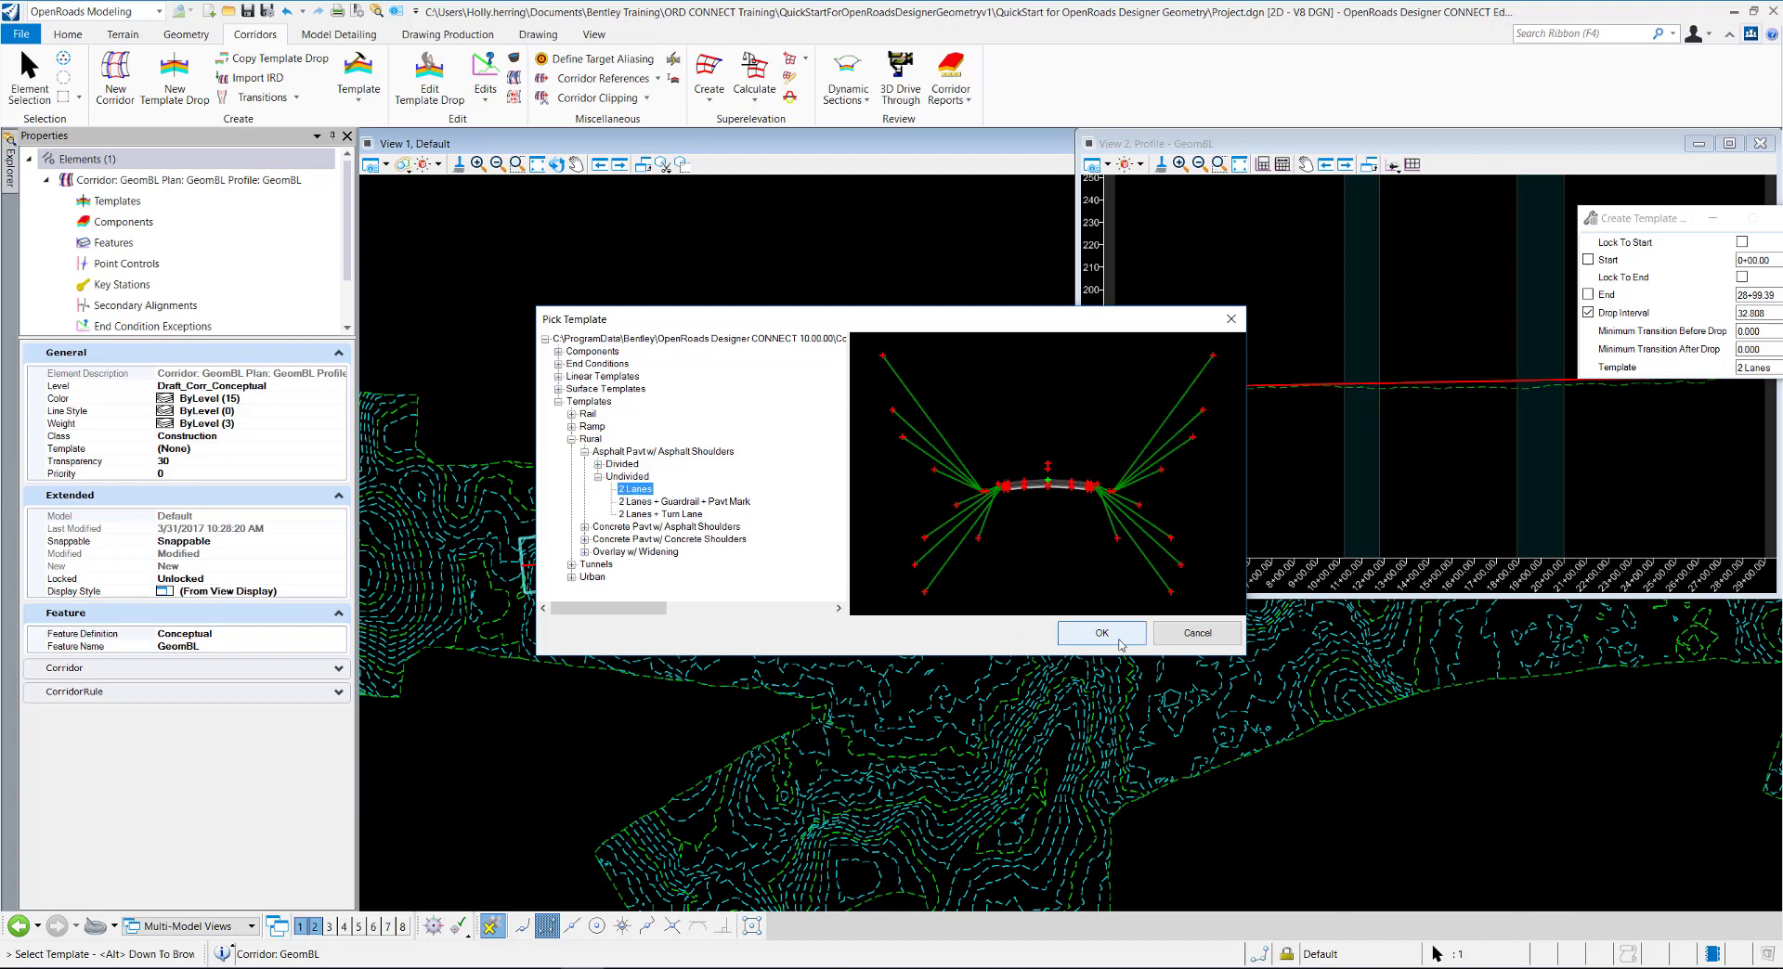
{"action": "left_click", "coordinate": [1099, 633]}
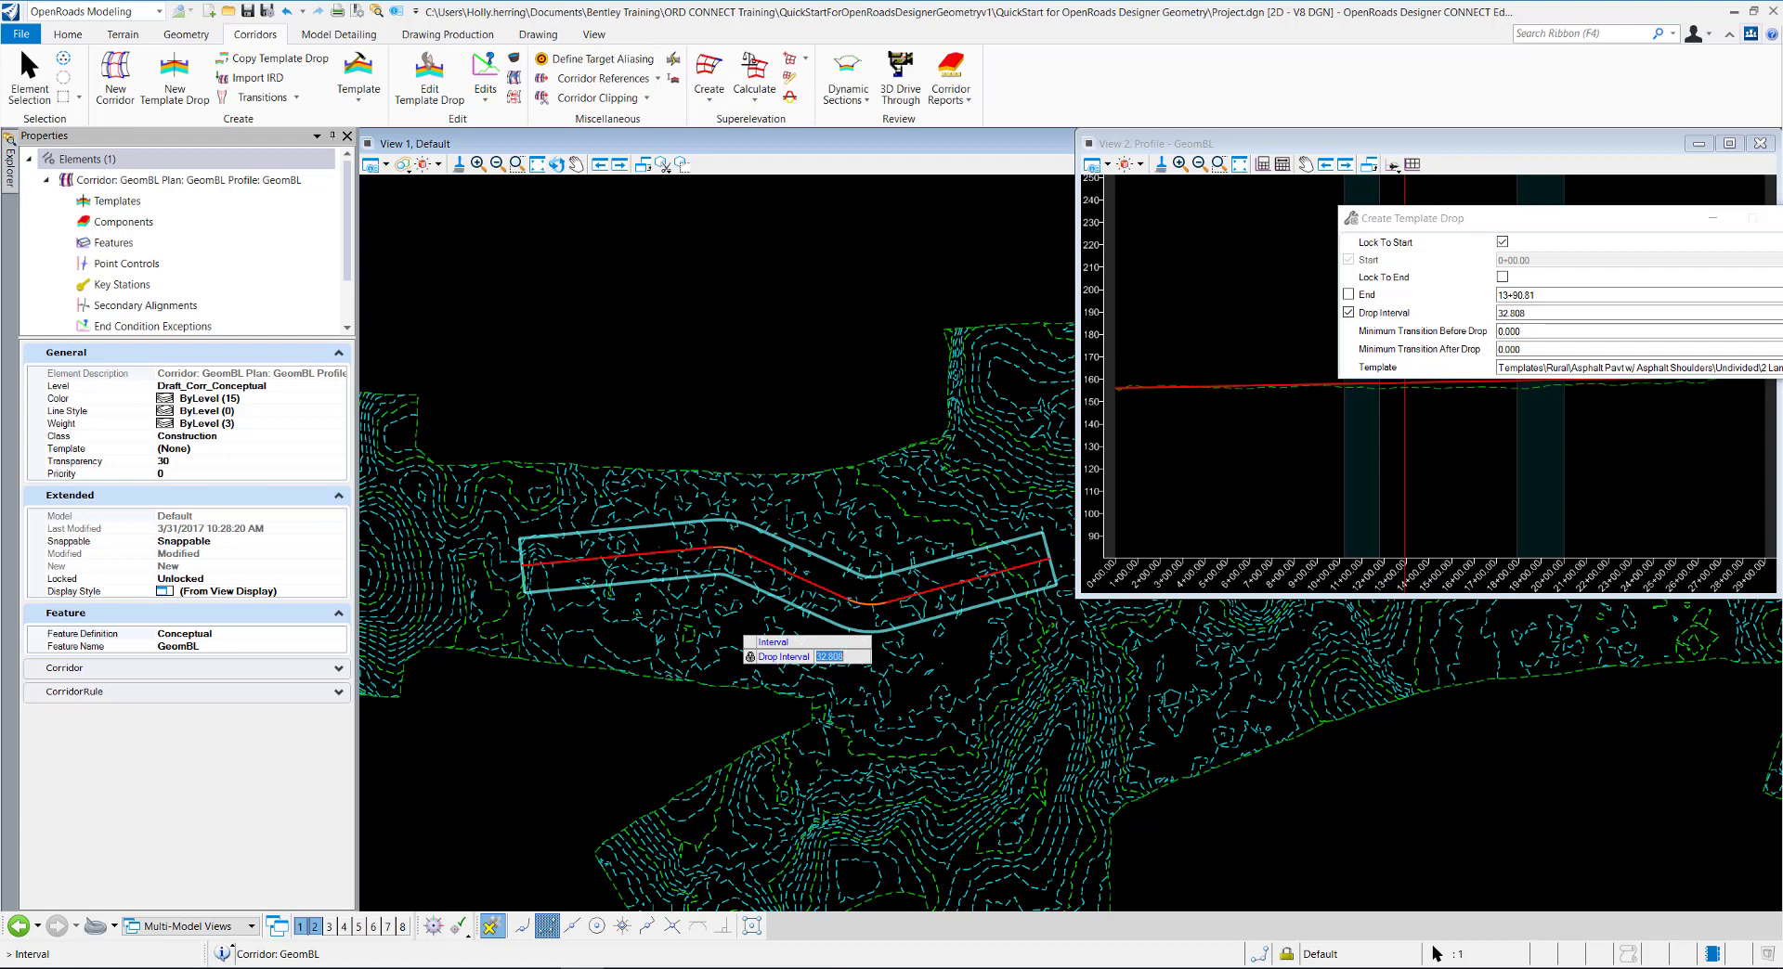
Drop the 2 Lanes template over the full corridor at a 25 drop interval
{"action": "type", "text": "25"}
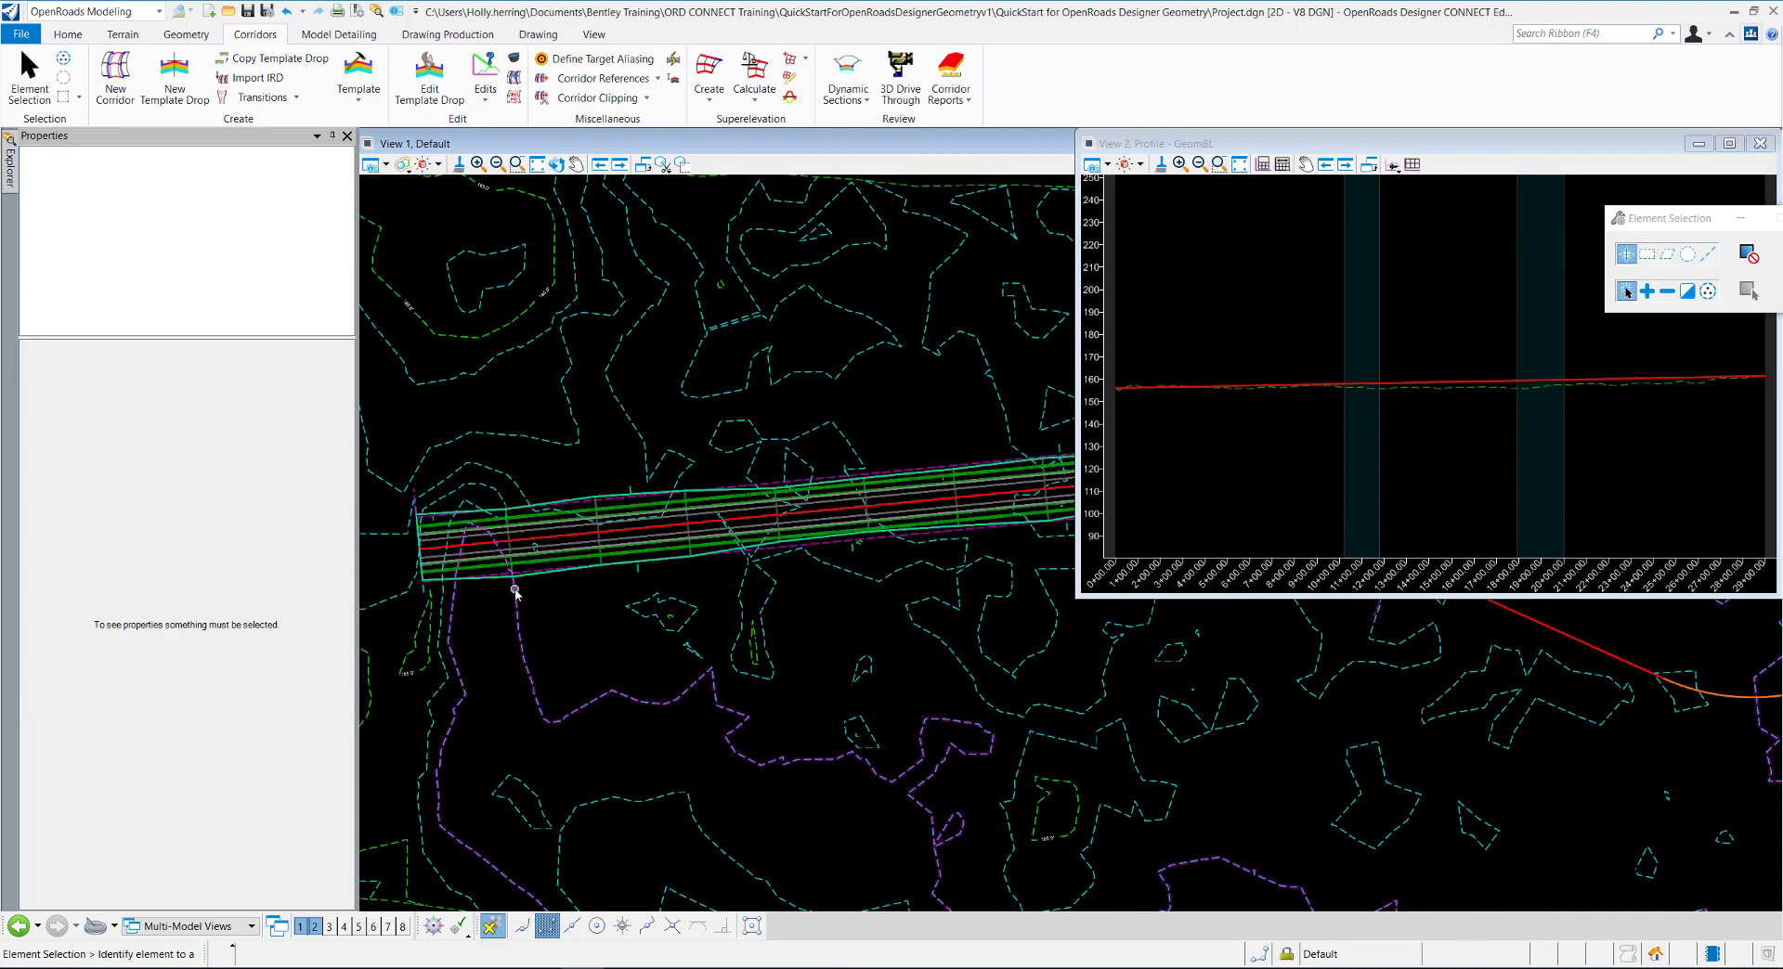
Select the GeomBL corridor and show its Corridor Objects list
{"action": "left_click", "coordinate": [515, 585]}
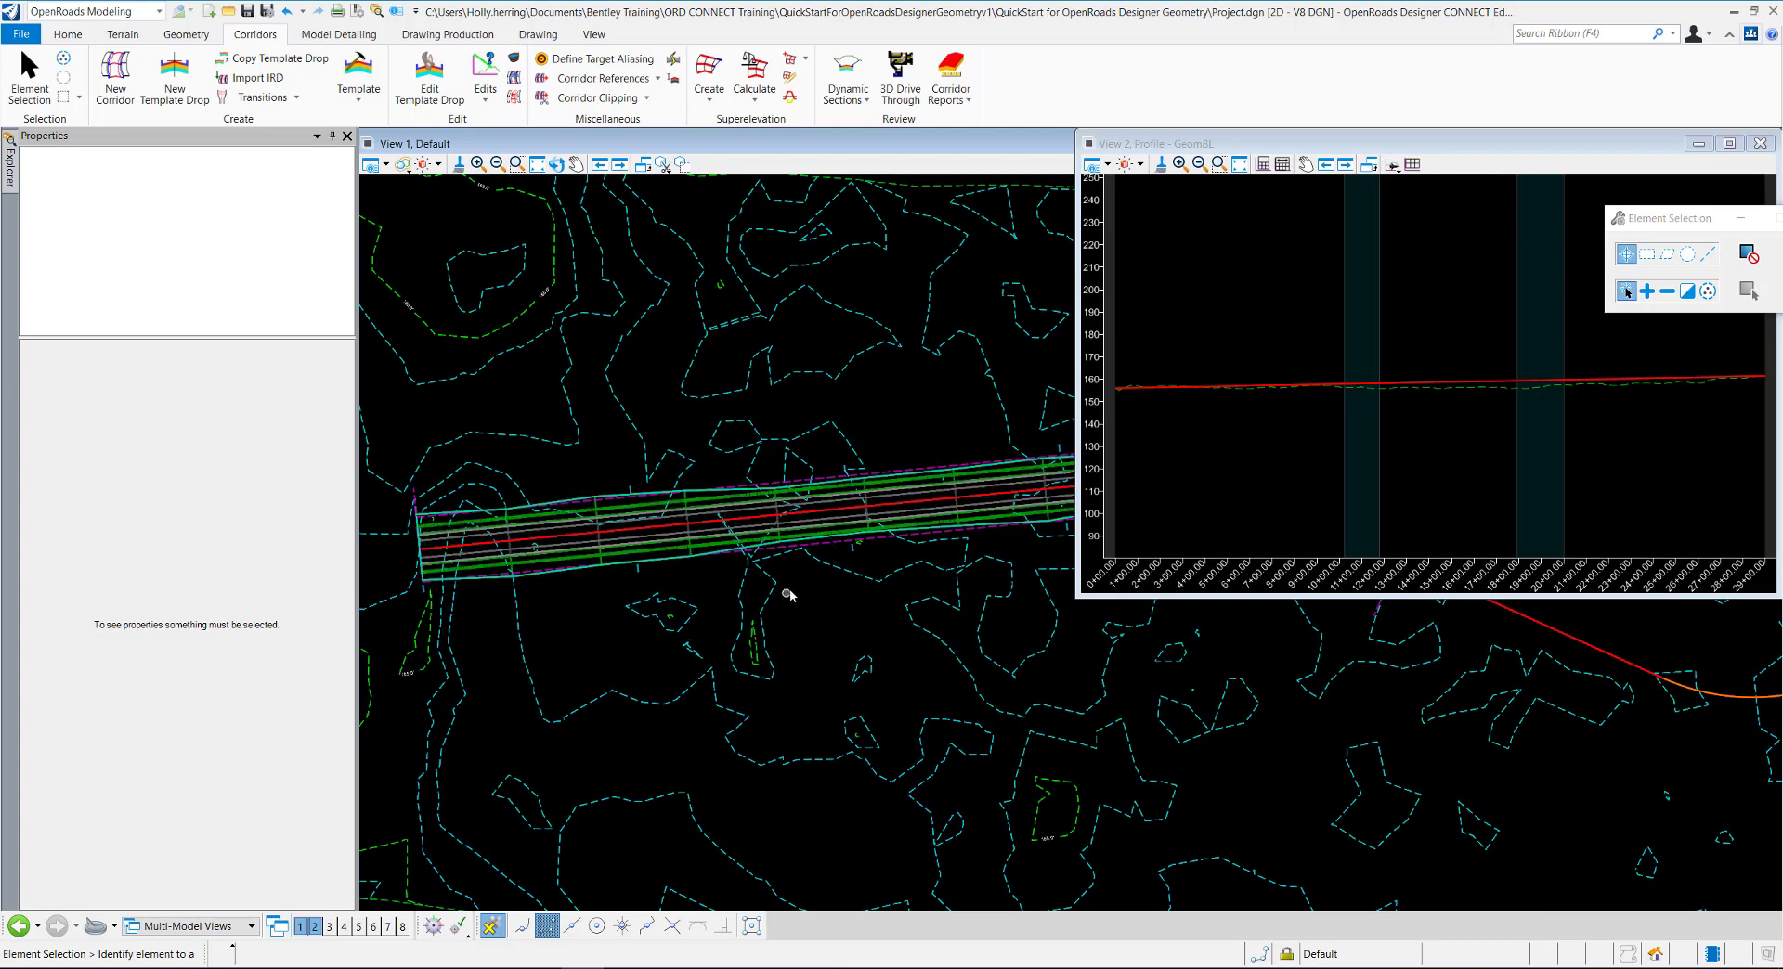
{"action": "mouse_move", "coordinate": [635, 573]}
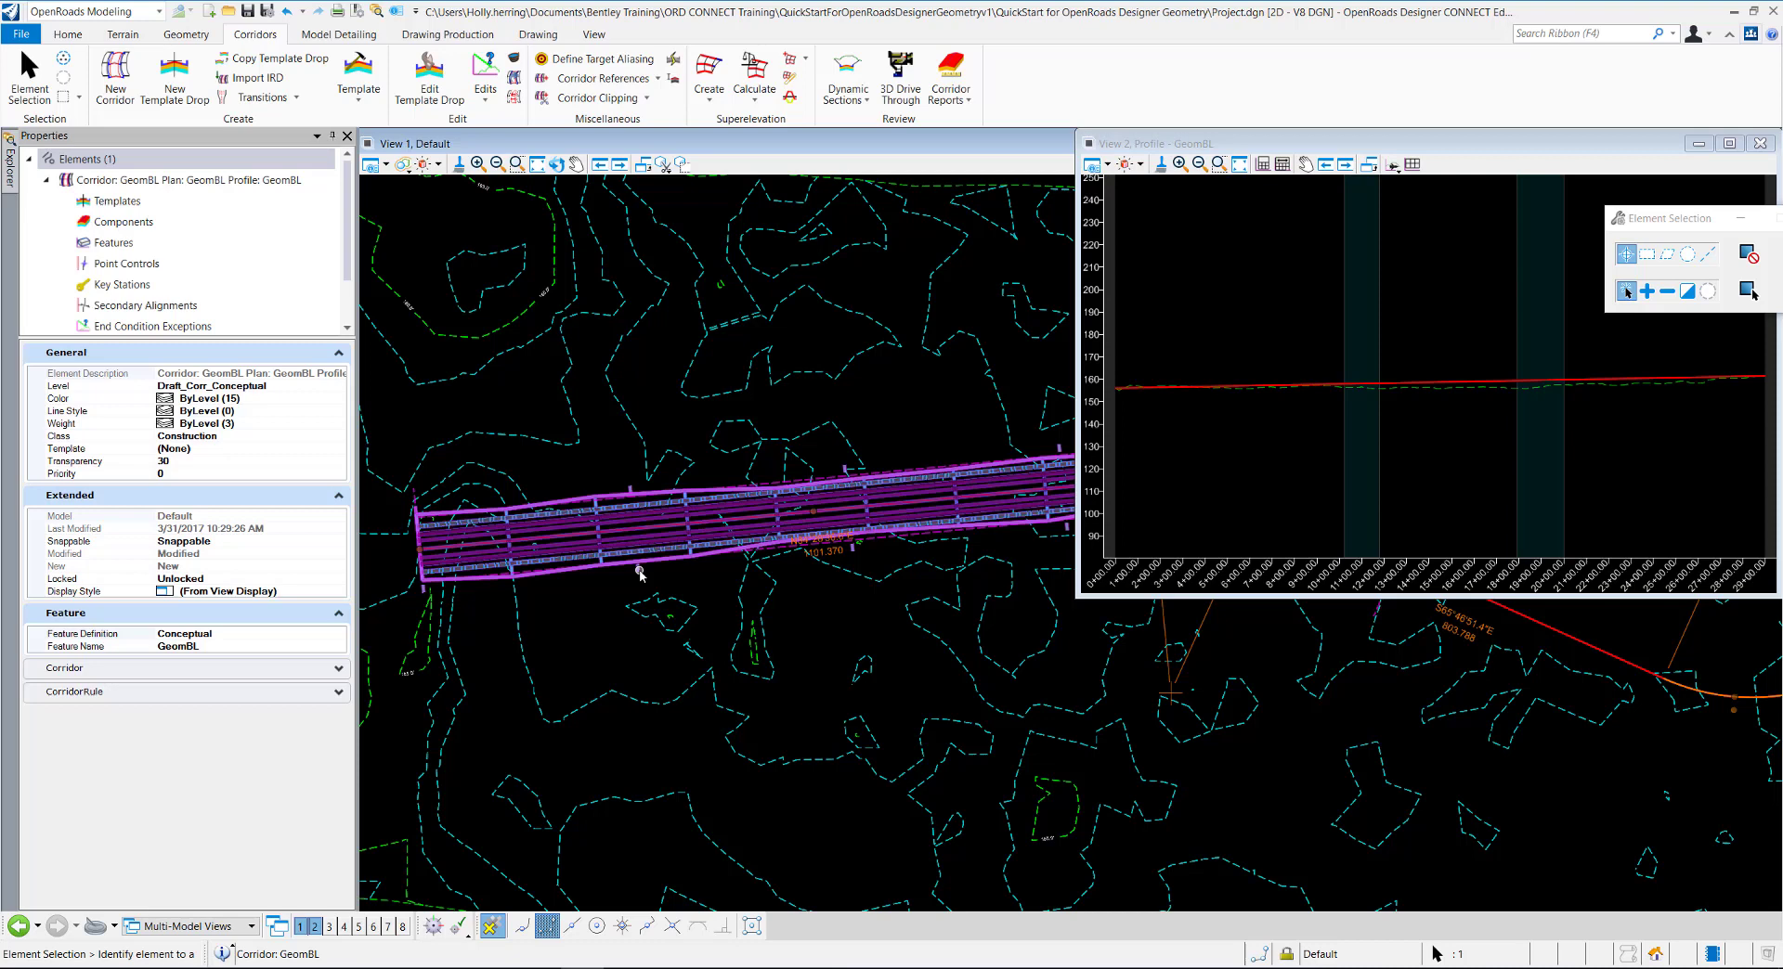
{"action": "left_click", "coordinate": [639, 574]}
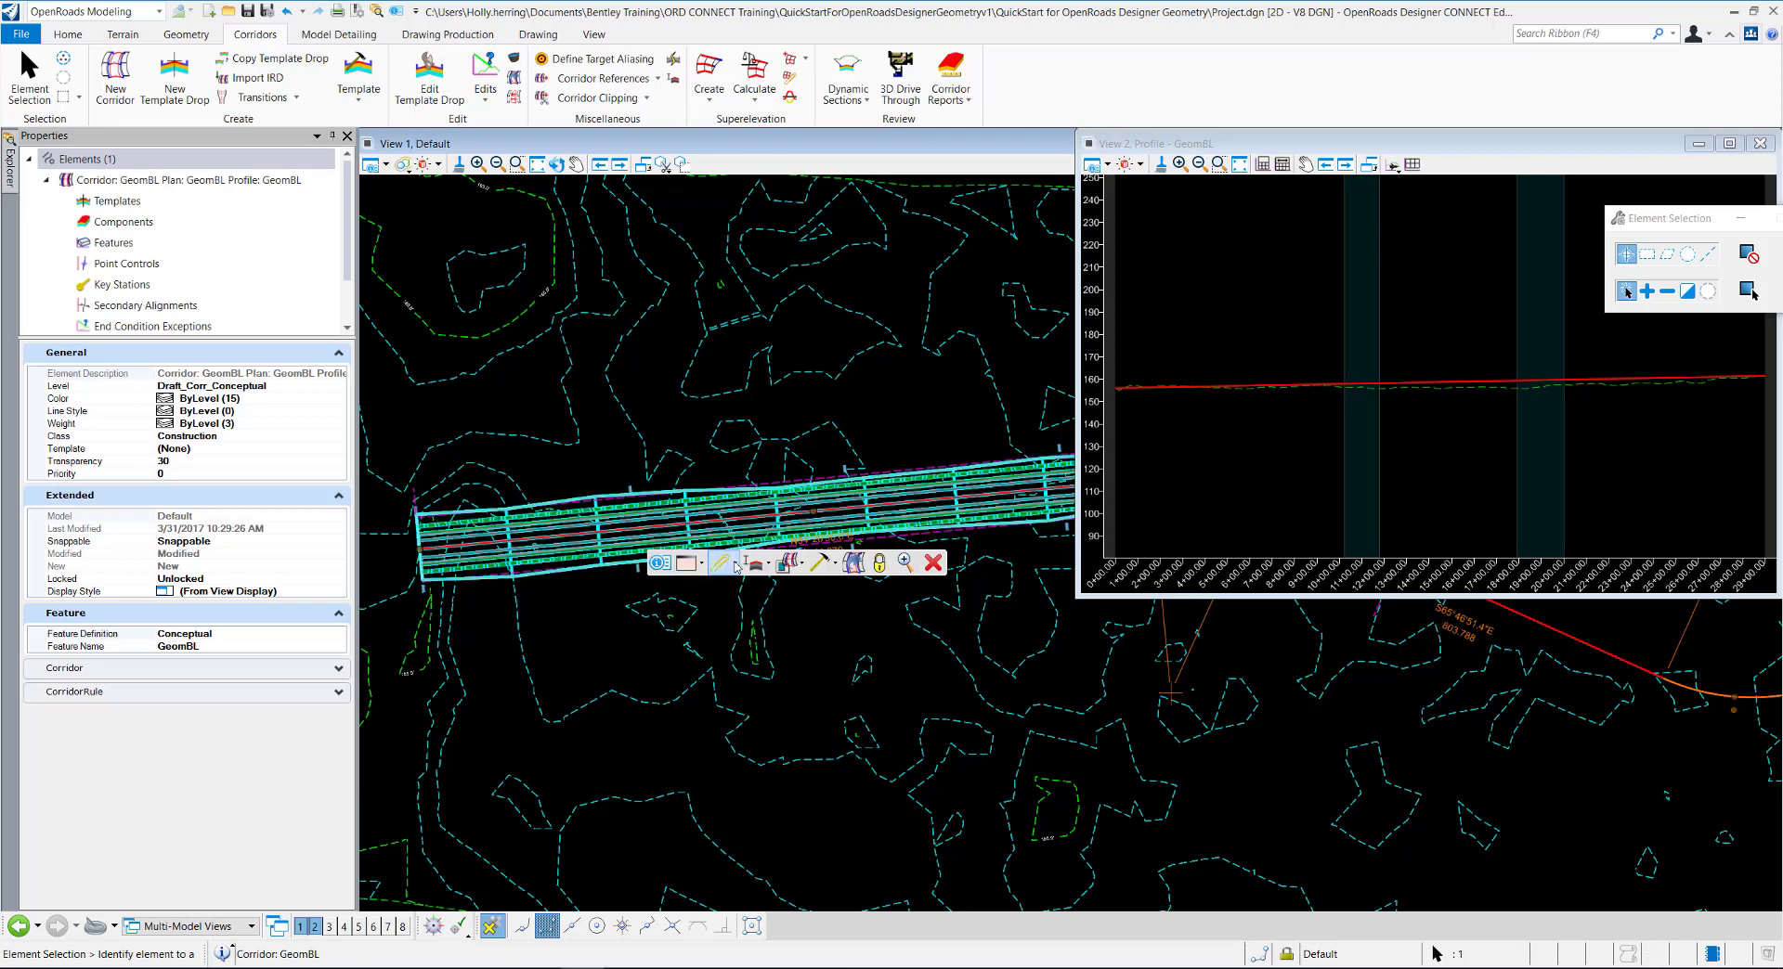
{"action": "left_click", "coordinate": [848, 564]}
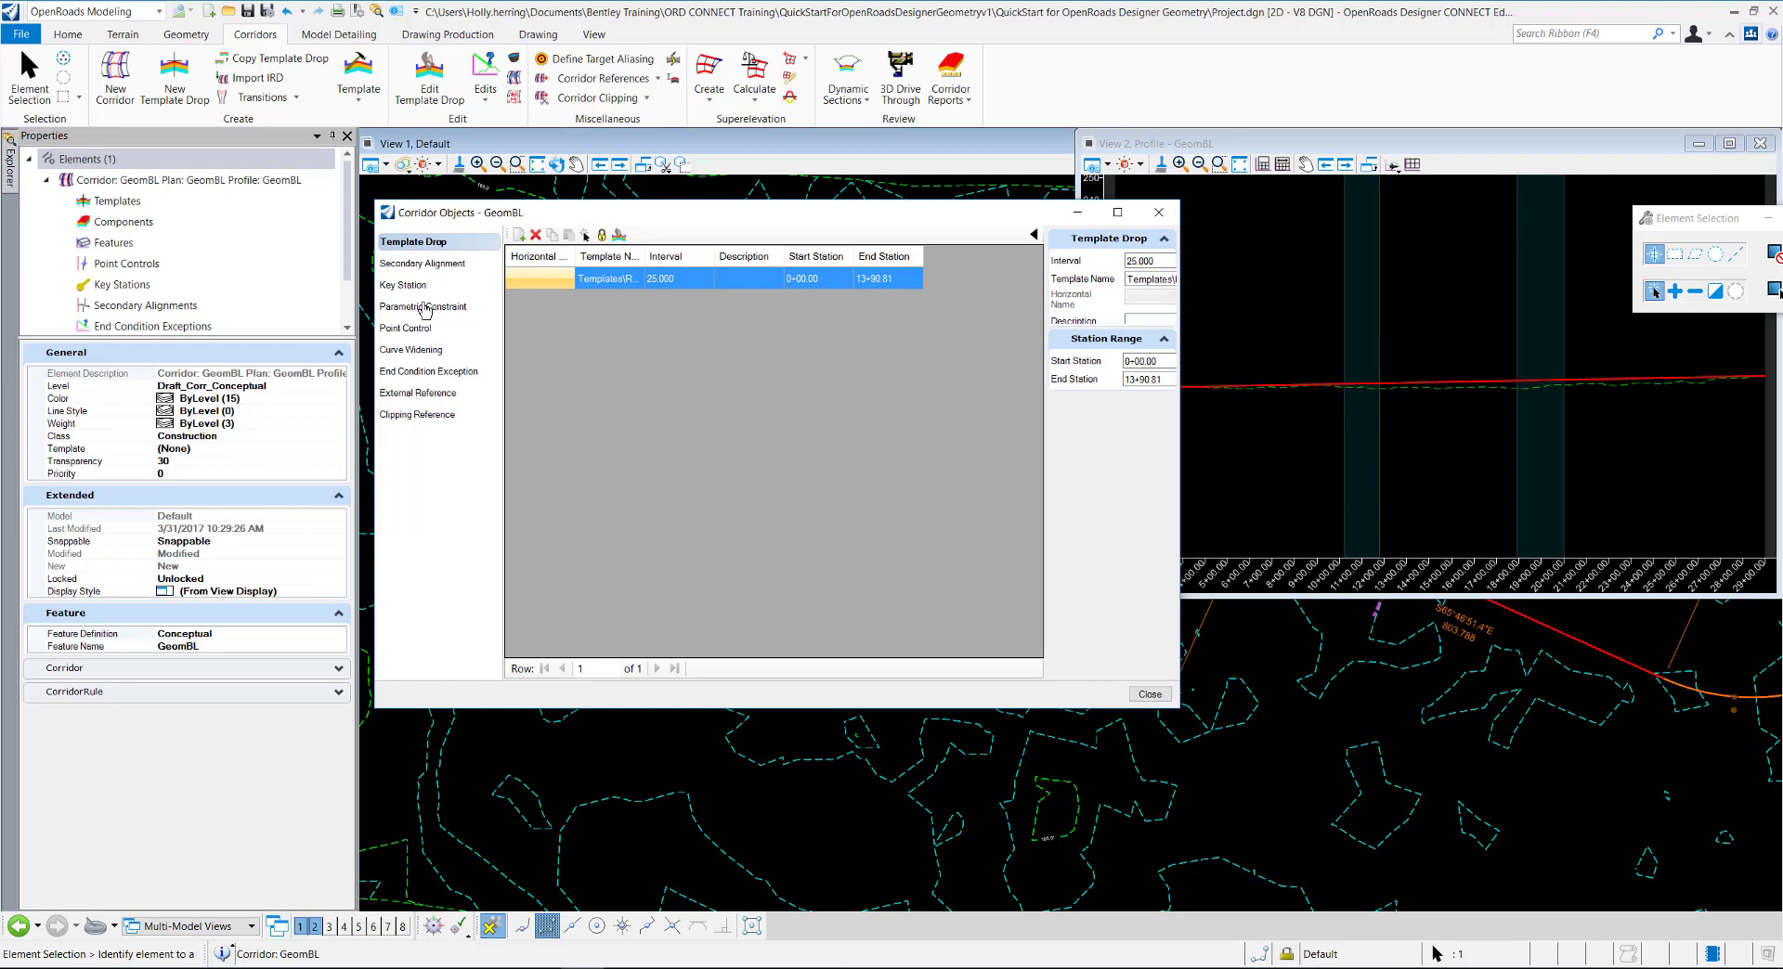
{"action": "mouse_move", "coordinate": [455, 388]}
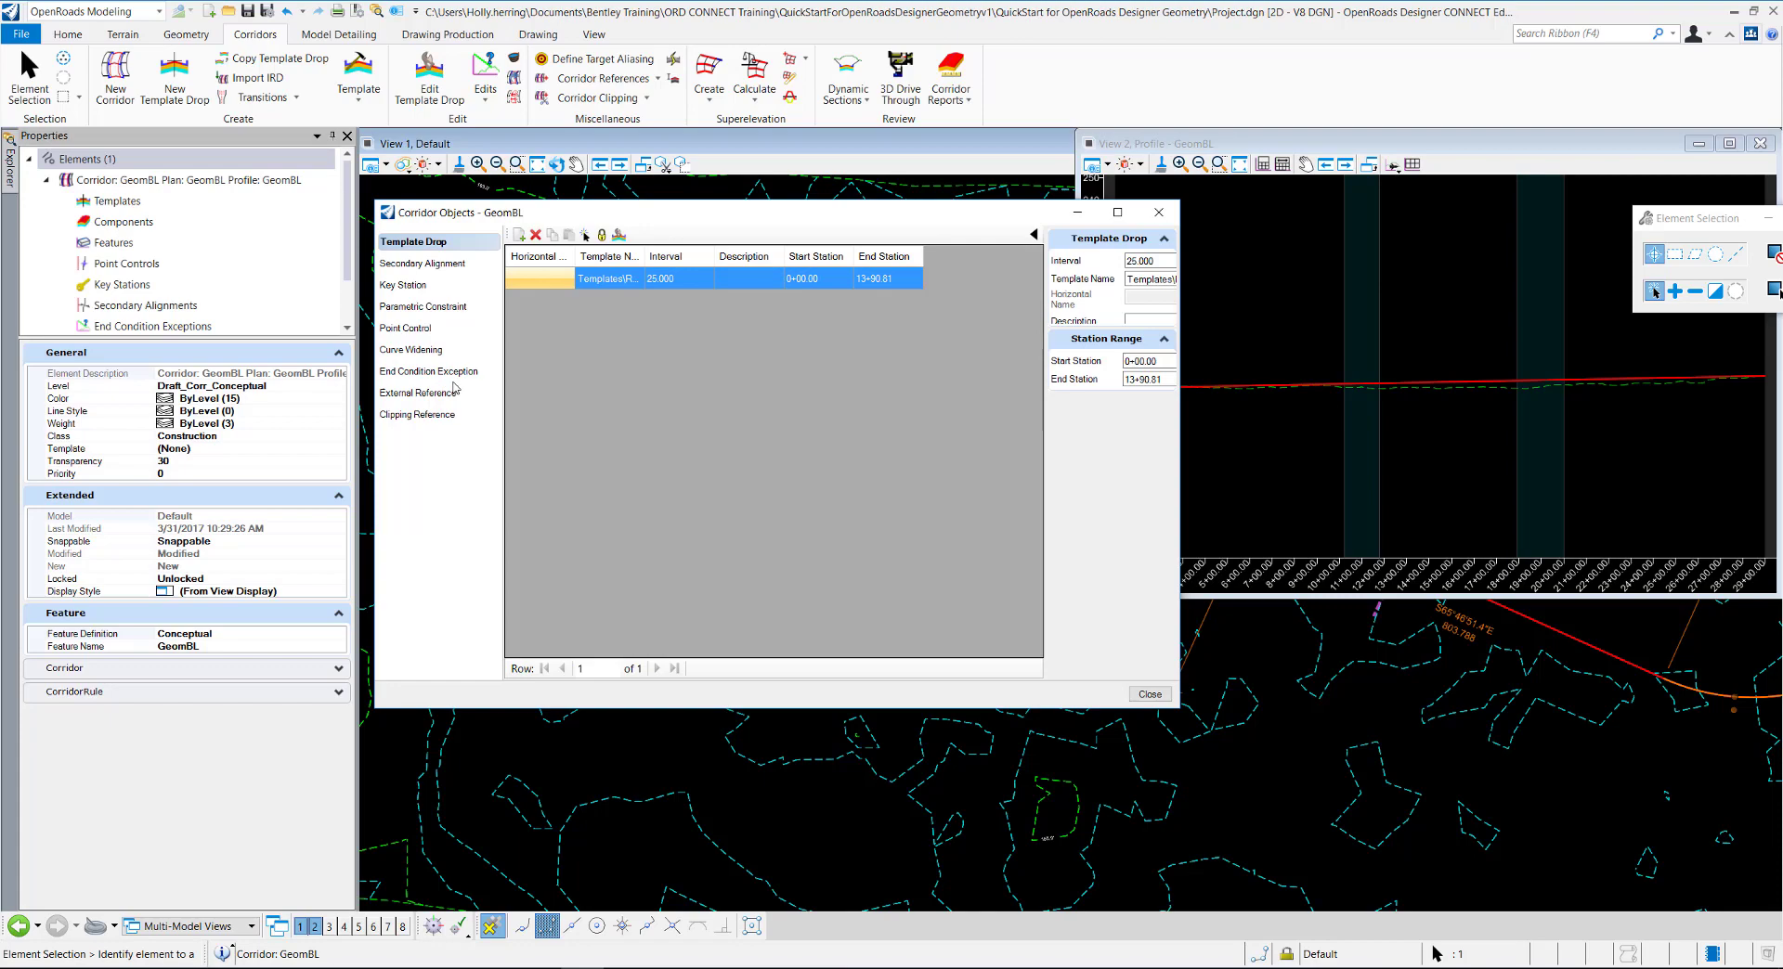